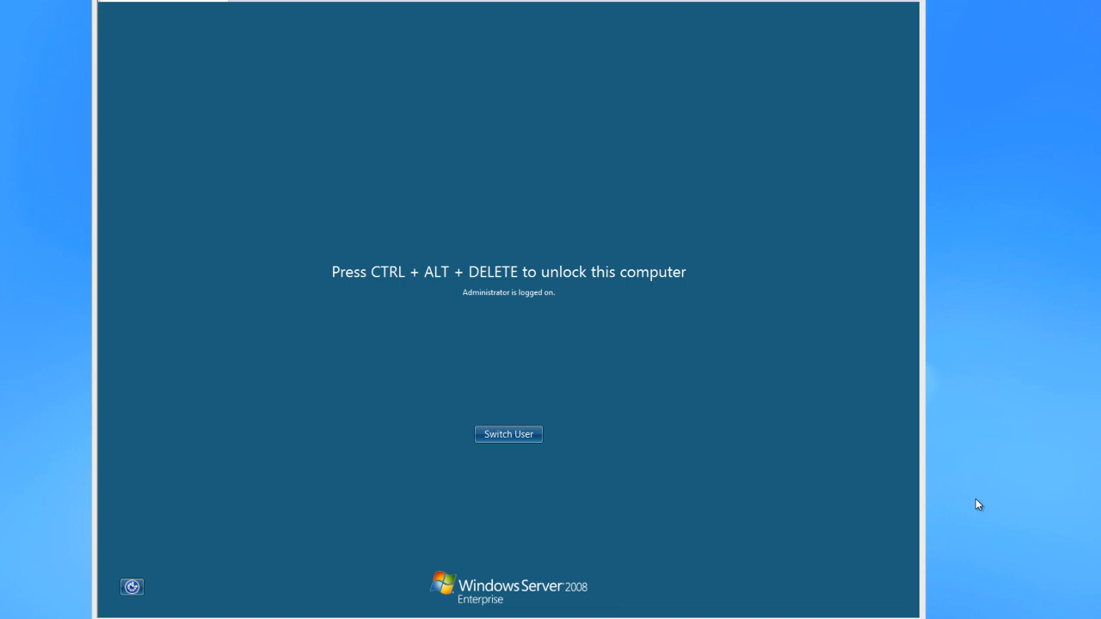
{"action": "mouse_move", "coordinate": [846, 564]}
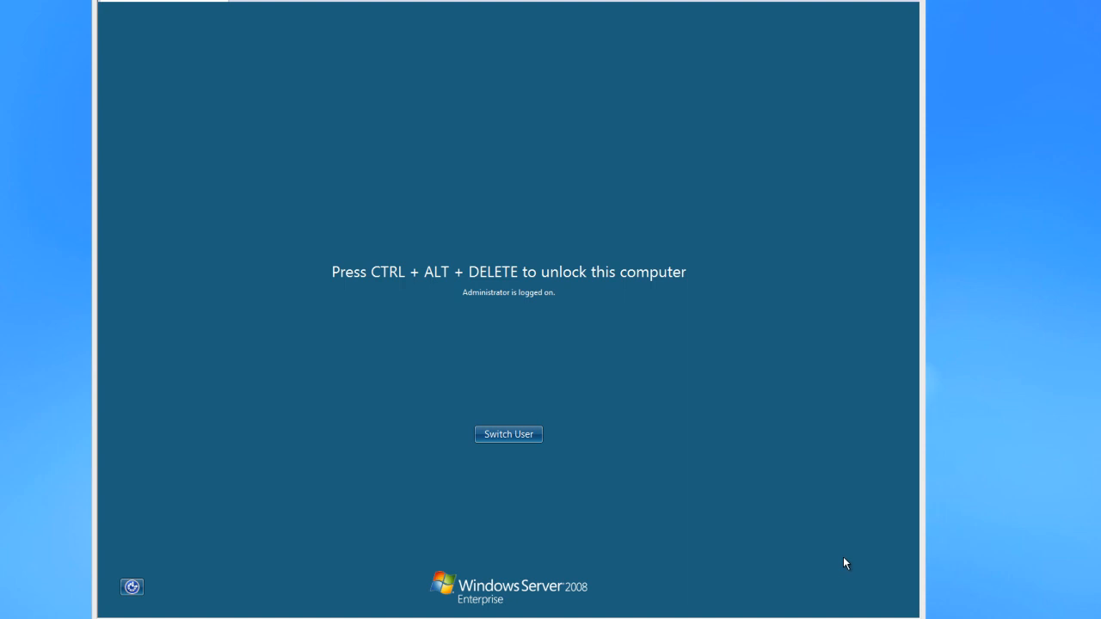
{"action": "mouse_move", "coordinate": [182, 10]}
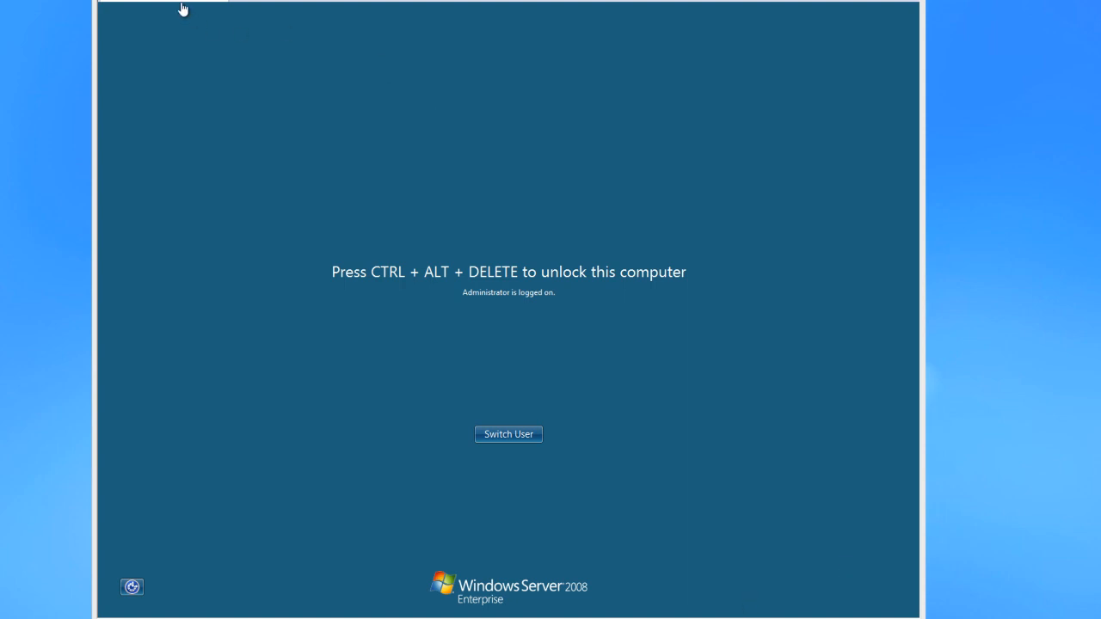
- Send Ctrl+Alt+Delete to the VM and unlock the Administrator session to the desktop
{"action": "left_click", "coordinate": [180, 7]}
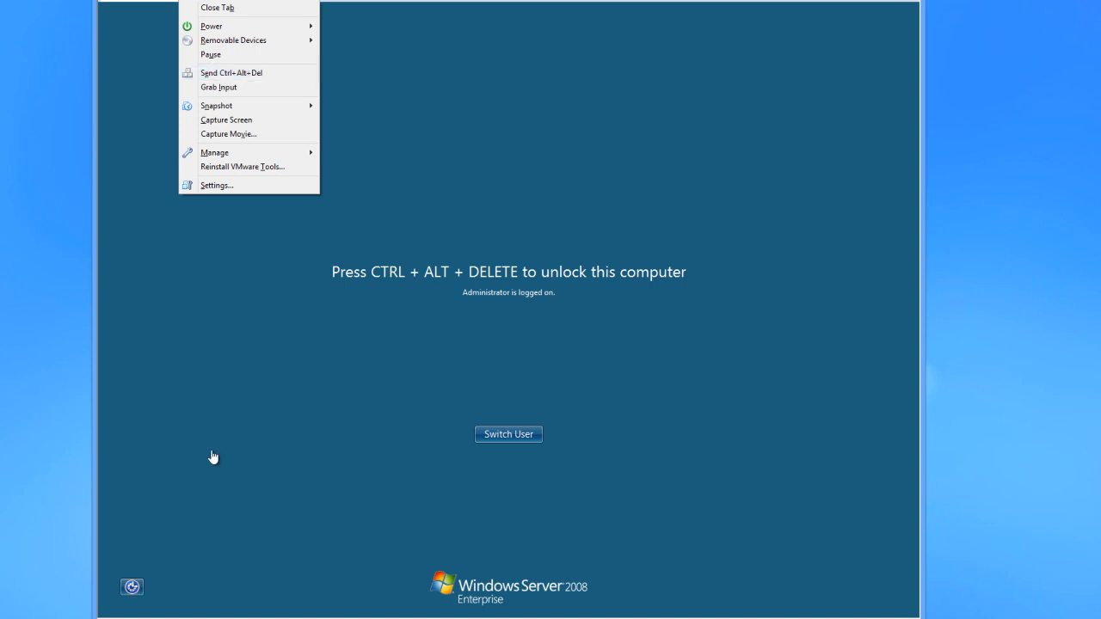
{"action": "left_click", "coordinate": [289, 137]}
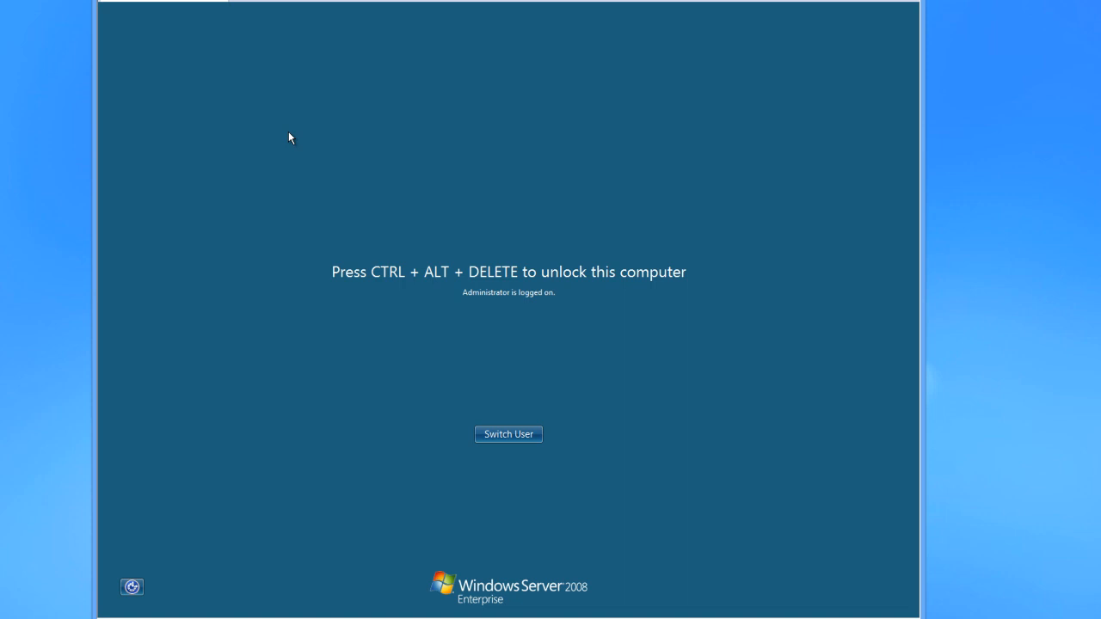
{"action": "mouse_move", "coordinate": [334, 169]}
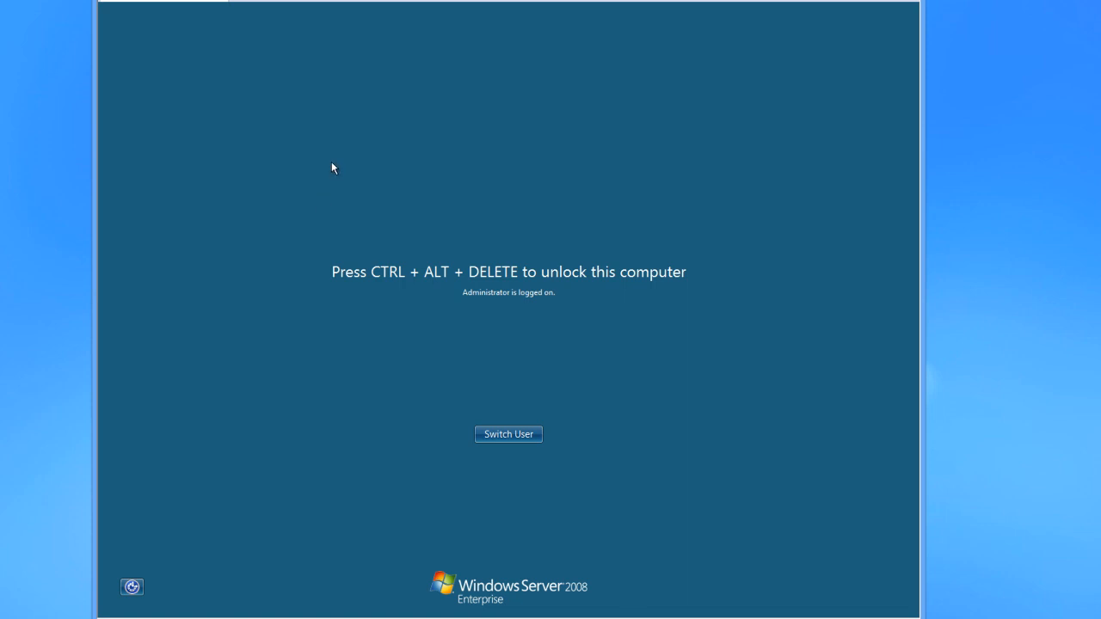
{"action": "mouse_move", "coordinate": [213, 464]}
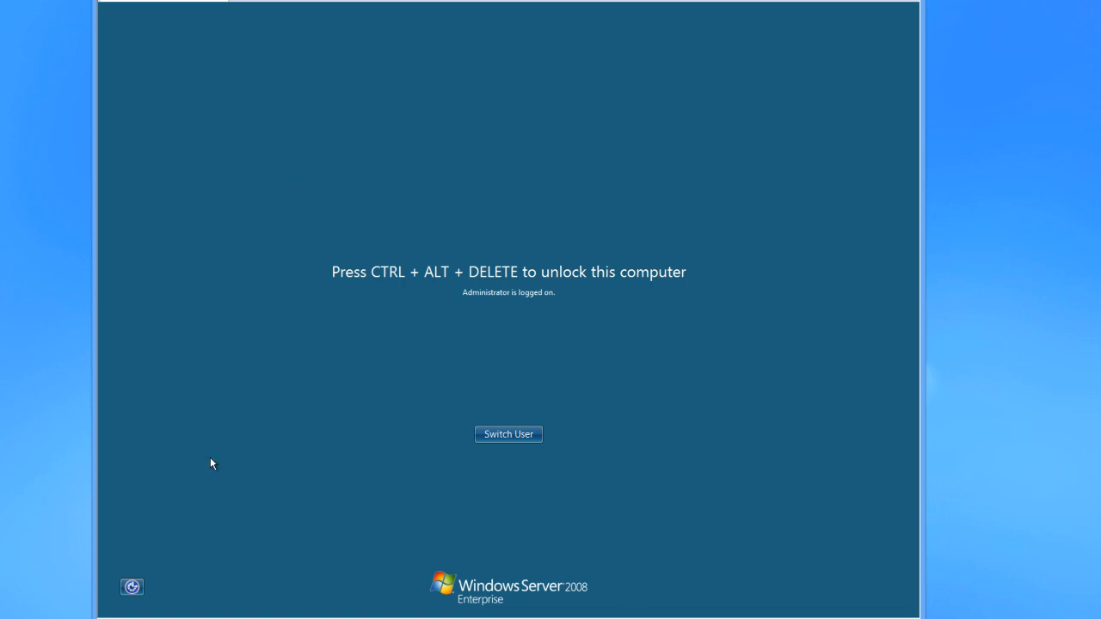
{"action": "key", "text": "ctrl+alt+delete"}
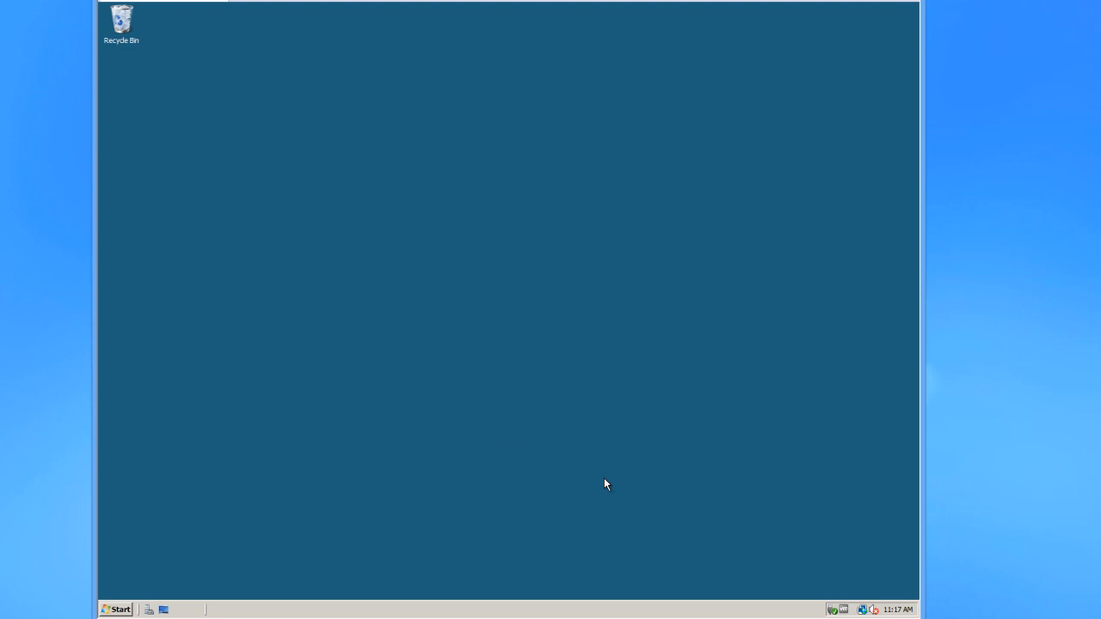
{"action": "mouse_move", "coordinate": [577, 471]}
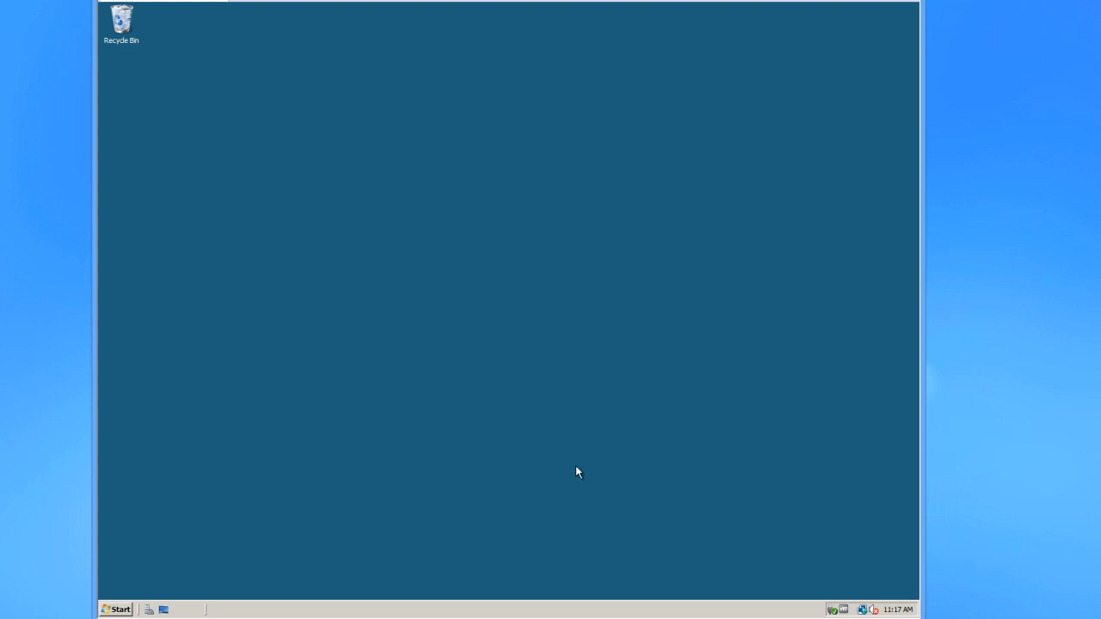
{"action": "mouse_move", "coordinate": [566, 475]}
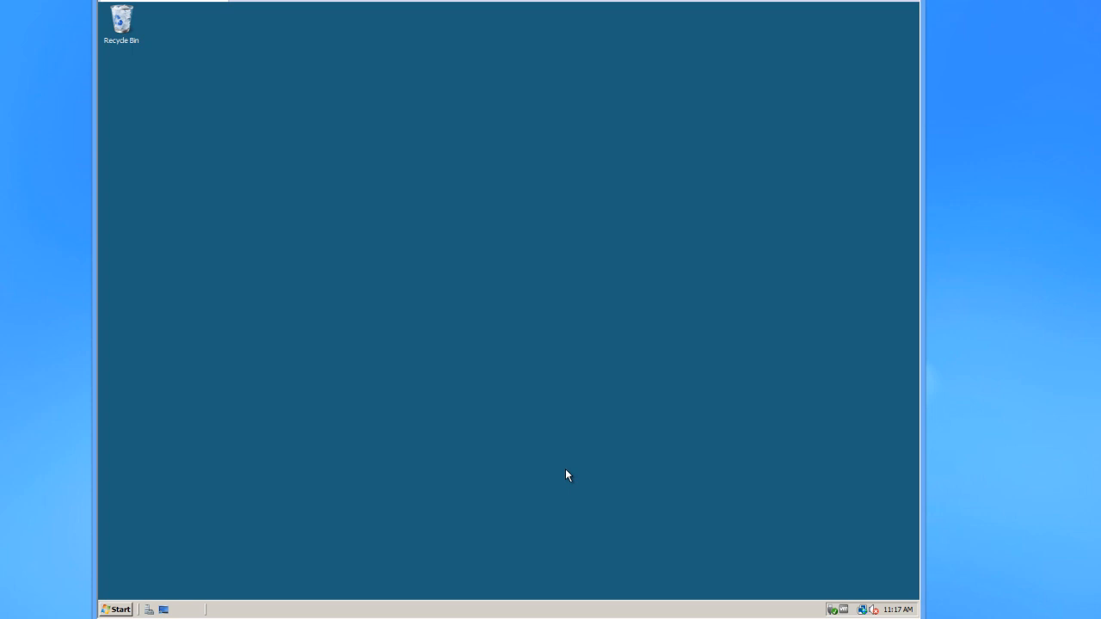
{"action": "mouse_move", "coordinate": [547, 480]}
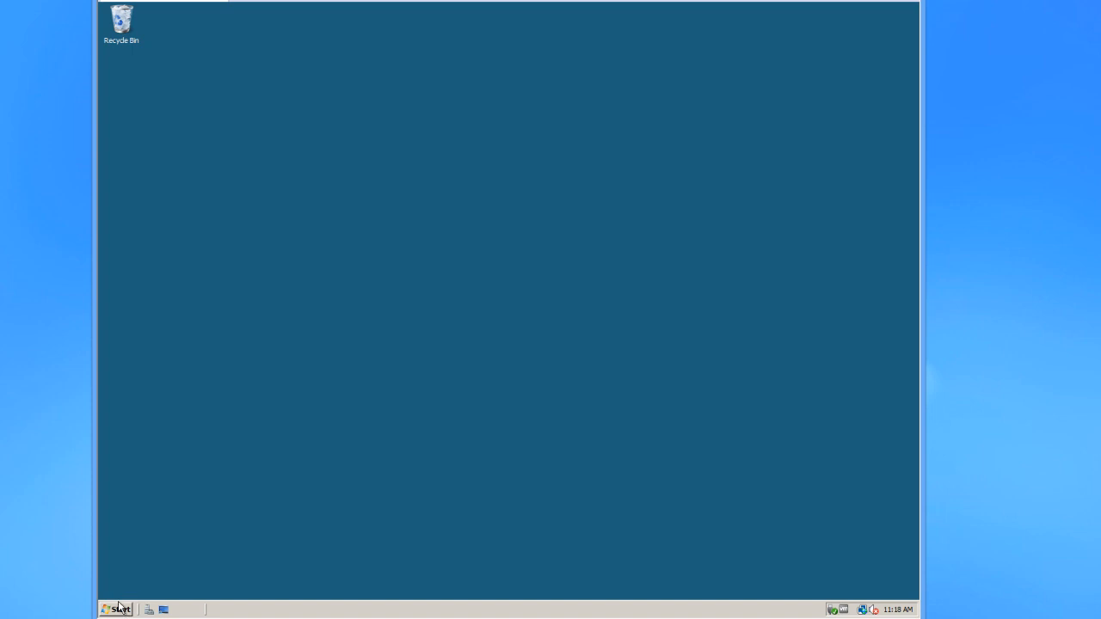
{"action": "left_click", "coordinate": [117, 608]}
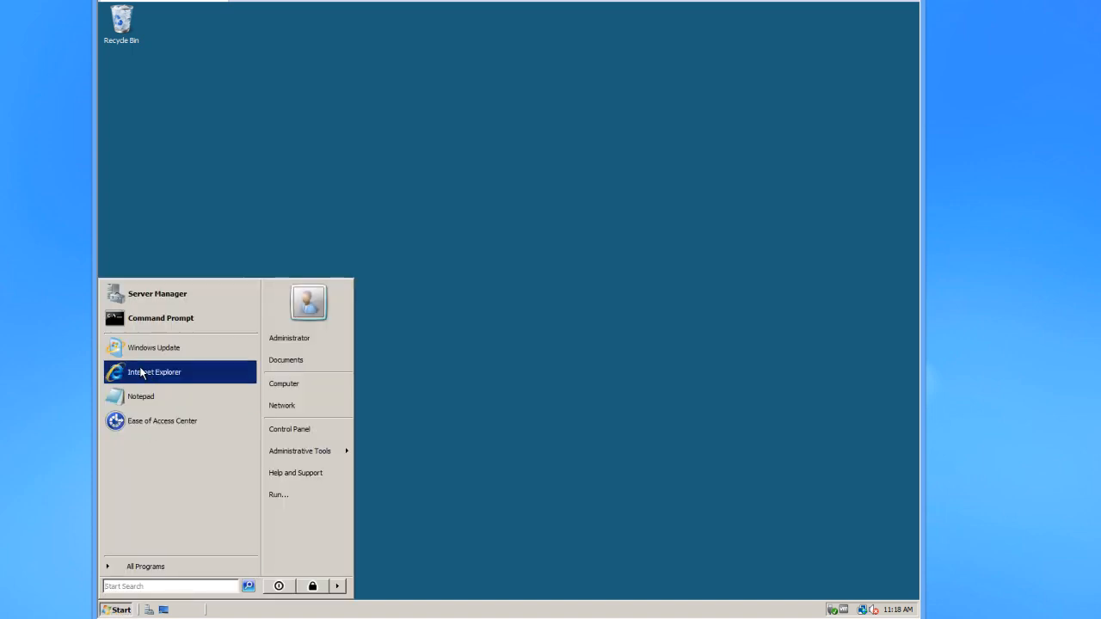
{"action": "left_click", "coordinate": [153, 347]}
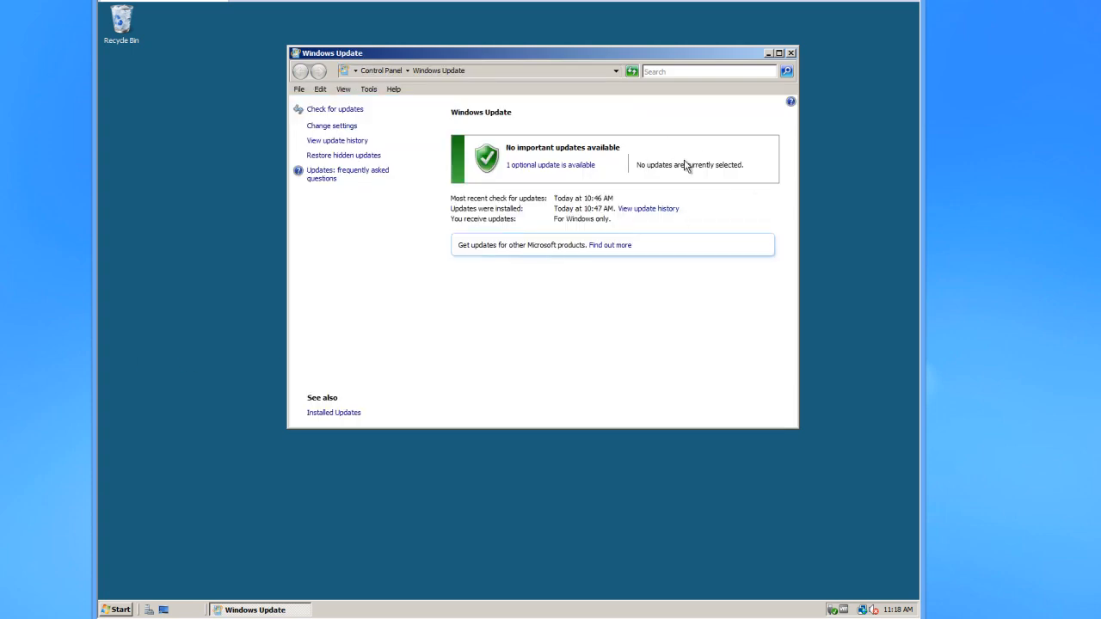
{"action": "mouse_move", "coordinate": [705, 185]}
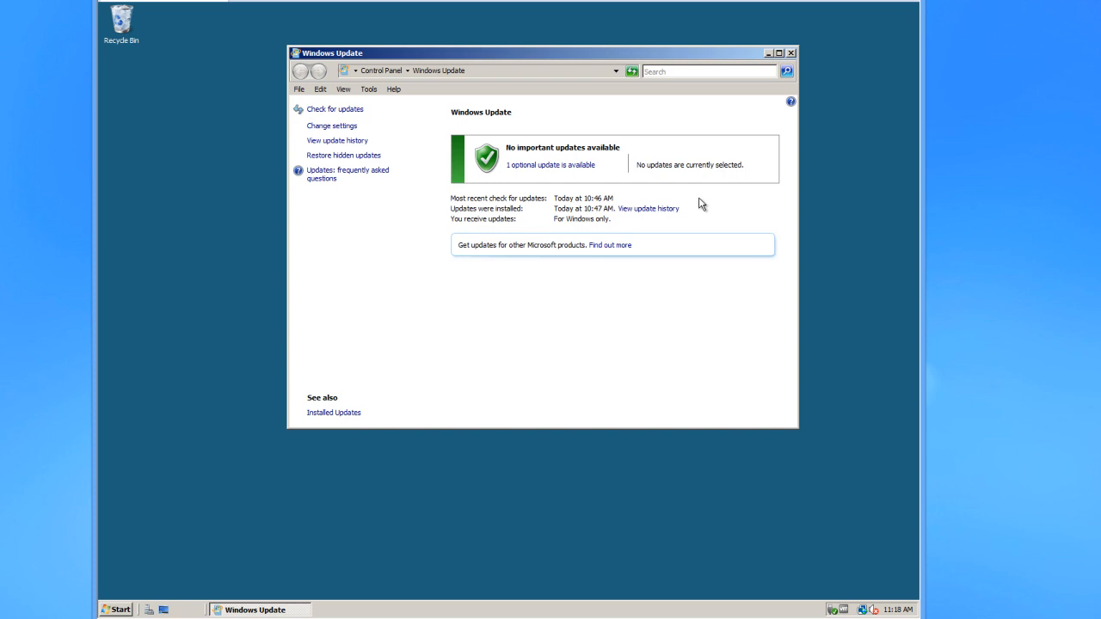
{"action": "mouse_move", "coordinate": [753, 158]}
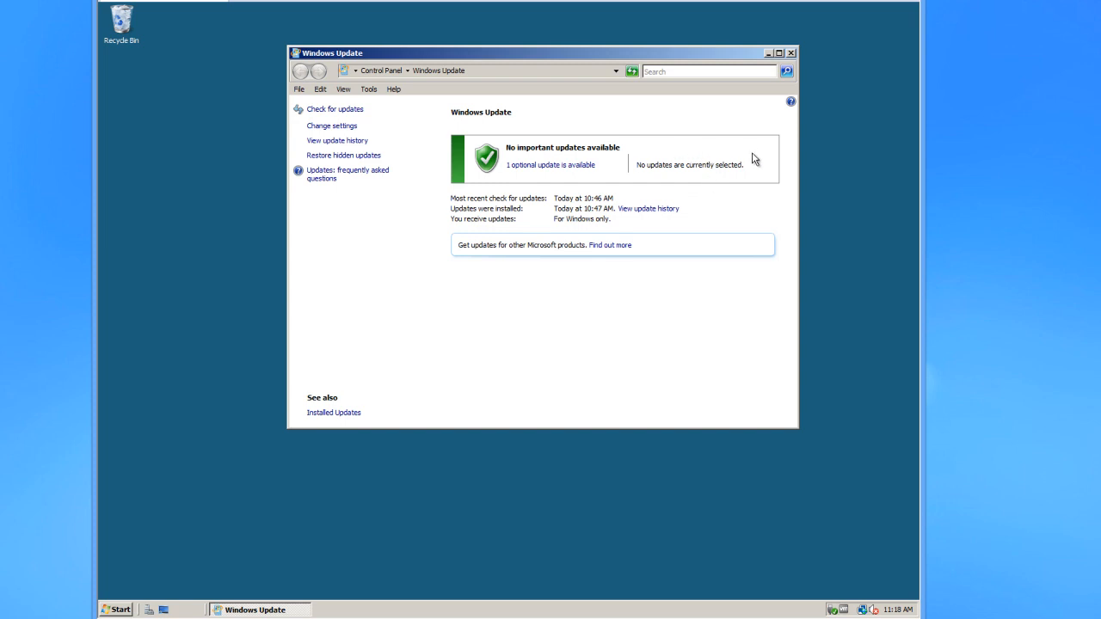
{"action": "mouse_move", "coordinate": [764, 161]}
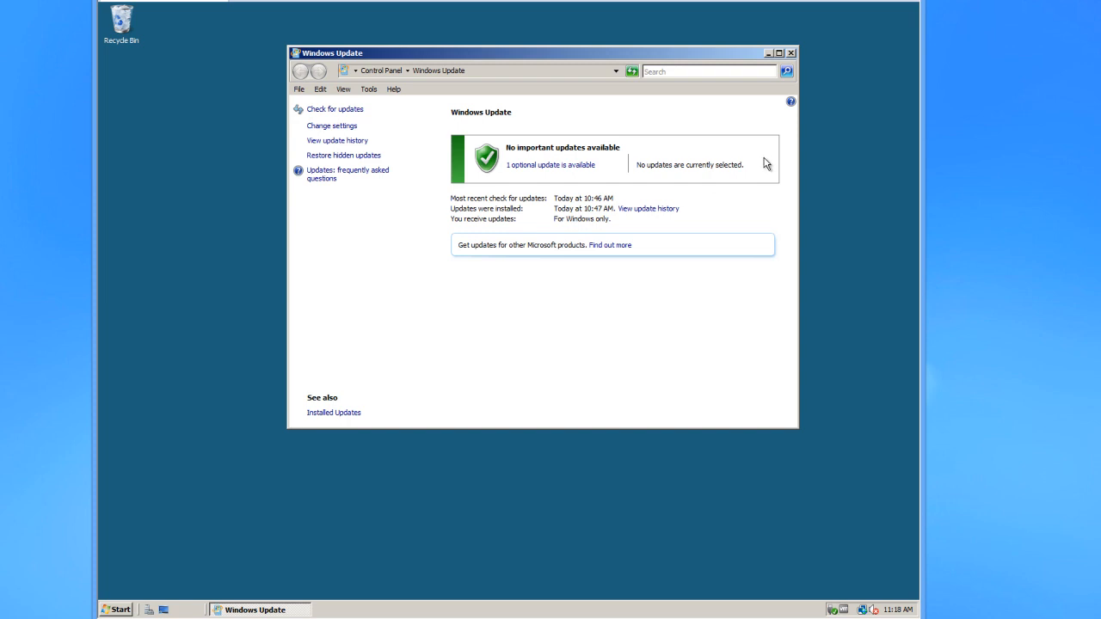
{"action": "mouse_move", "coordinate": [791, 54]}
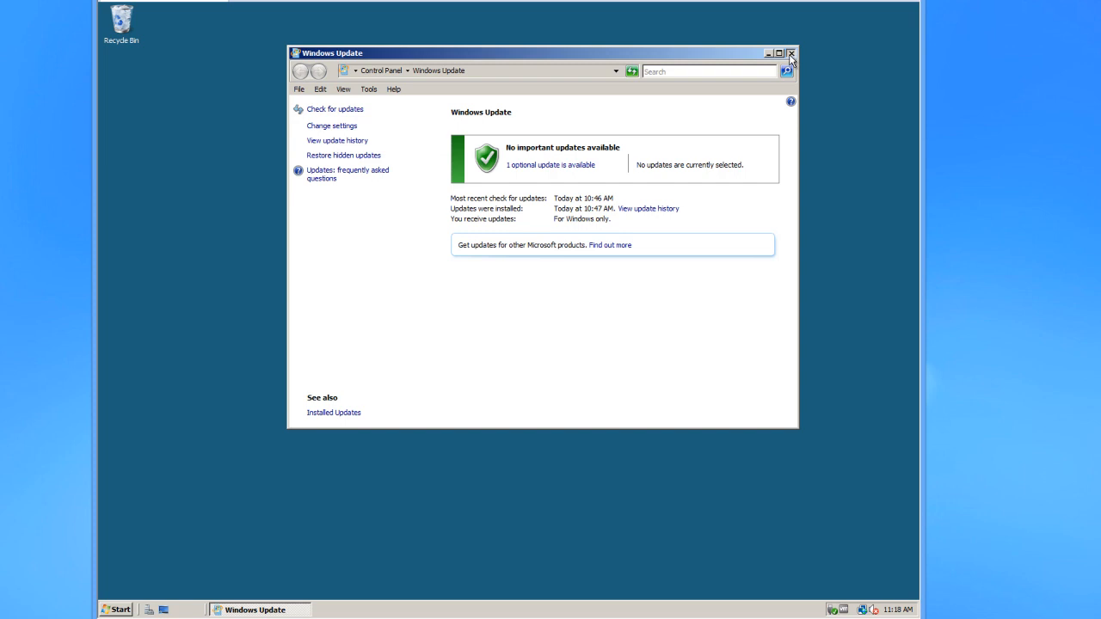
{"action": "left_click", "coordinate": [790, 53]}
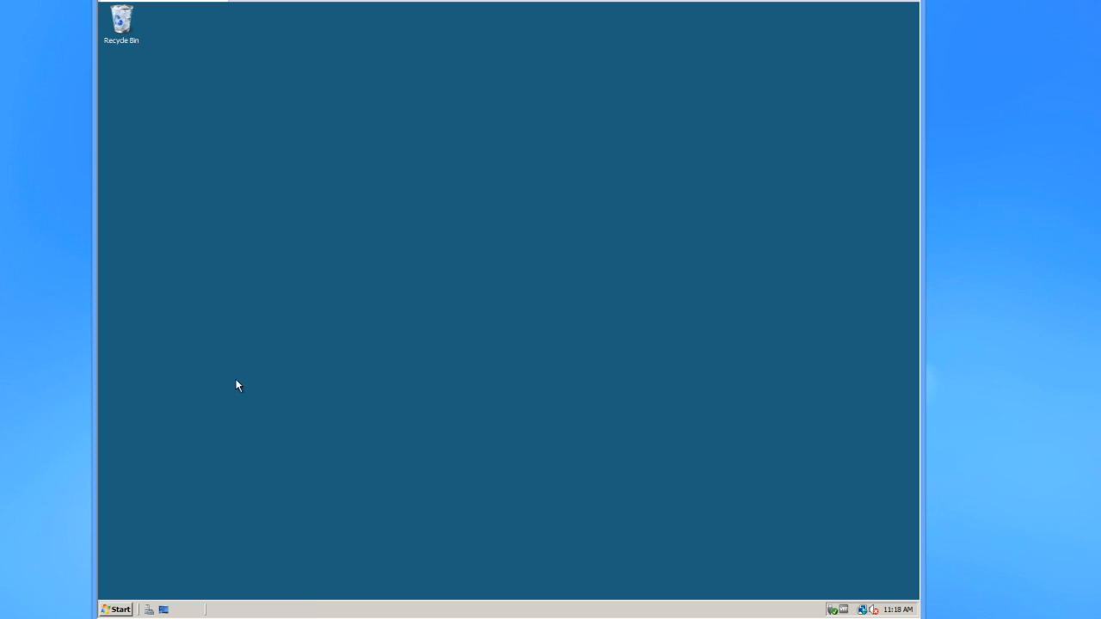
{"action": "mouse_move", "coordinate": [303, 380]}
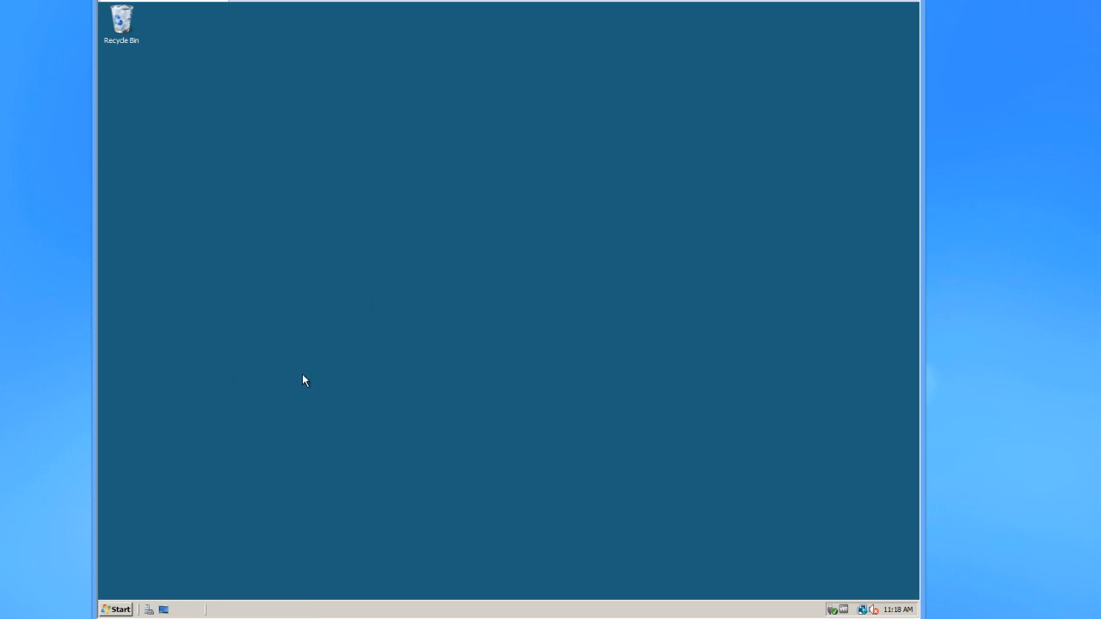
- Show the Start menu with the Administrative Tools submenu expanded
{"action": "left_click", "coordinate": [117, 608]}
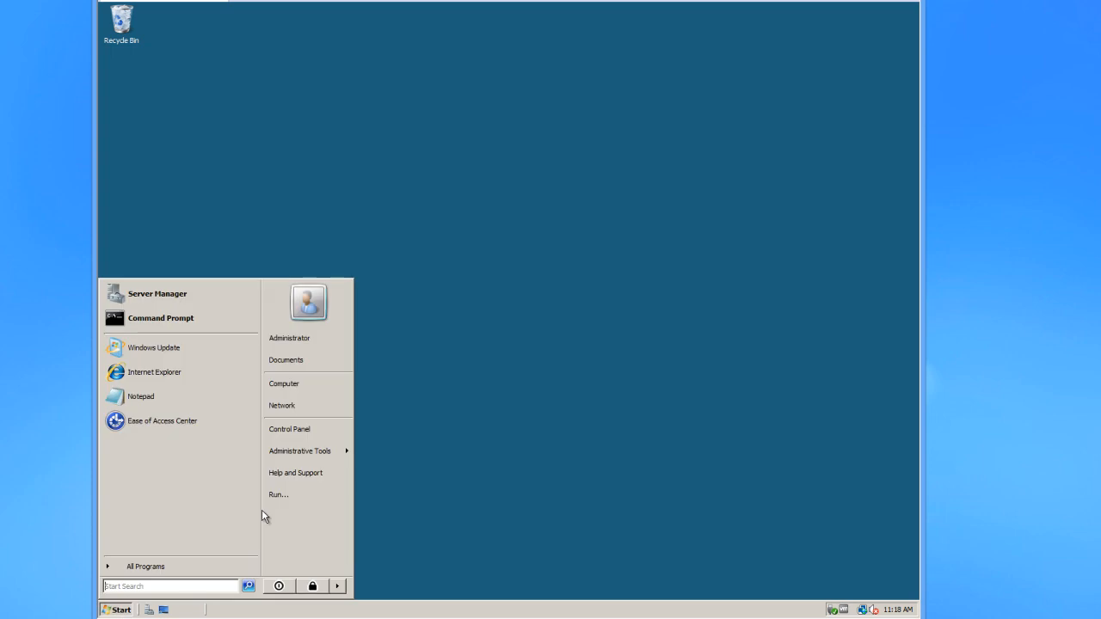
{"action": "left_click", "coordinate": [300, 451]}
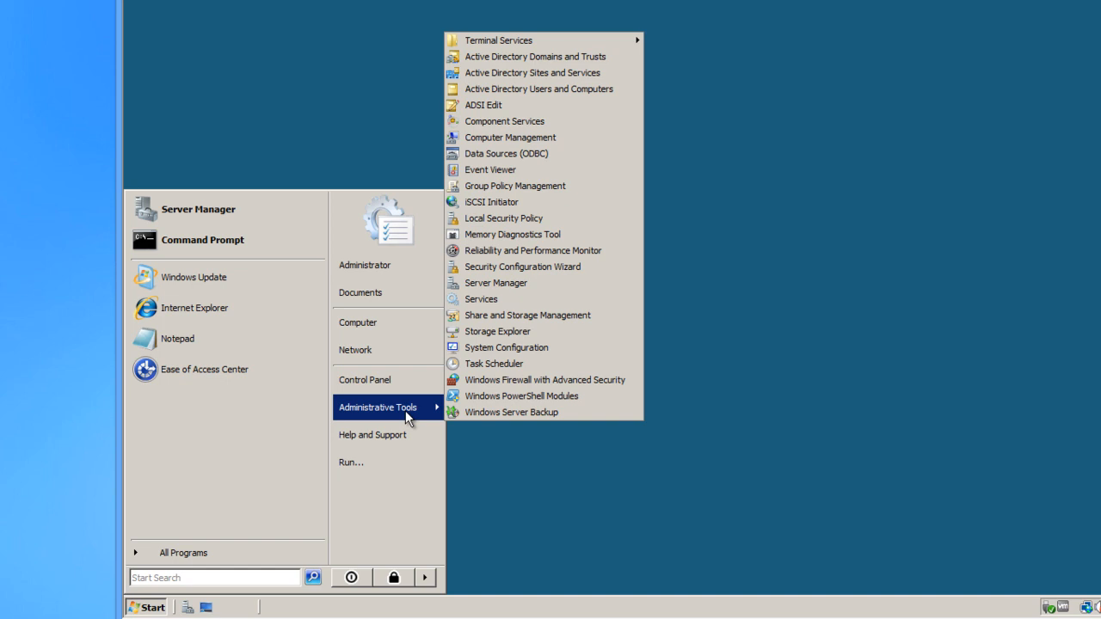
{"action": "mouse_move", "coordinate": [437, 418]}
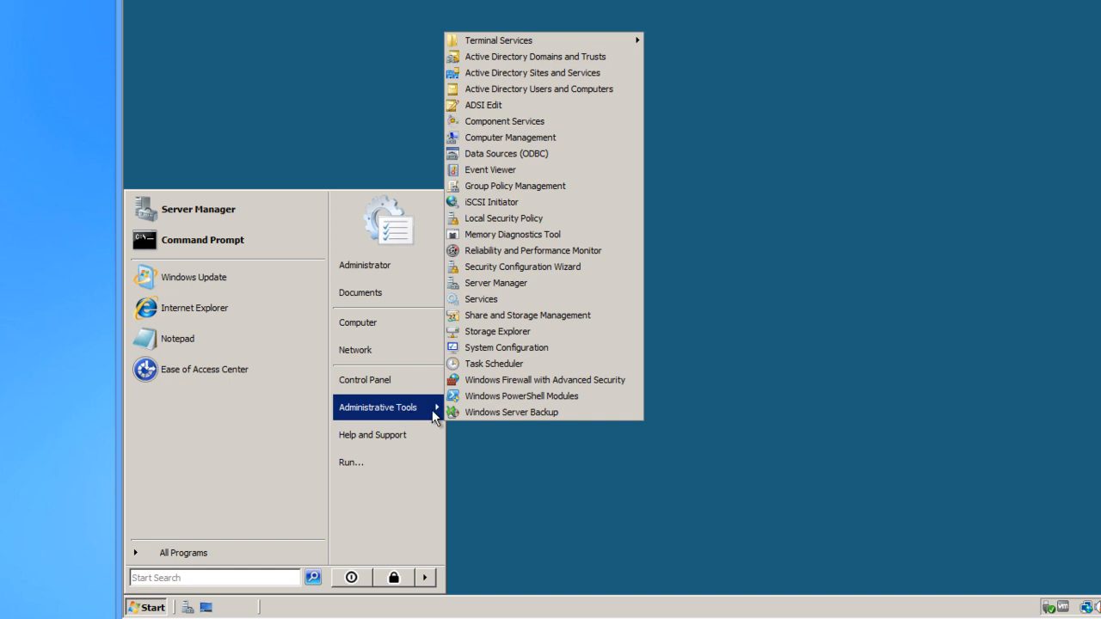
{"action": "mouse_move", "coordinate": [438, 420]}
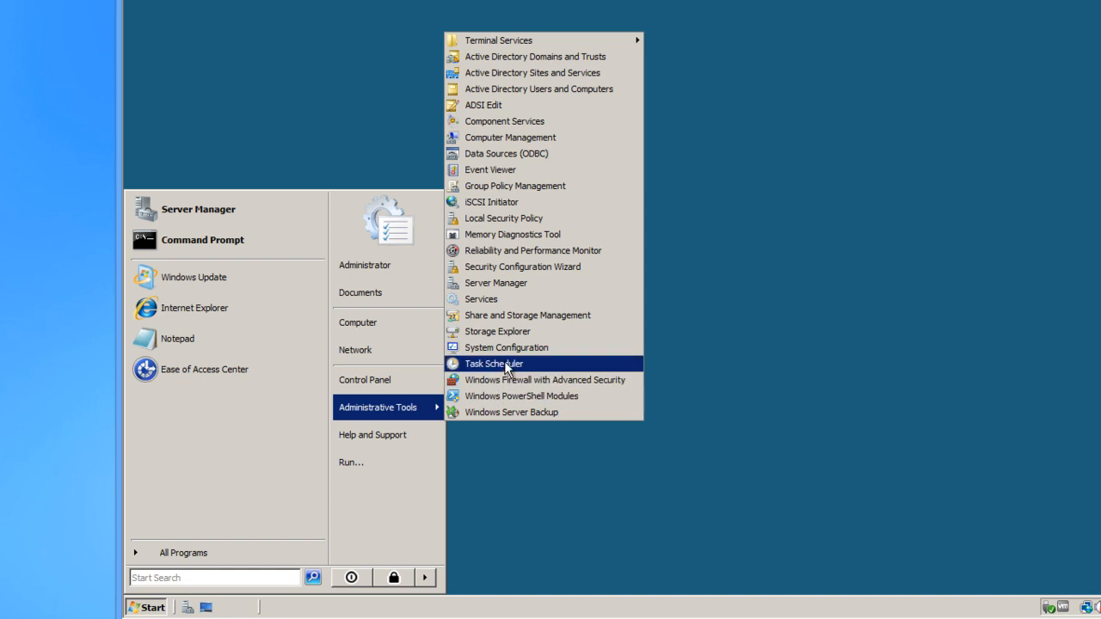
{"action": "mouse_move", "coordinate": [520, 292]}
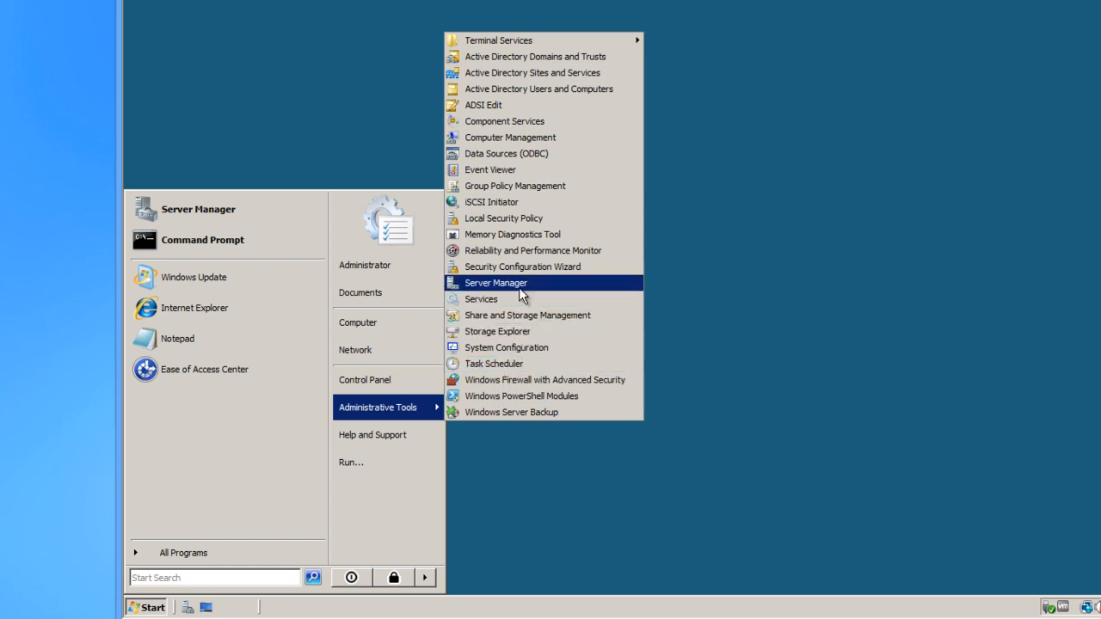
{"action": "mouse_move", "coordinate": [523, 266]}
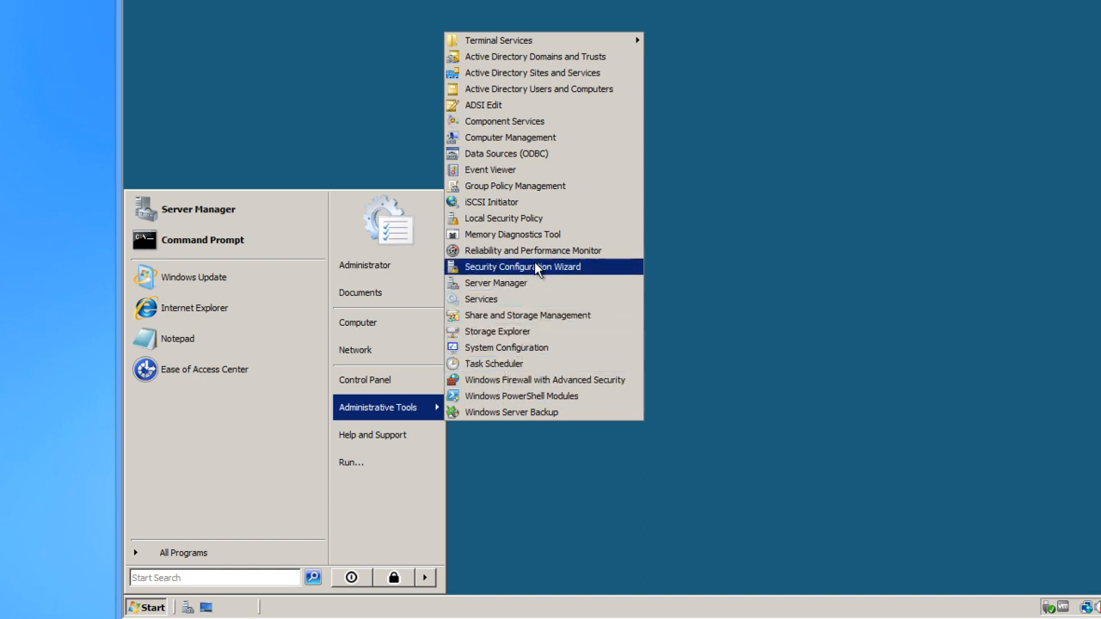
{"action": "mouse_move", "coordinate": [421, 413]}
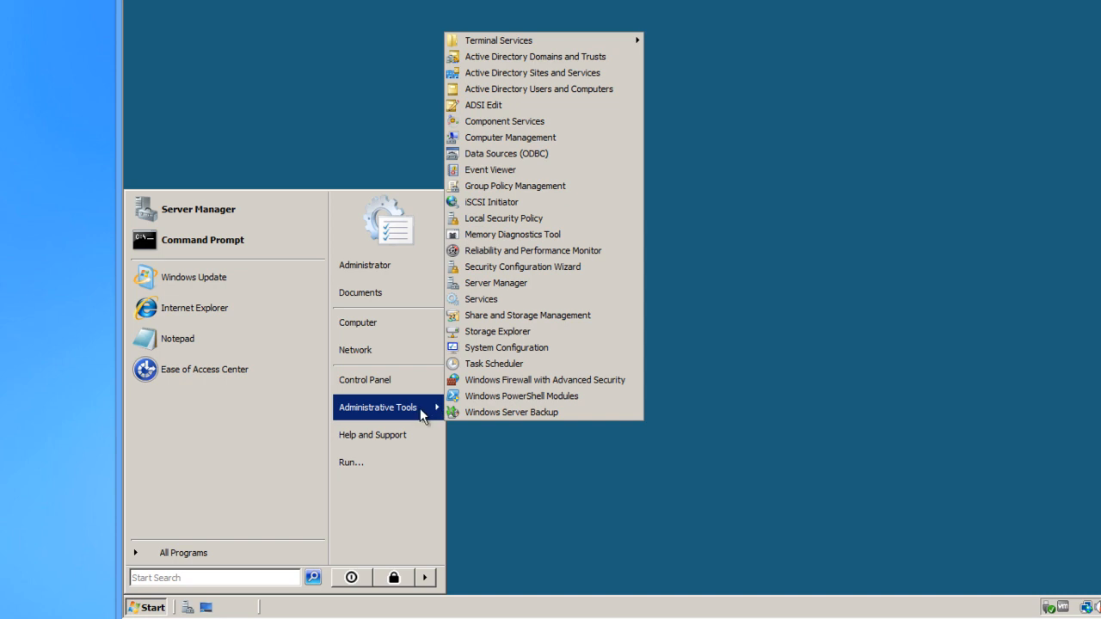
{"action": "mouse_move", "coordinate": [515, 186]}
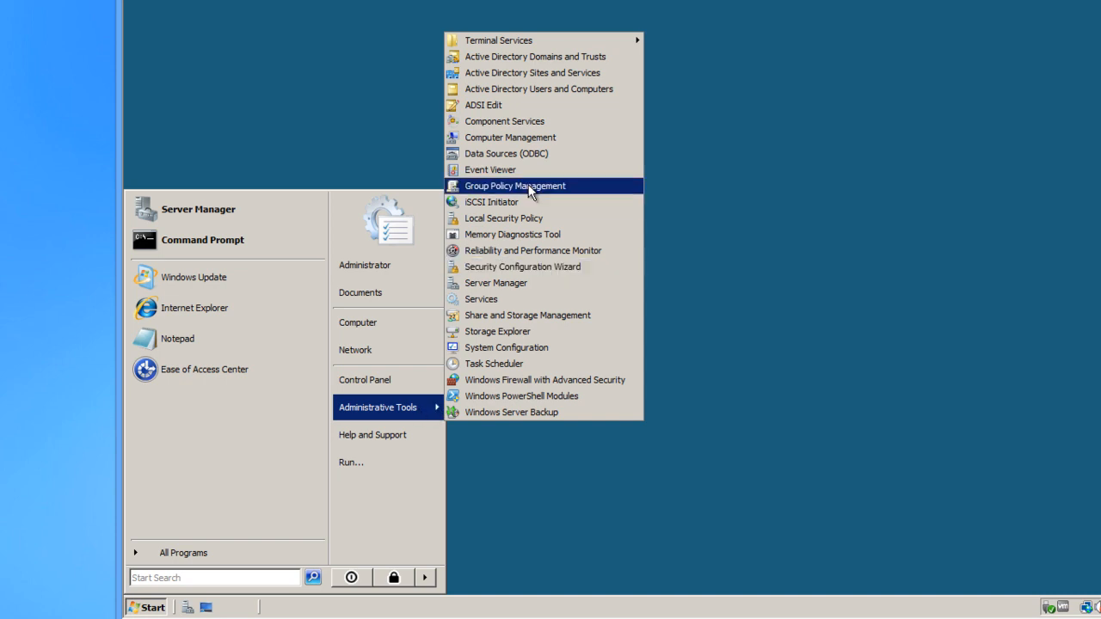
{"action": "mouse_move", "coordinate": [490, 170]}
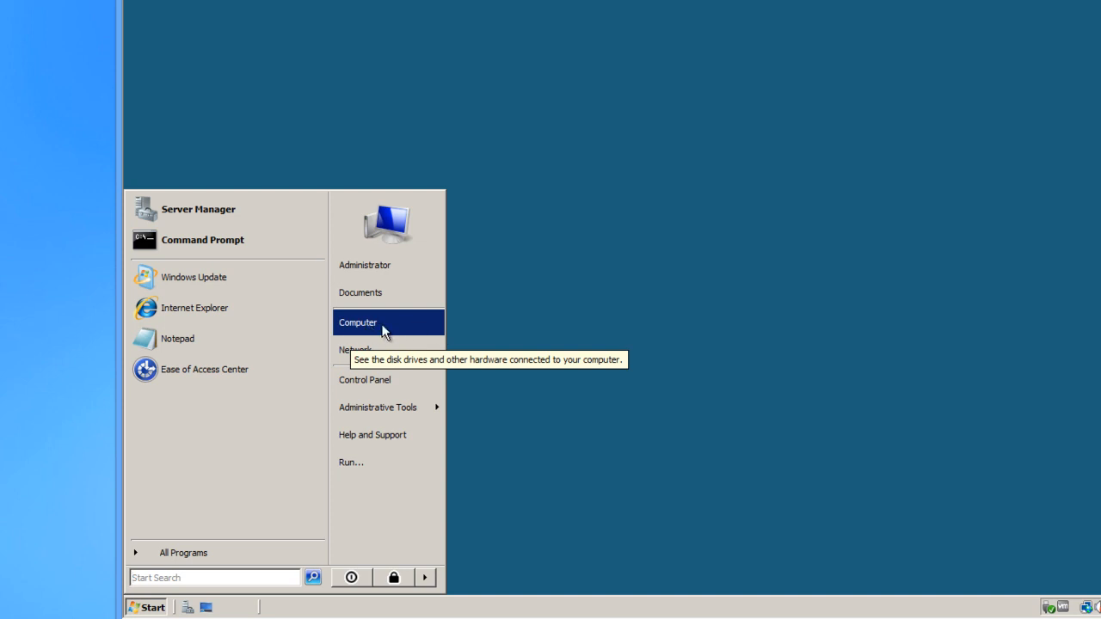
- Launch Server Manager via Manage on the Computer entry
{"action": "right_click", "coordinate": [358, 322]}
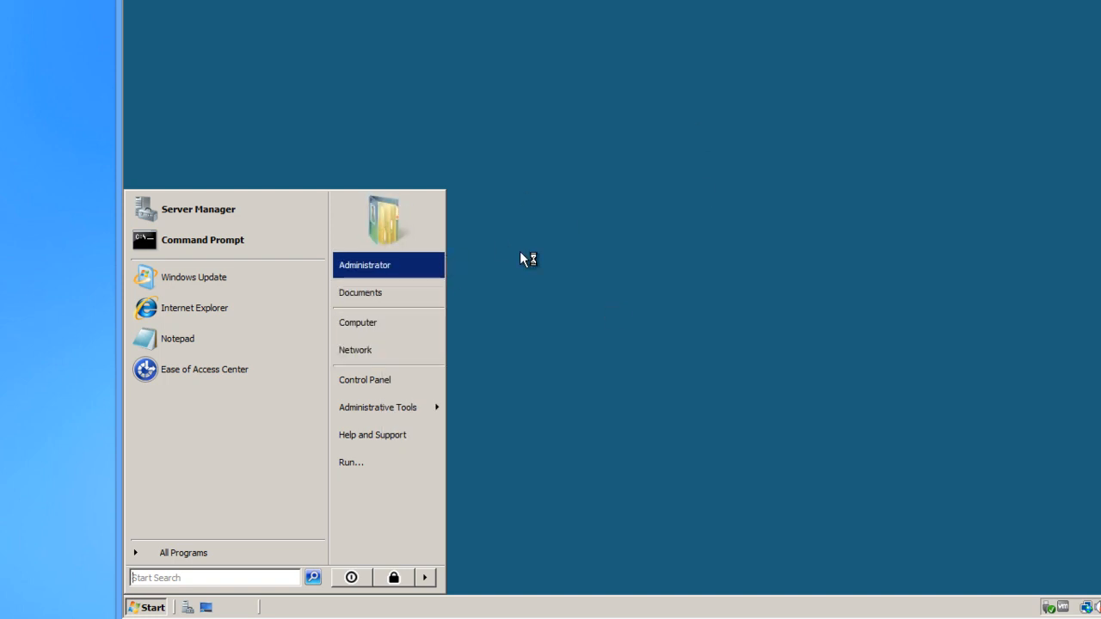
{"action": "left_click", "coordinate": [198, 210]}
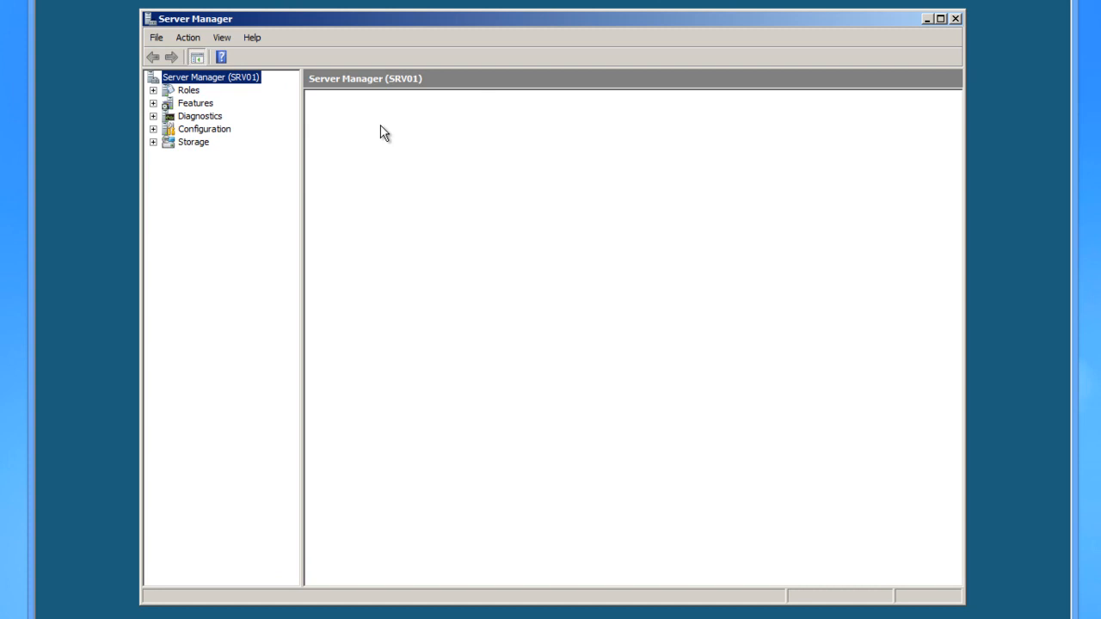
- Show the SRV01 summary and expand Diagnostics to list its tools
{"action": "left_click", "coordinate": [210, 76]}
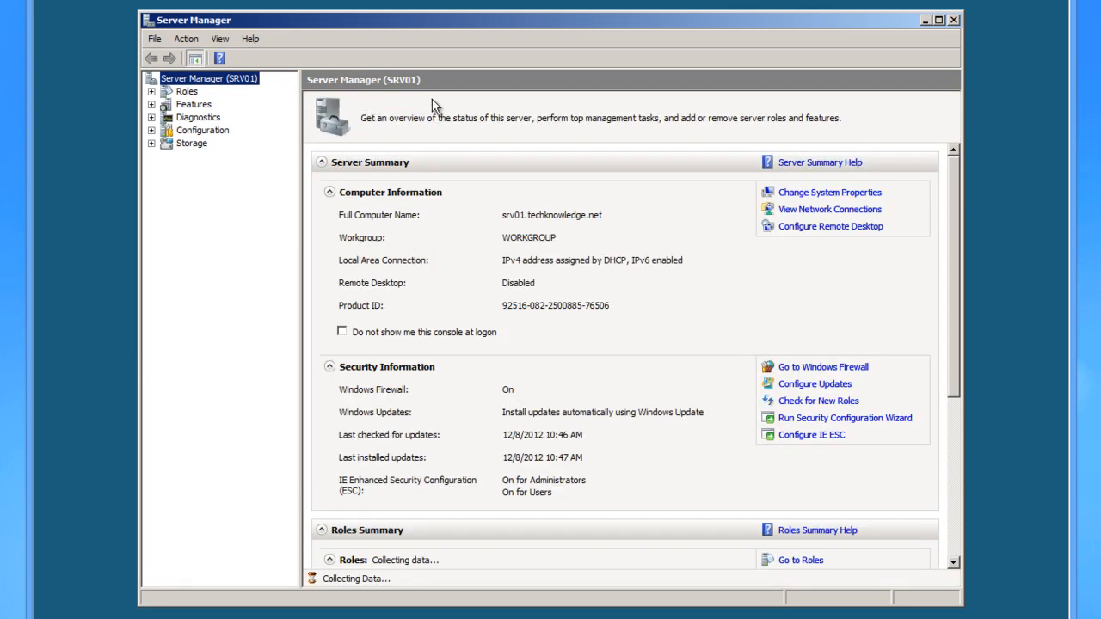
{"action": "mouse_move", "coordinate": [502, 62]}
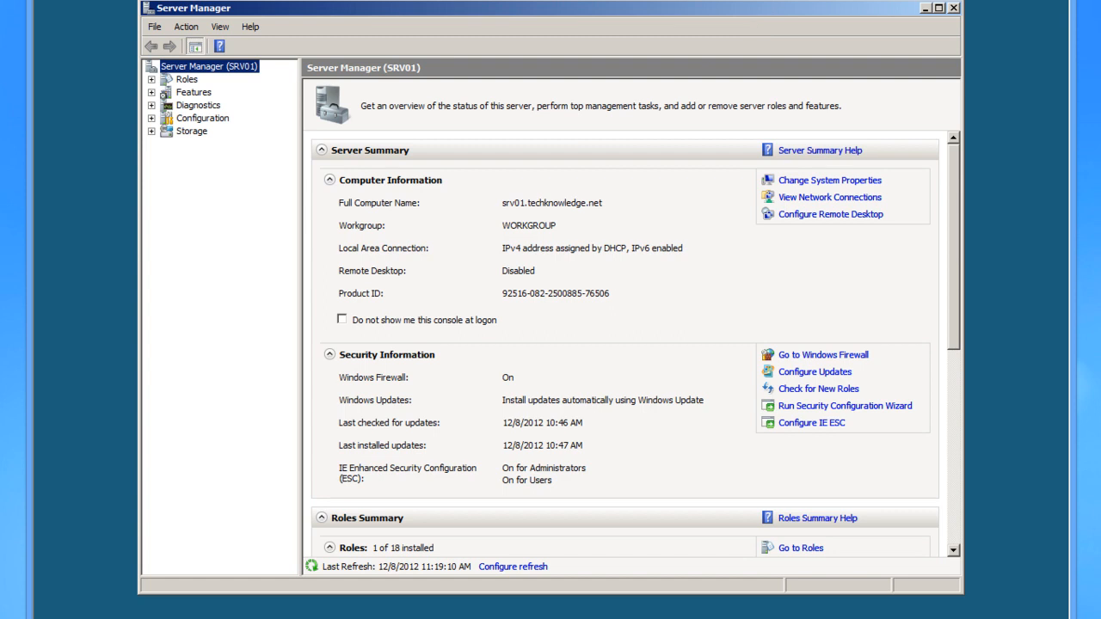
{"action": "left_click", "coordinate": [151, 105]}
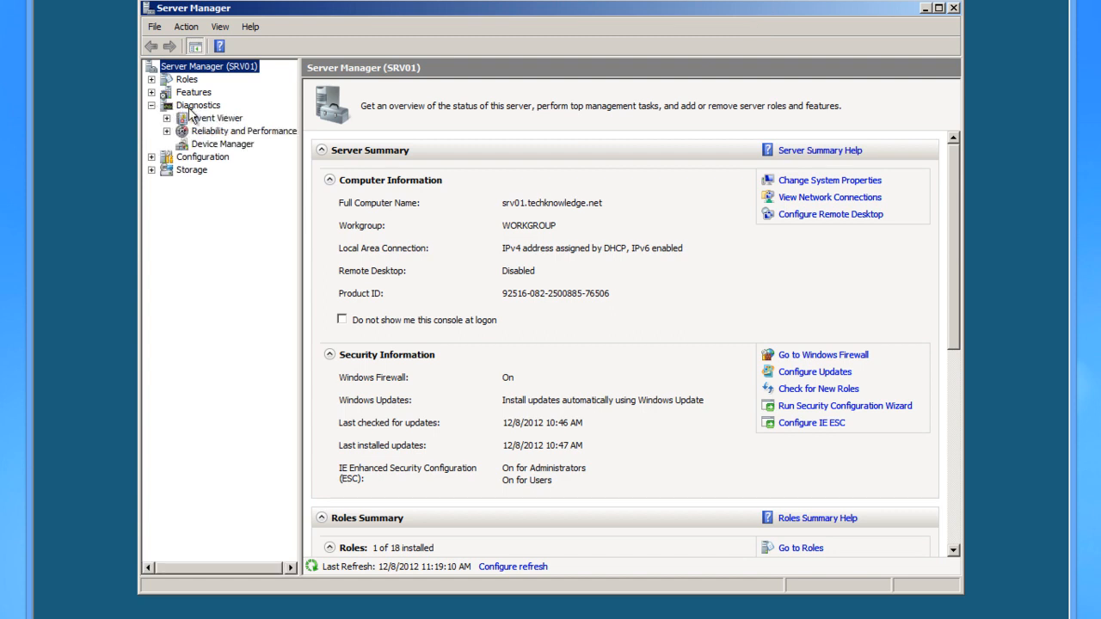
- Expand Windows Logs in Event Viewer and show the Security log
{"action": "left_click", "coordinate": [217, 117]}
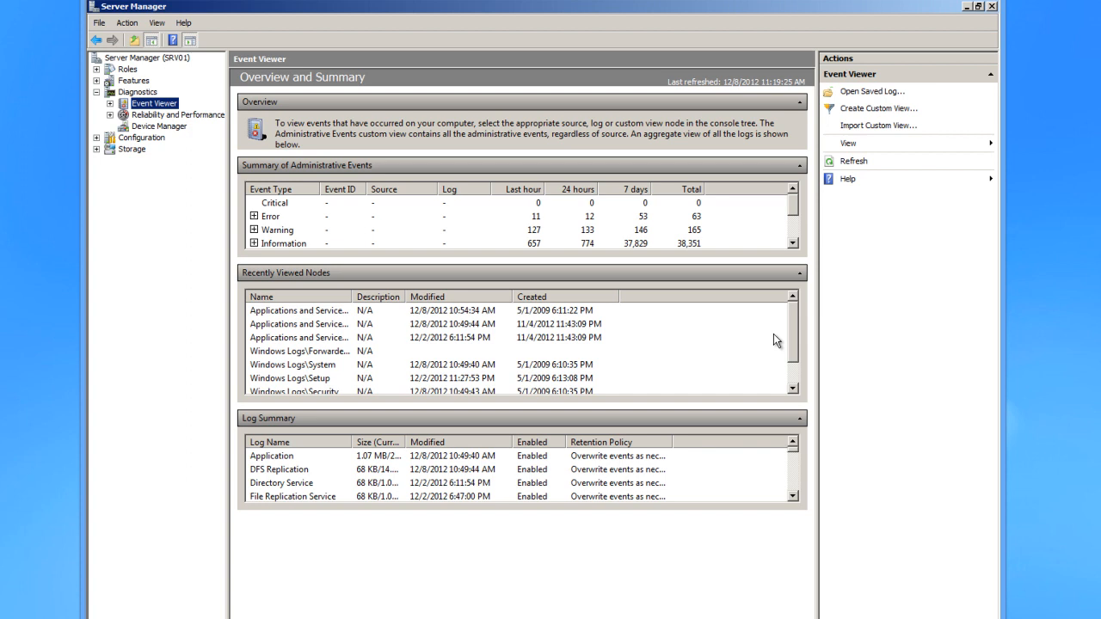
{"action": "mouse_move", "coordinate": [591, 72]}
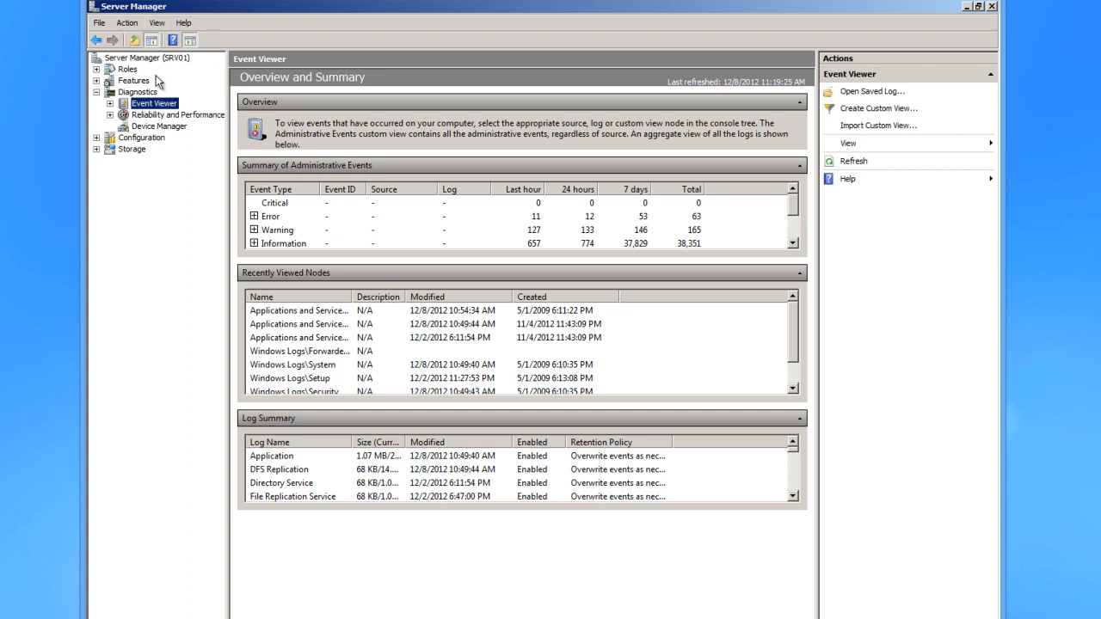
{"action": "mouse_move", "coordinate": [122, 117]}
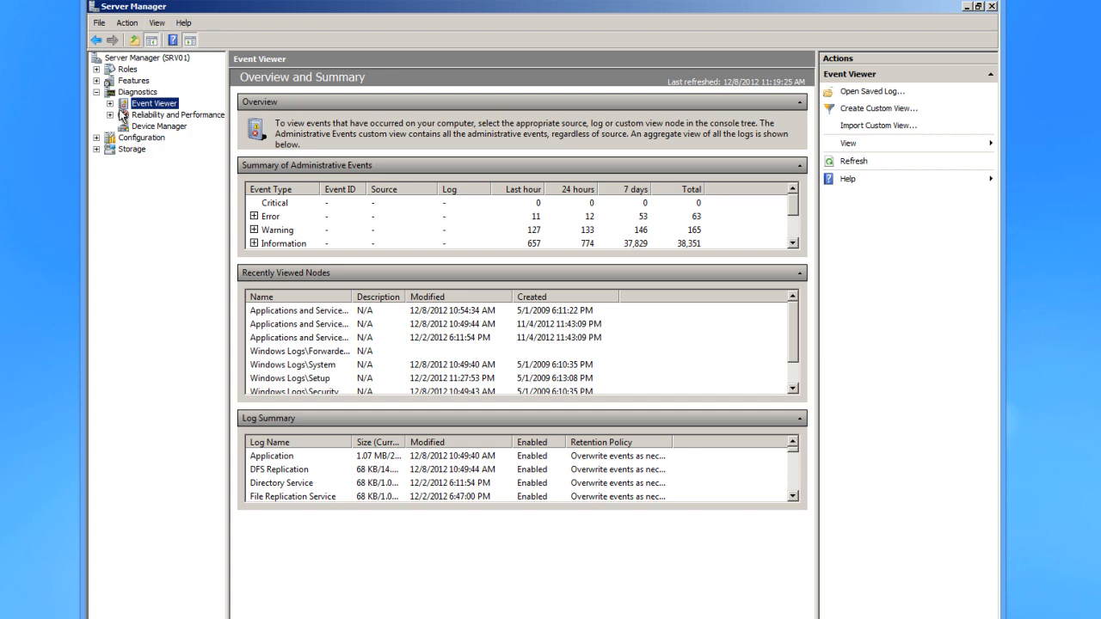
{"action": "mouse_move", "coordinate": [90, 106]}
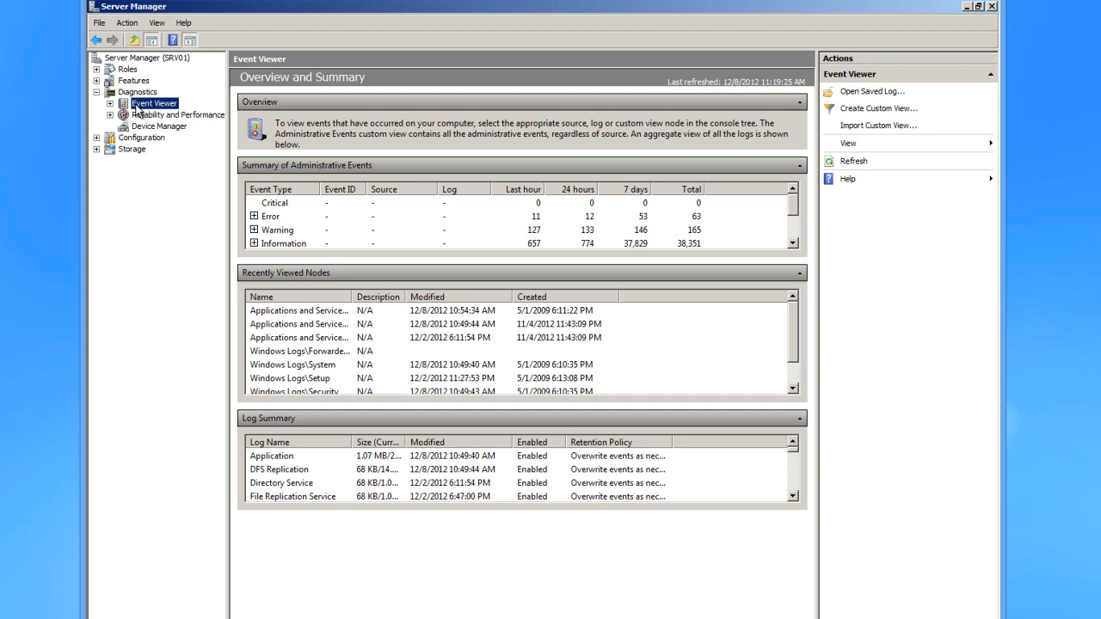
{"action": "mouse_move", "coordinate": [155, 114]}
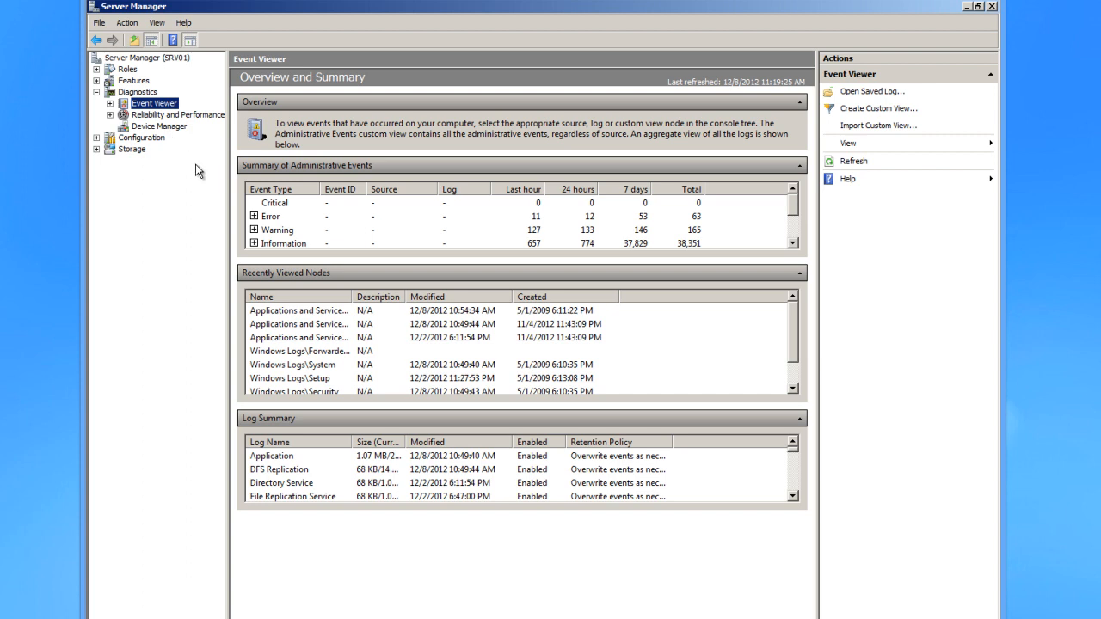
{"action": "mouse_move", "coordinate": [199, 134]}
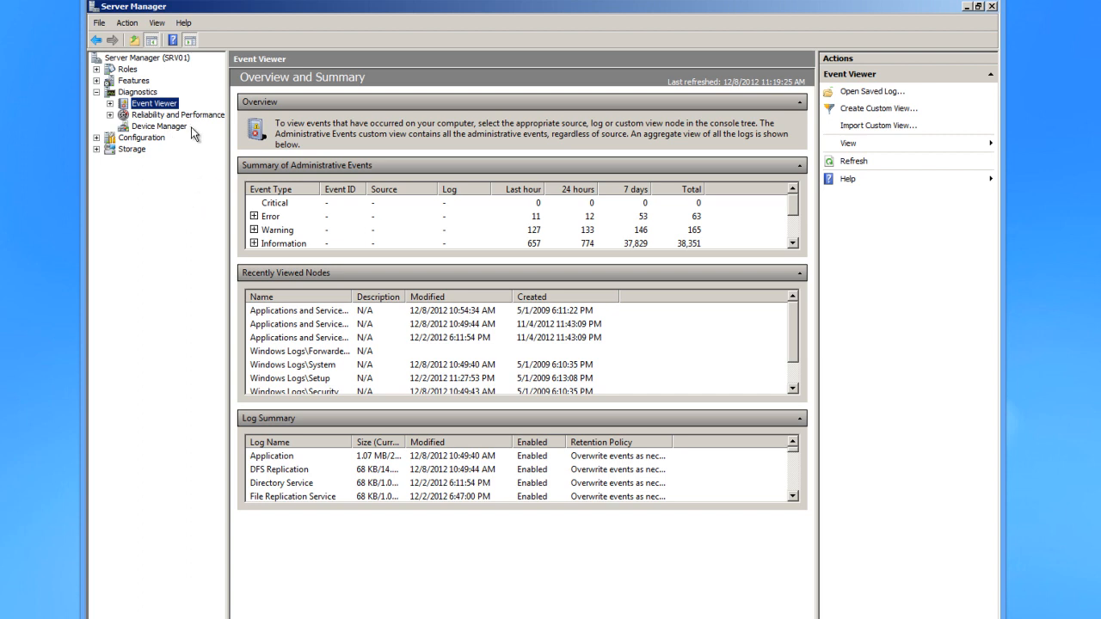
{"action": "mouse_move", "coordinate": [193, 138]}
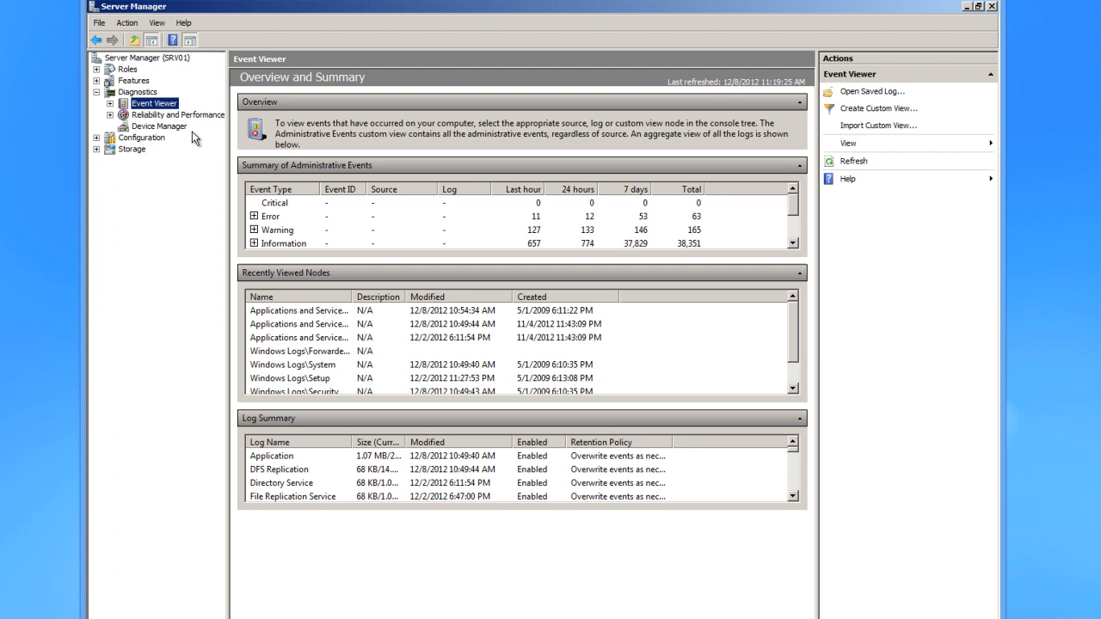
{"action": "mouse_move", "coordinate": [179, 170]}
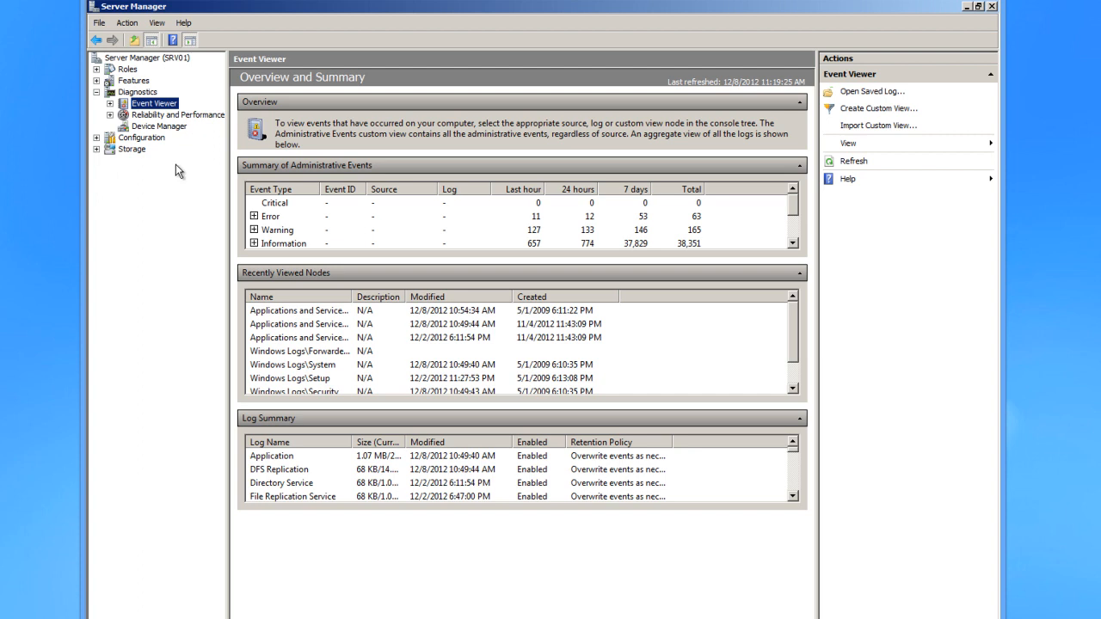
{"action": "mouse_move", "coordinate": [474, 218]}
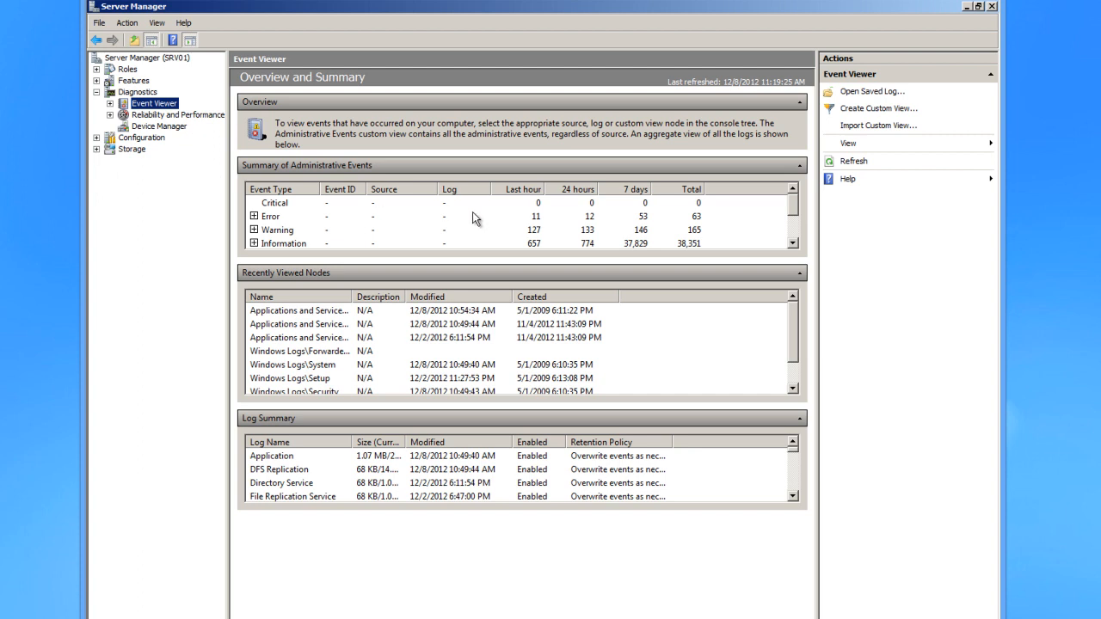
{"action": "mouse_move", "coordinate": [344, 268]}
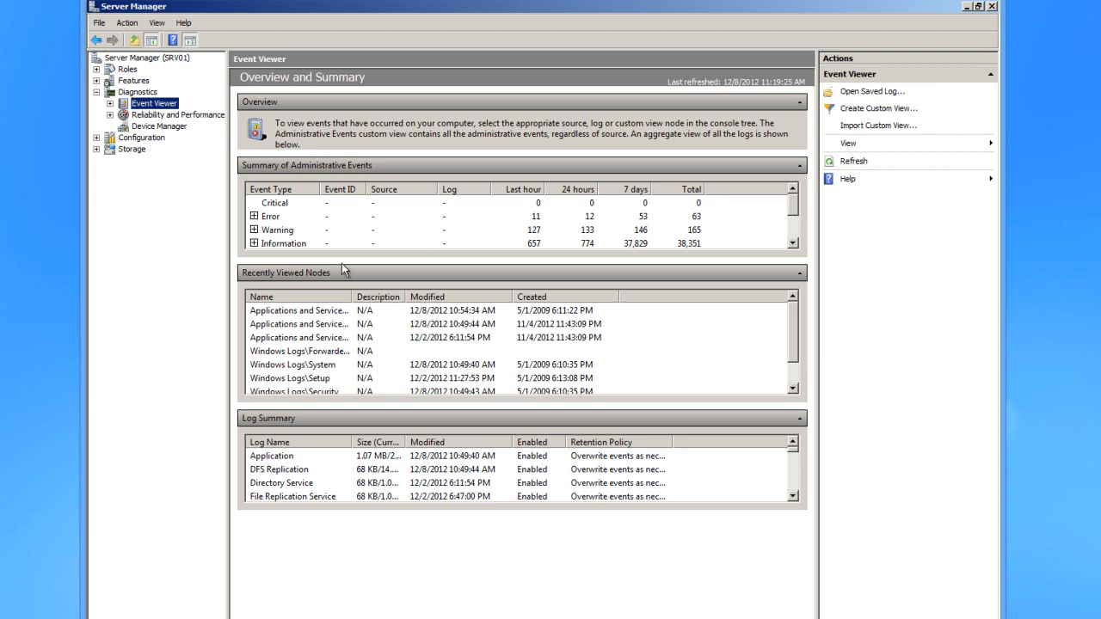
{"action": "mouse_move", "coordinate": [261, 170]}
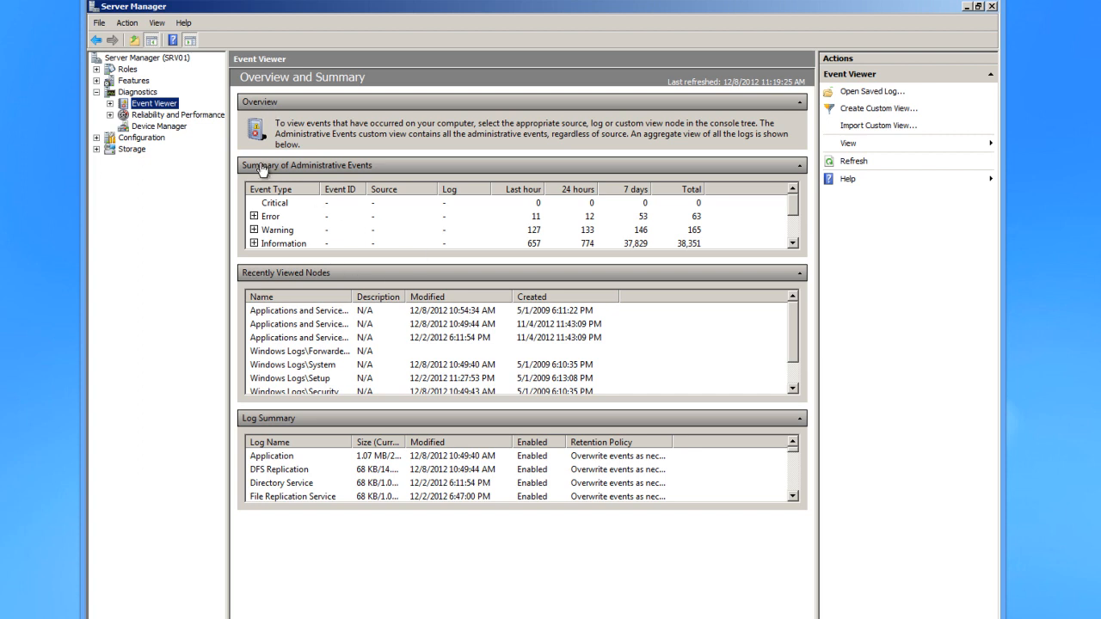
{"action": "mouse_move", "coordinate": [261, 203]}
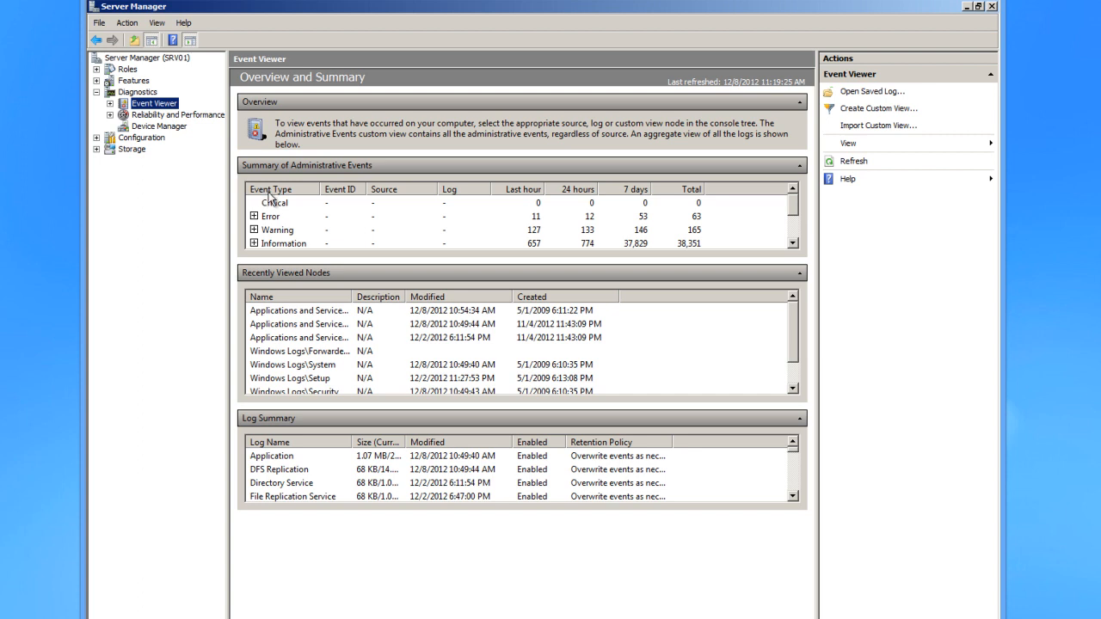
{"action": "mouse_move", "coordinate": [187, 79]}
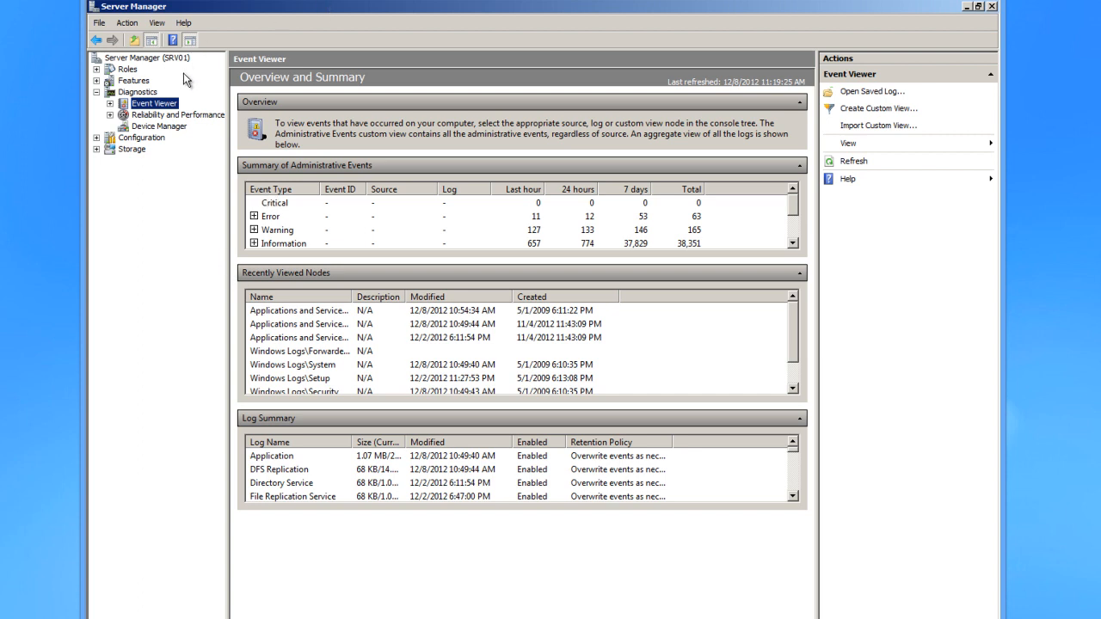
{"action": "mouse_move", "coordinate": [131, 115]}
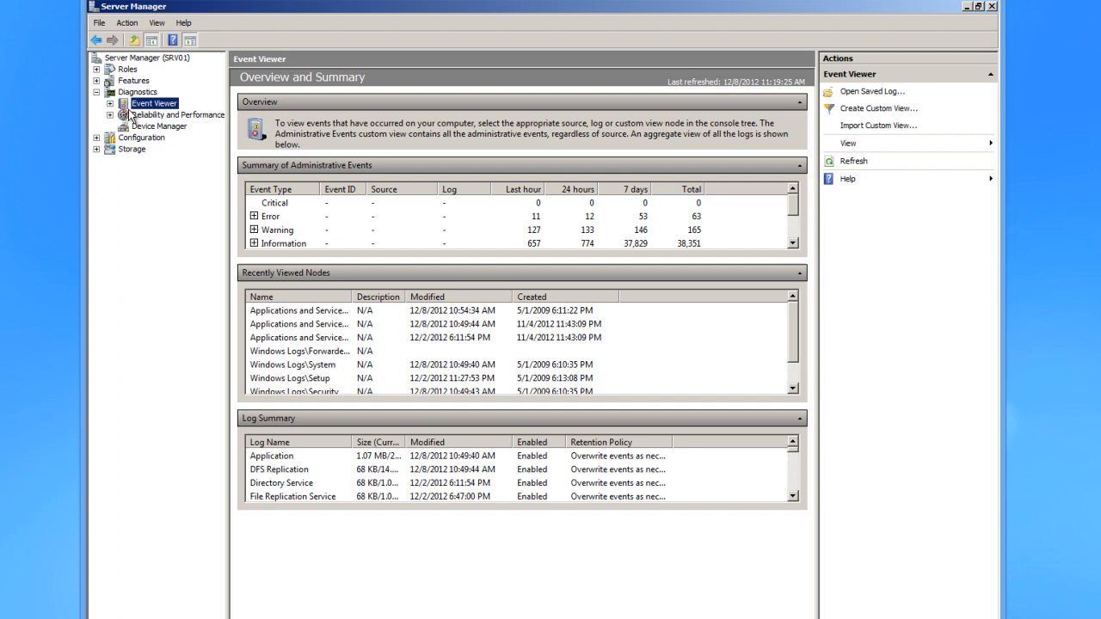
{"action": "mouse_move", "coordinate": [123, 111]}
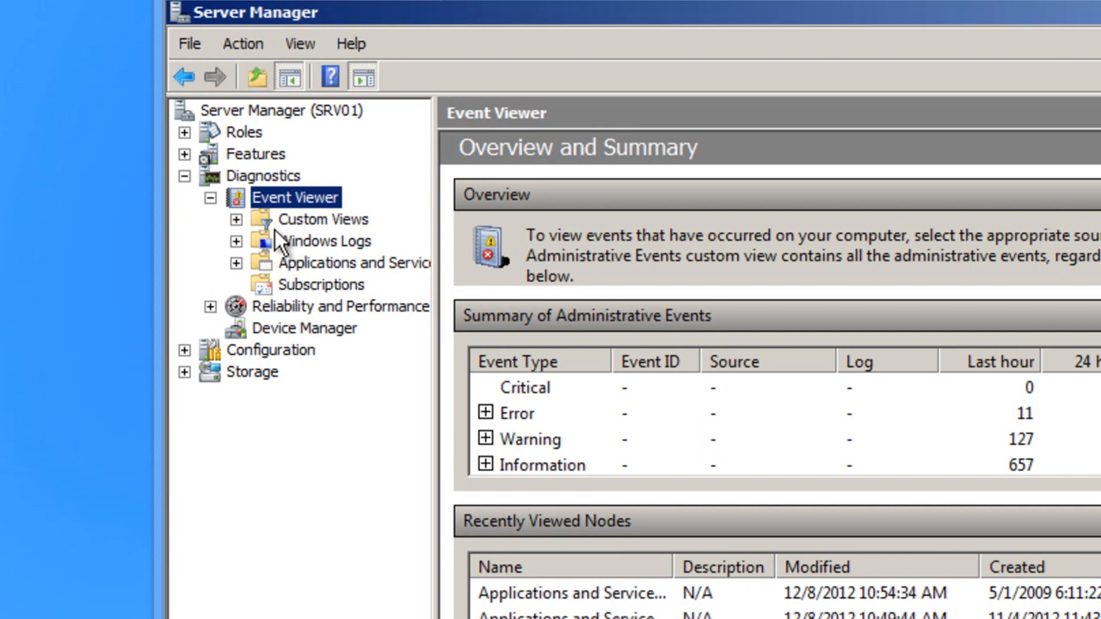
{"action": "mouse_move", "coordinate": [241, 254]}
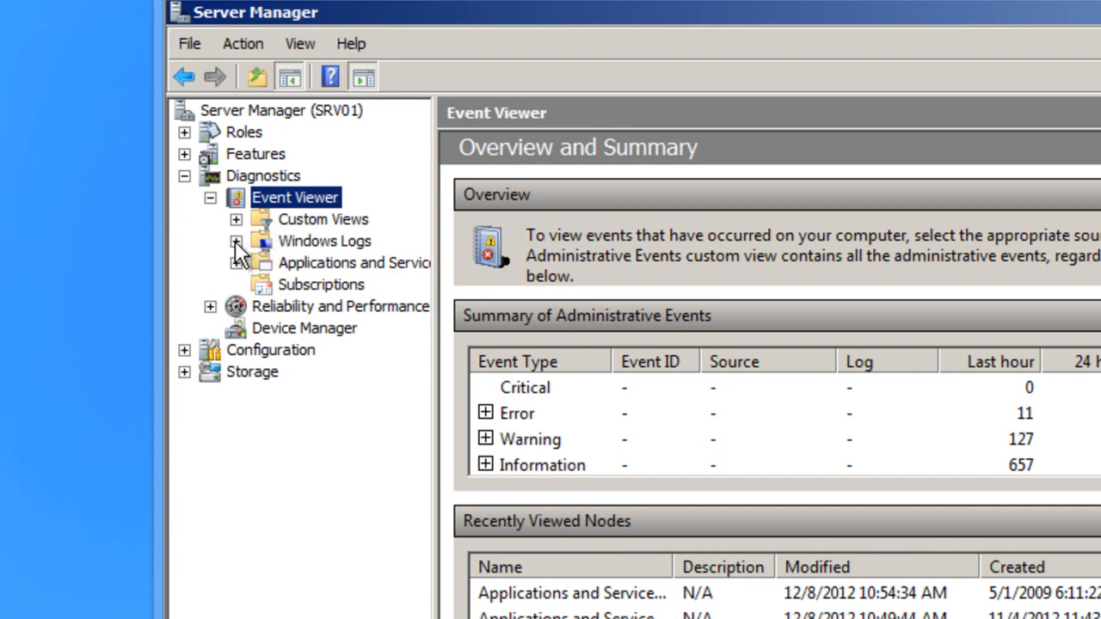
{"action": "left_click", "coordinate": [237, 241]}
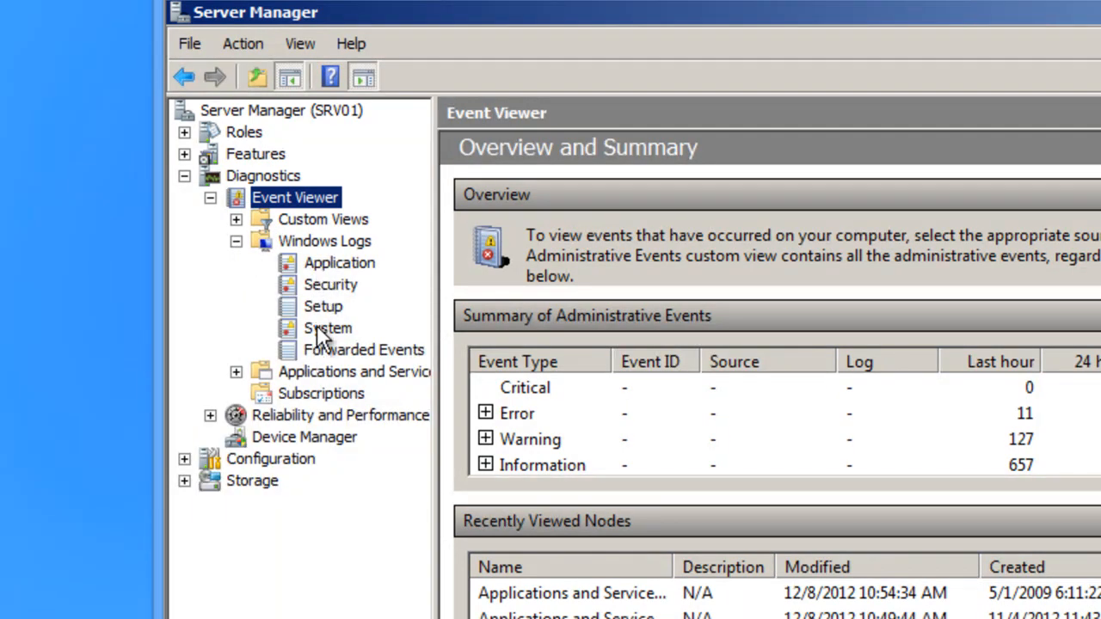
{"action": "mouse_move", "coordinate": [330, 284]}
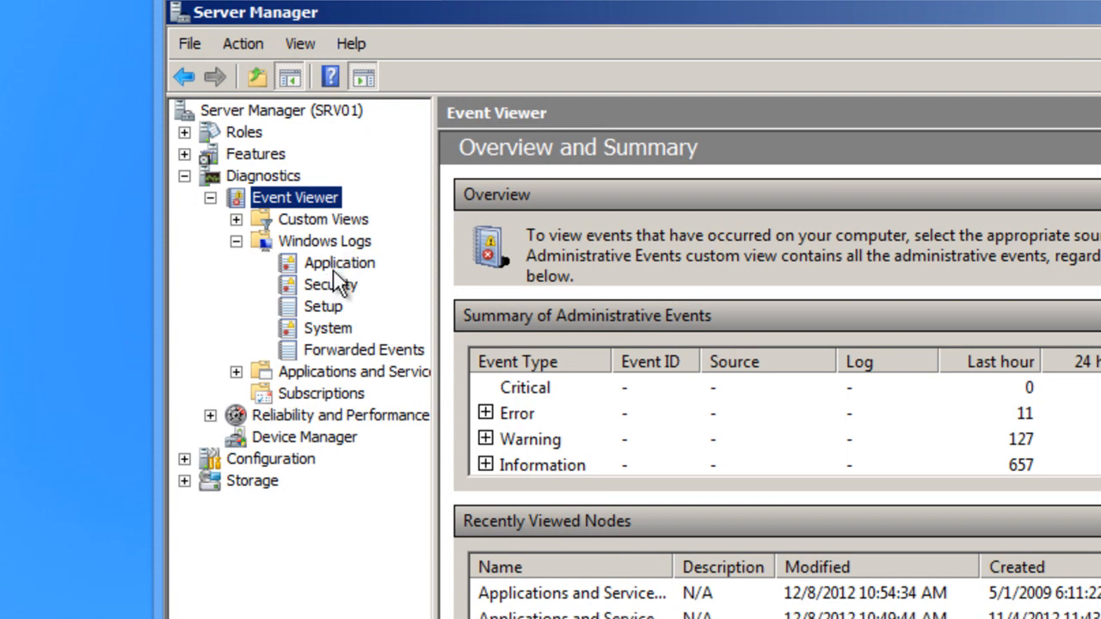
{"action": "left_click", "coordinate": [330, 285]}
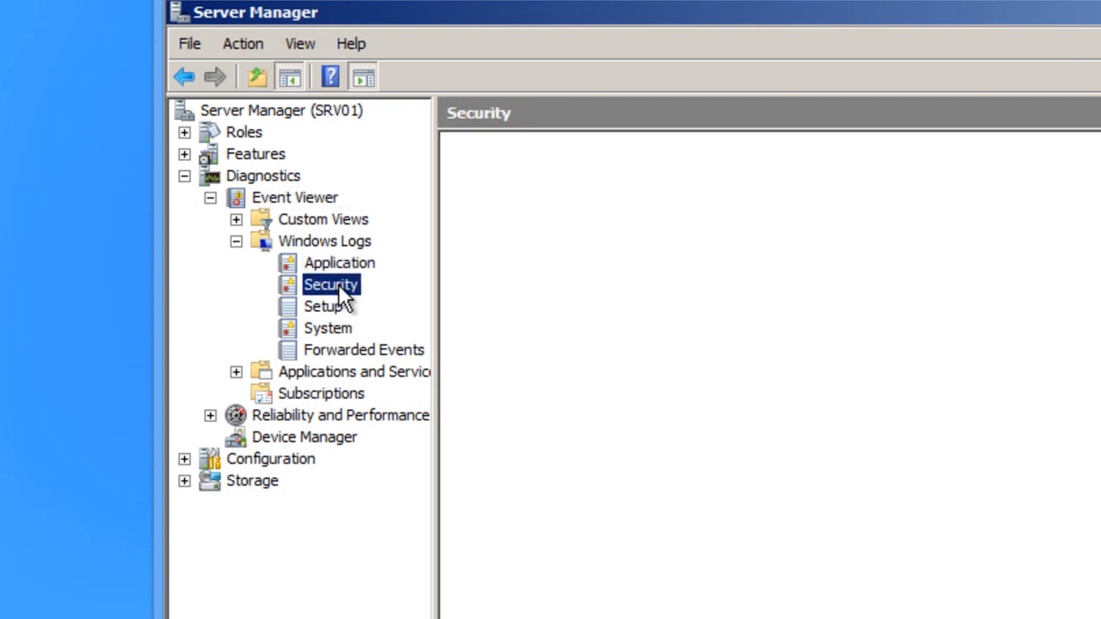
{"action": "left_click", "coordinate": [330, 285]}
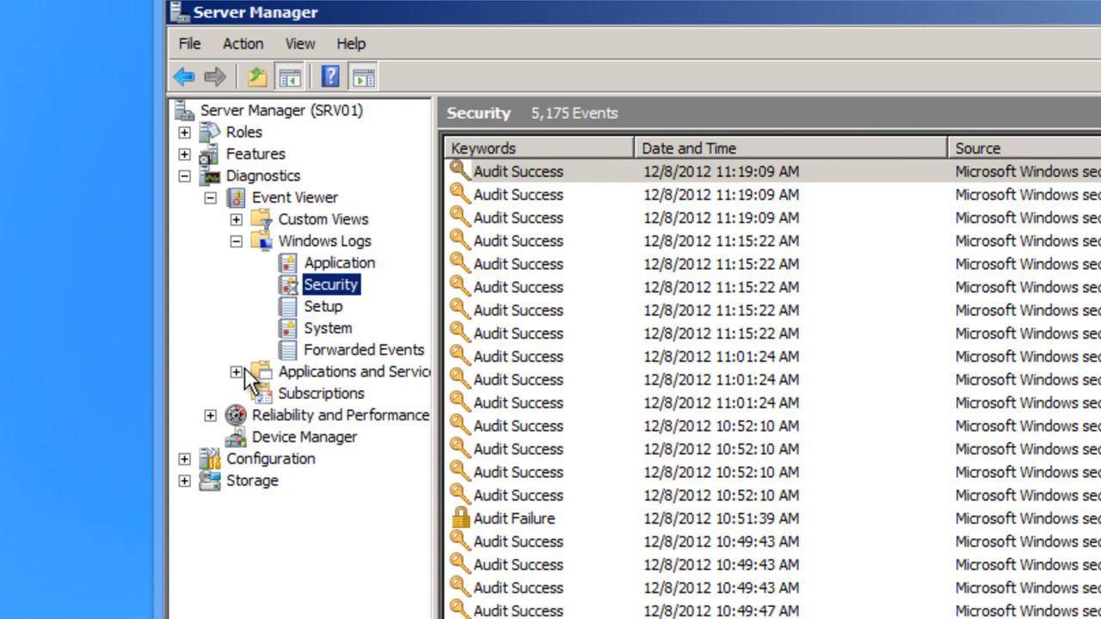
- Navigate Applications and Services Logs > Microsoft > Windows > WindowsUpdateClient to the Operational log
{"action": "left_click", "coordinate": [236, 371]}
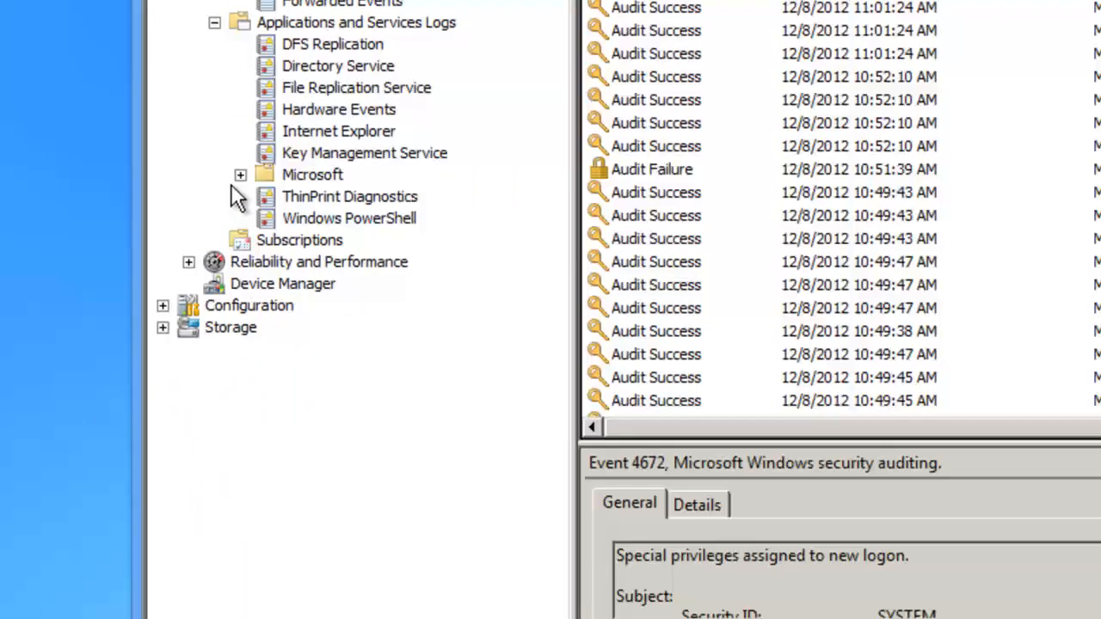
{"action": "left_click", "coordinate": [241, 174]}
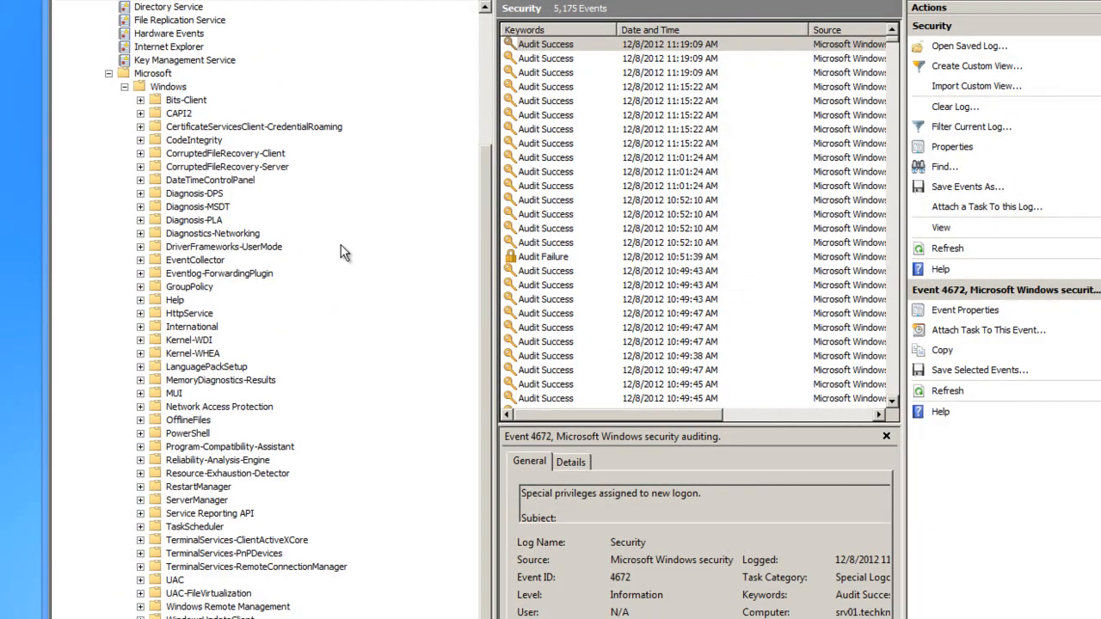
{"action": "scroll", "scroll_direction": "down", "scroll_amount": 3}
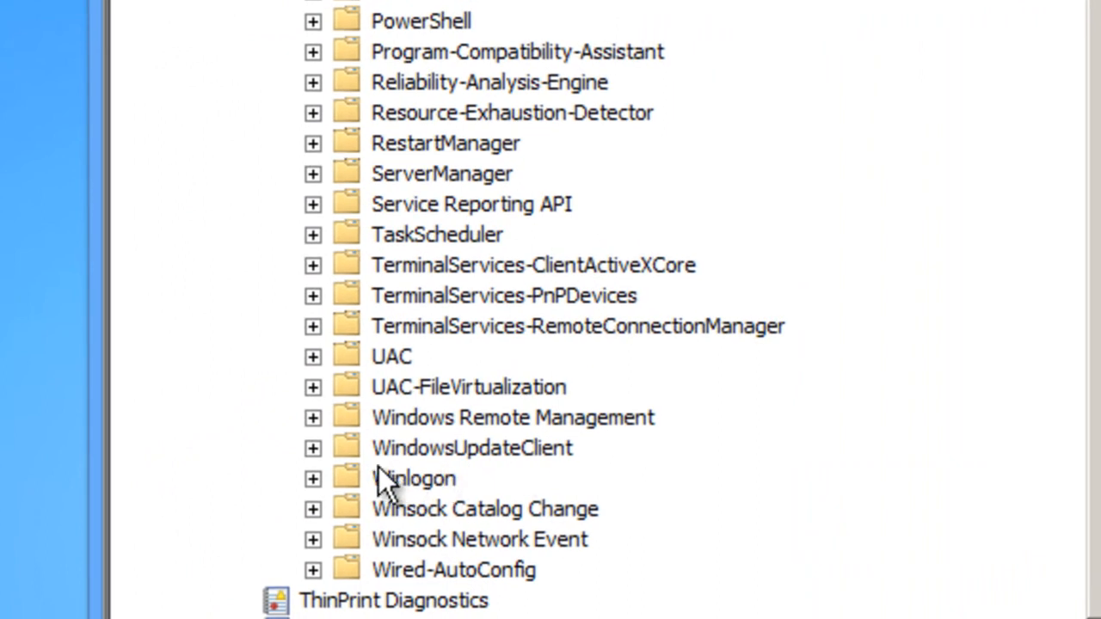
{"action": "left_click", "coordinate": [313, 447]}
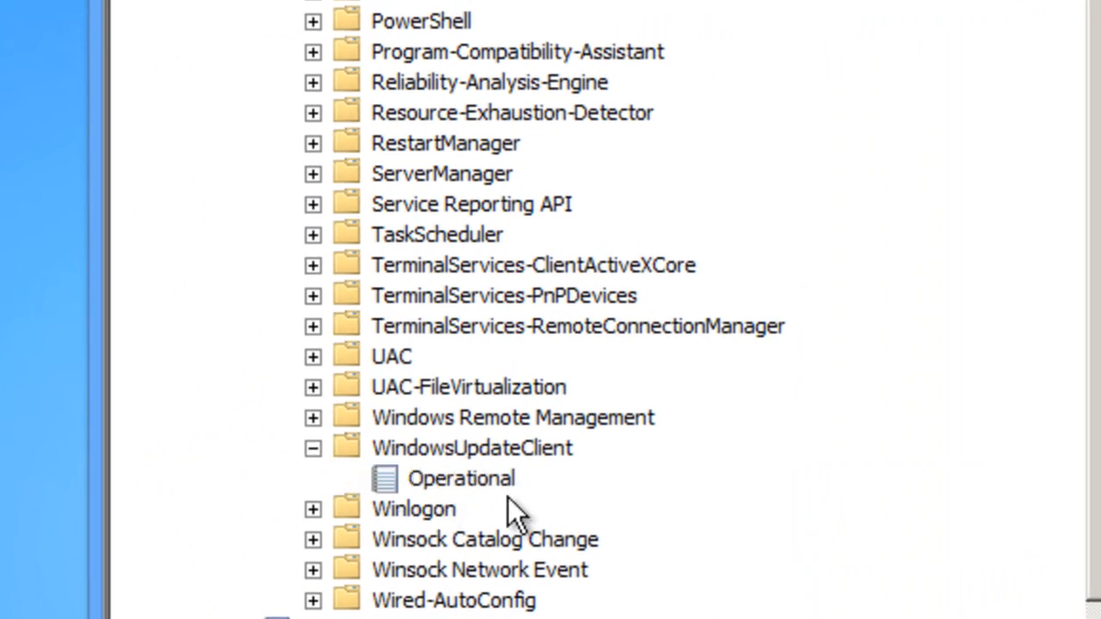
{"action": "left_click", "coordinate": [461, 478]}
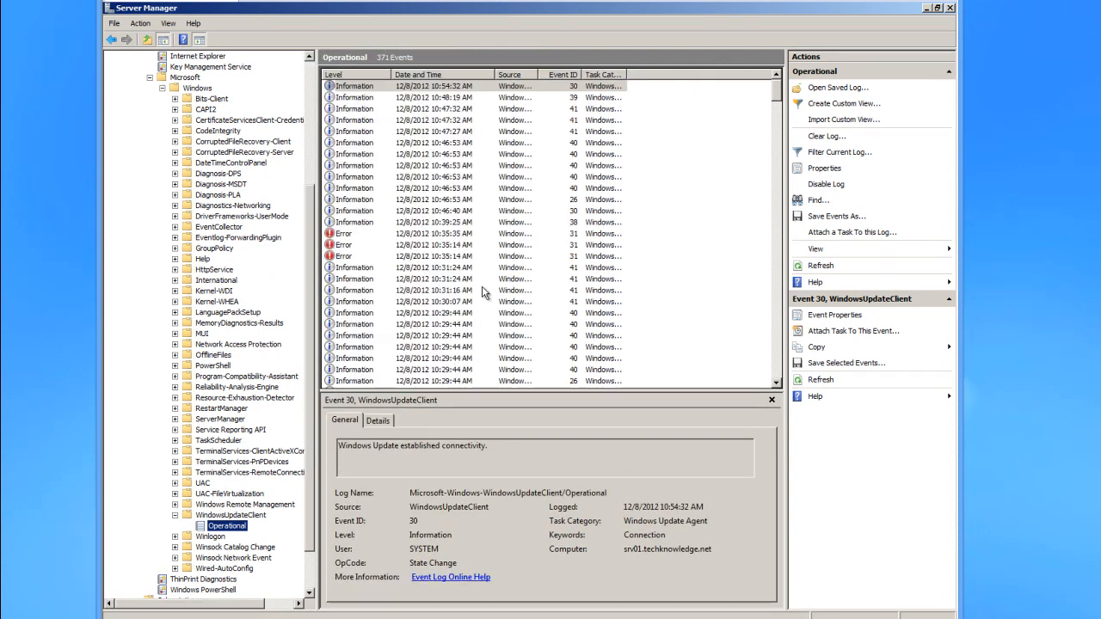
- Bring up the properties of error Event 31, the failed update download
{"action": "scroll", "scroll_direction": "down", "scroll_amount": 3}
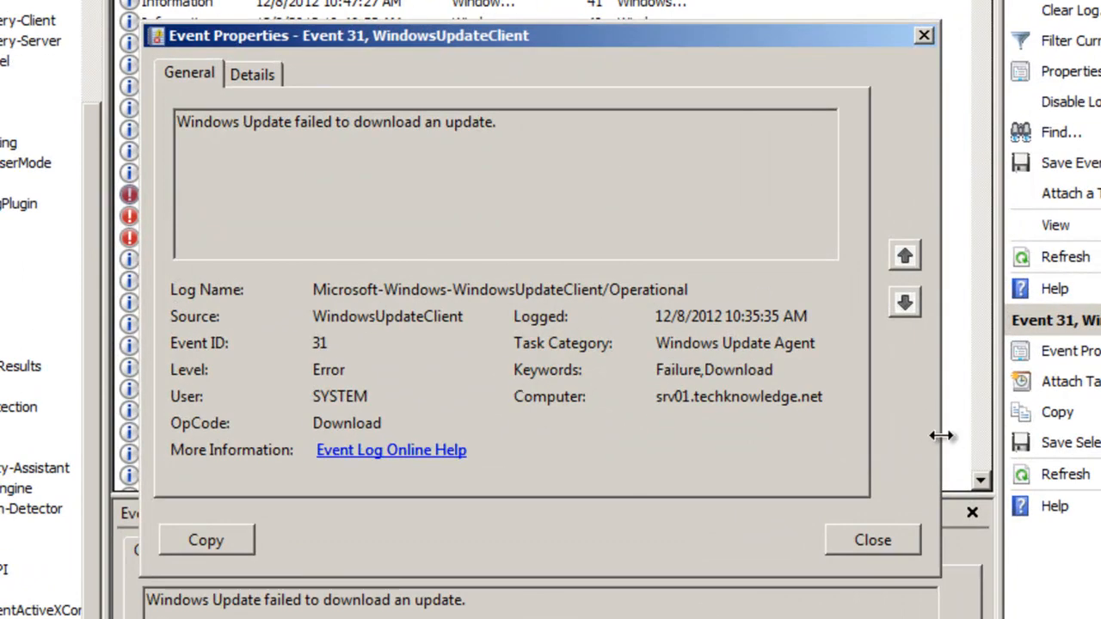
{"action": "mouse_move", "coordinate": [568, 351]}
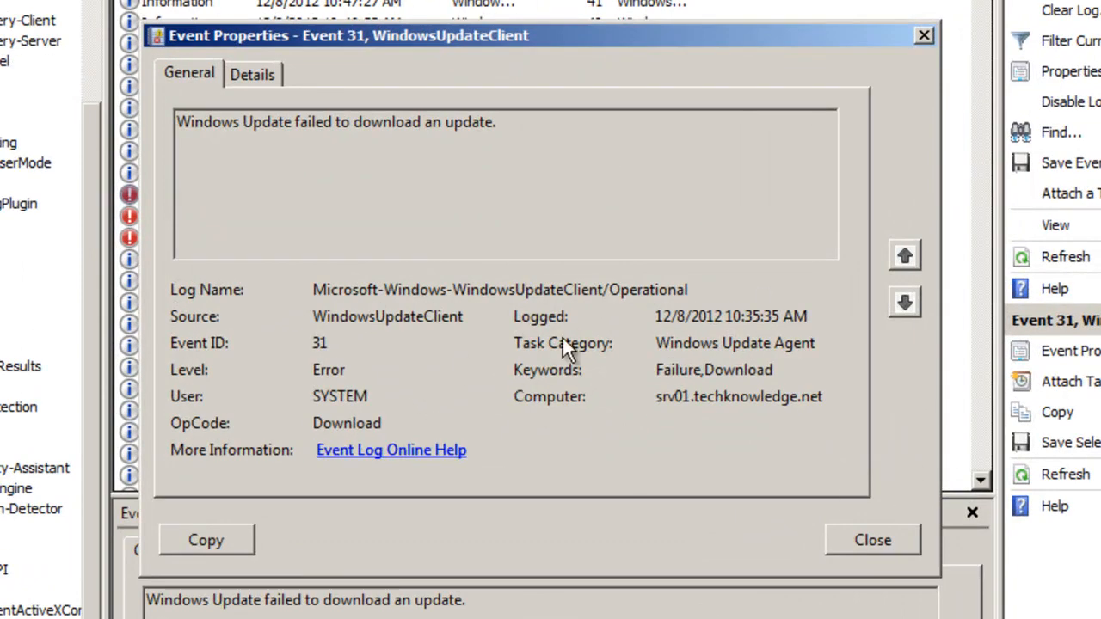
{"action": "mouse_move", "coordinate": [318, 353]}
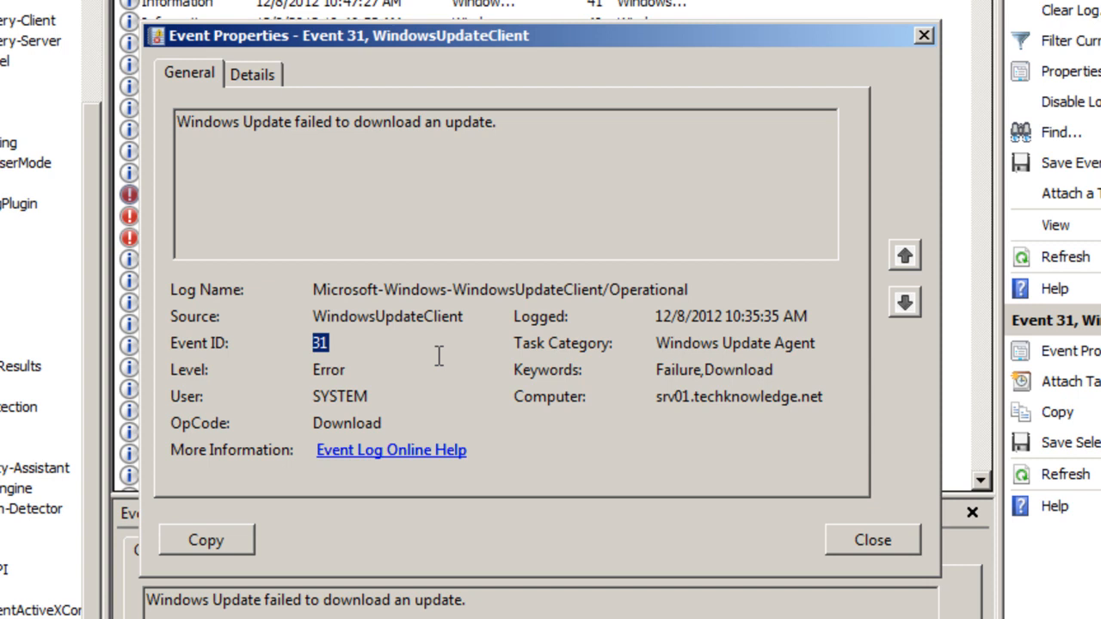
{"action": "mouse_move", "coordinate": [468, 284]}
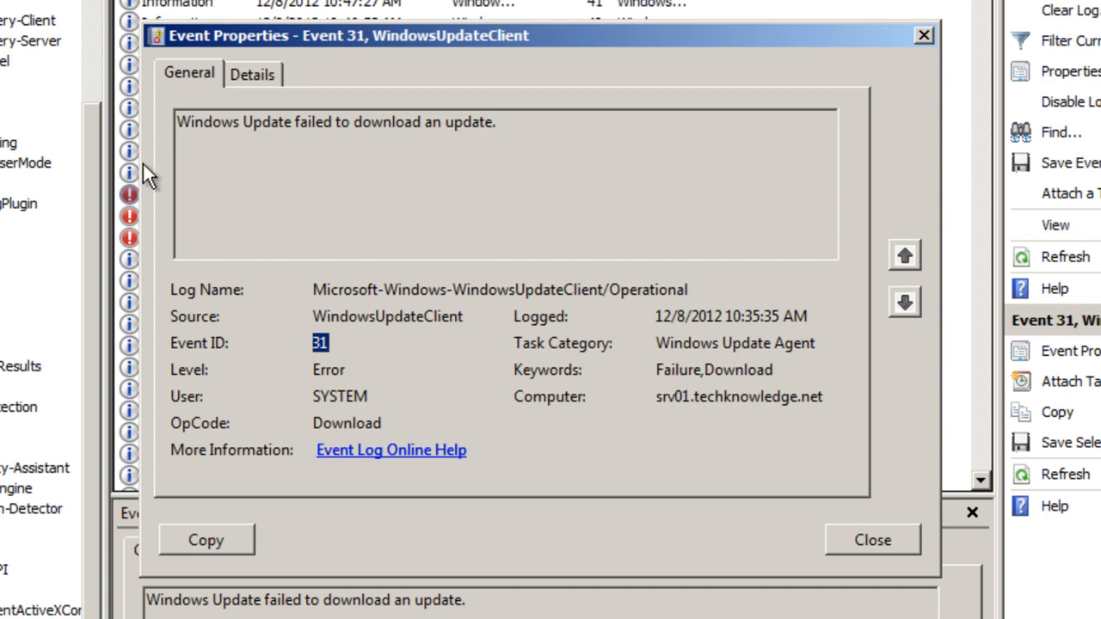
{"action": "left_click", "coordinate": [251, 72]}
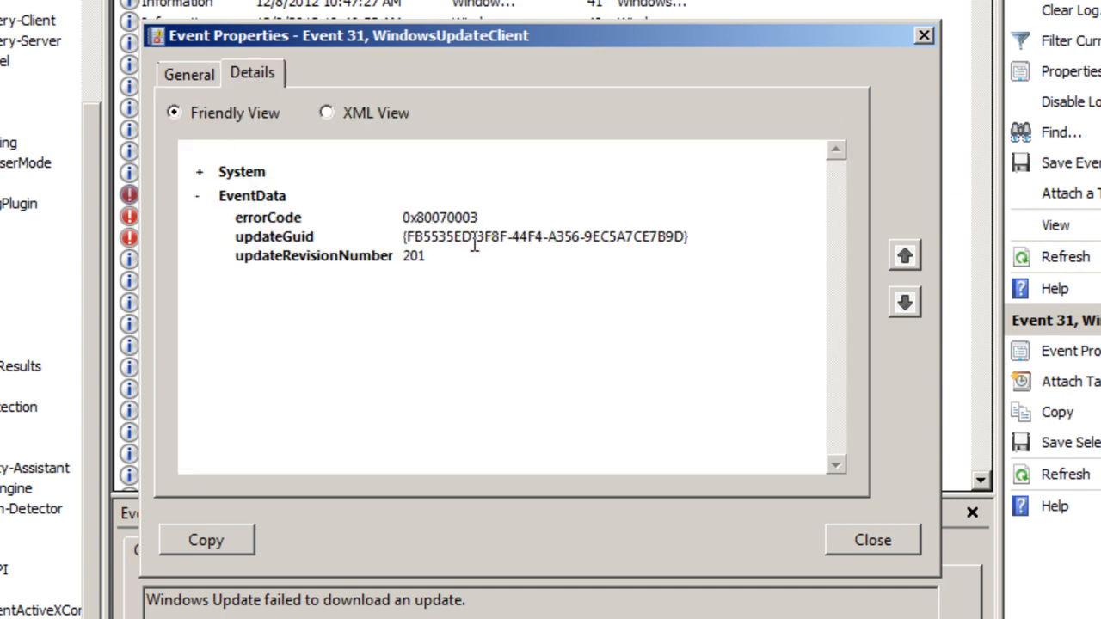
{"action": "mouse_move", "coordinate": [485, 227]}
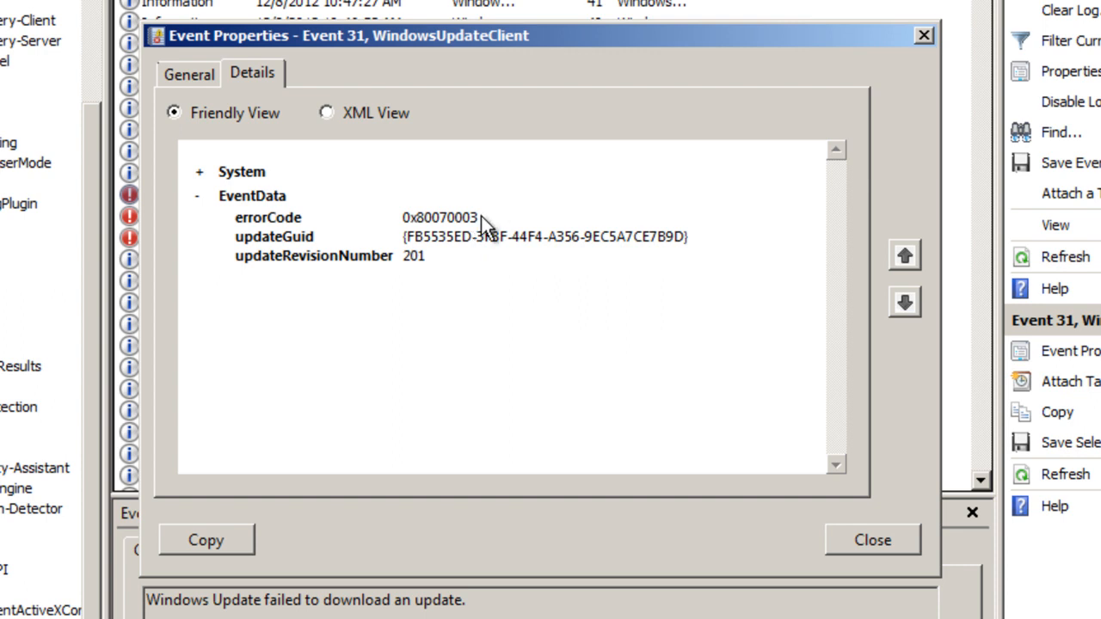
- Select error code 0x80070003, close the event details and return to the Start menu
{"action": "double_click", "coordinate": [439, 216]}
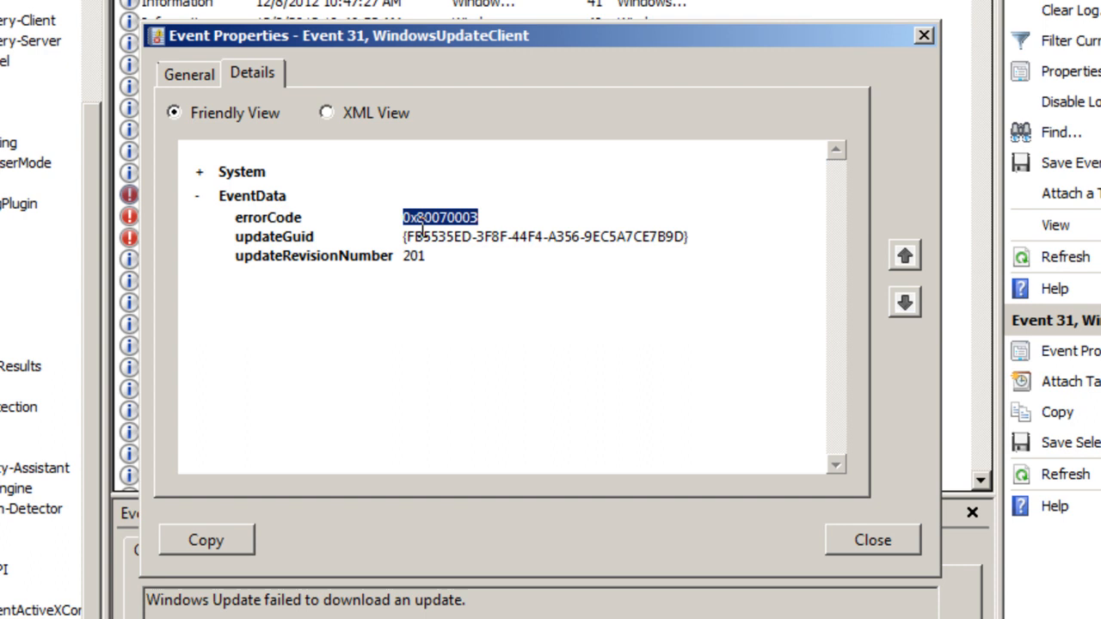
{"action": "mouse_move", "coordinate": [430, 240]}
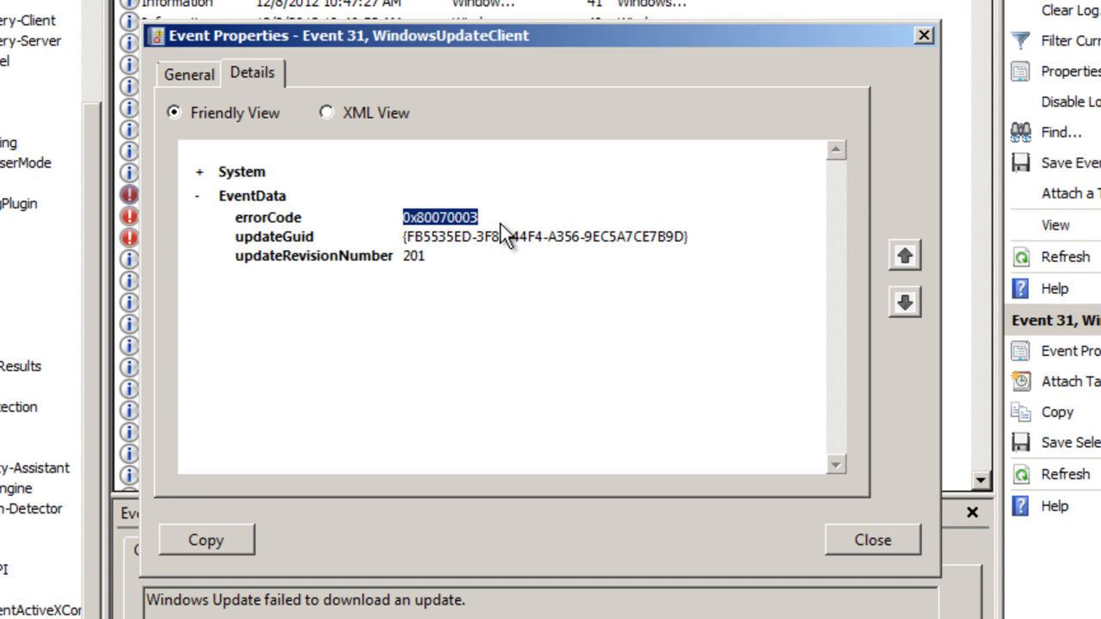
{"action": "mouse_move", "coordinate": [873, 540]}
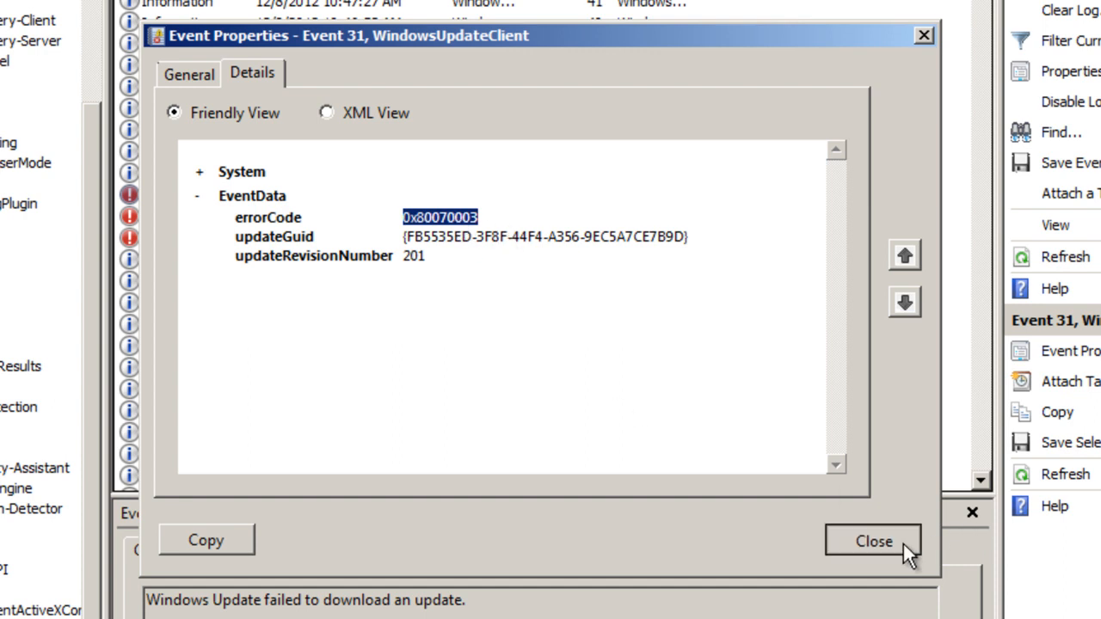
{"action": "left_click", "coordinate": [874, 540]}
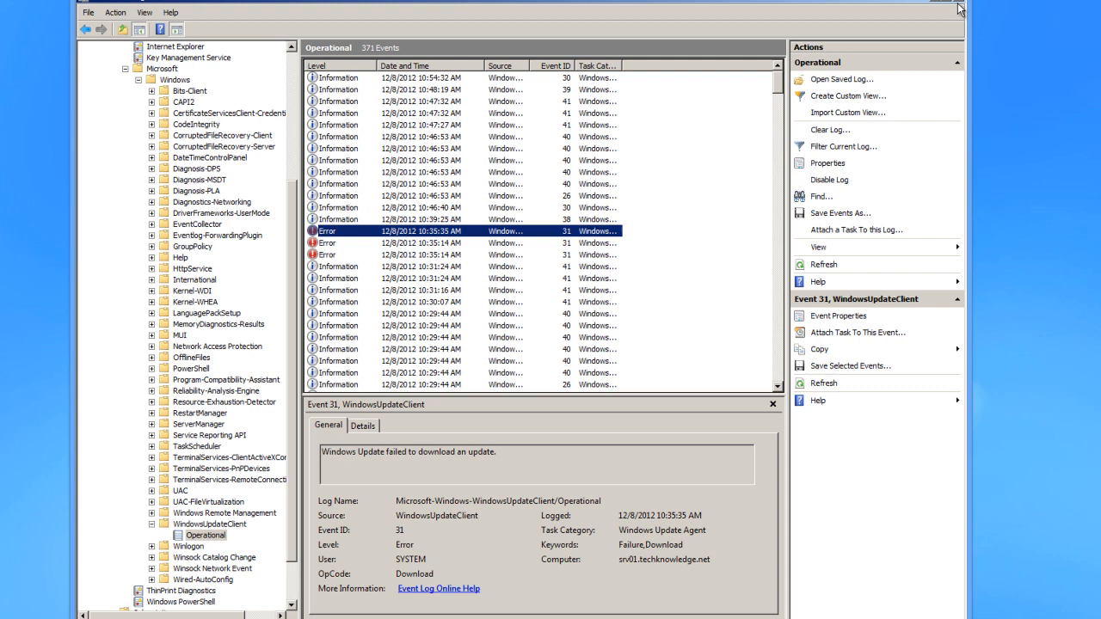
{"action": "left_click", "coordinate": [58, 605]}
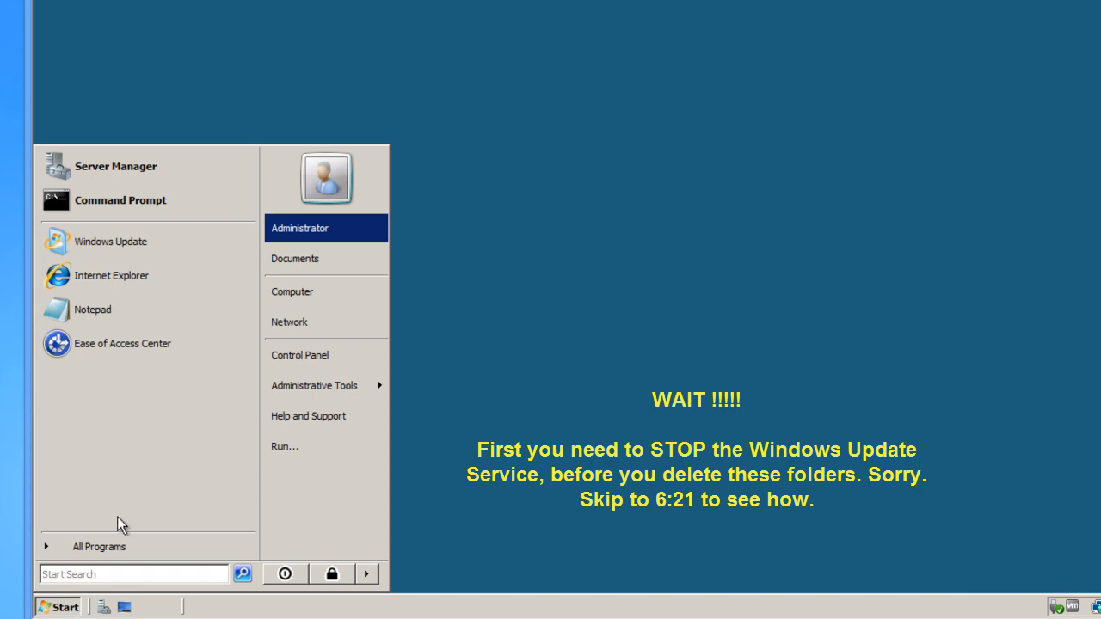
- Show the Computer window listing Local Disk (C:), the floppy and DVD drives
{"action": "left_click", "coordinate": [292, 293]}
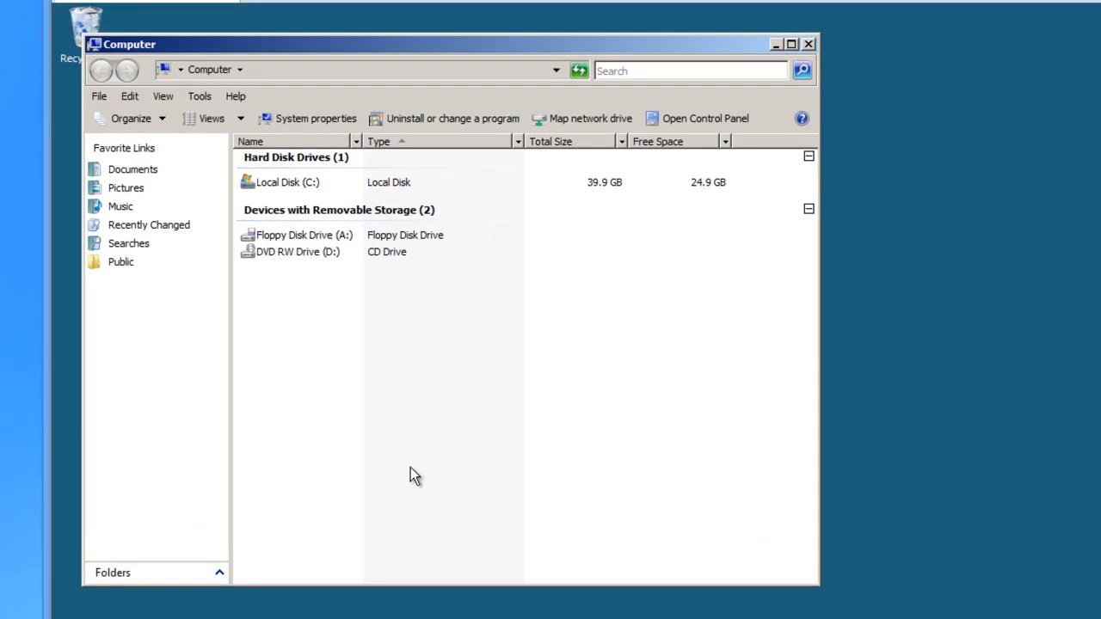
{"action": "mouse_move", "coordinate": [284, 196]}
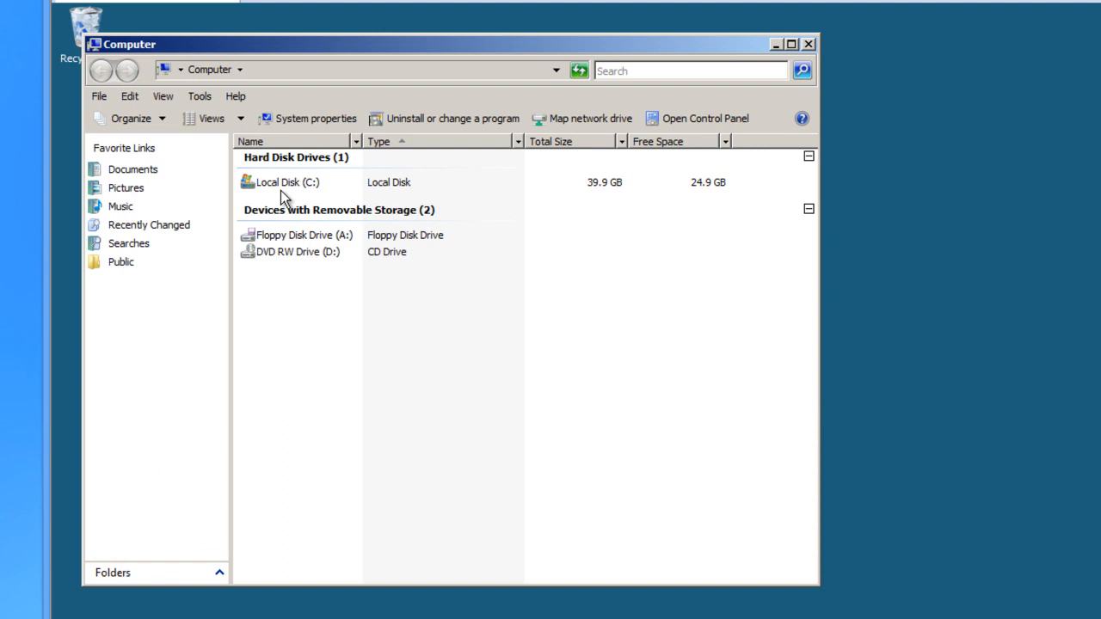
{"action": "mouse_move", "coordinate": [313, 187]}
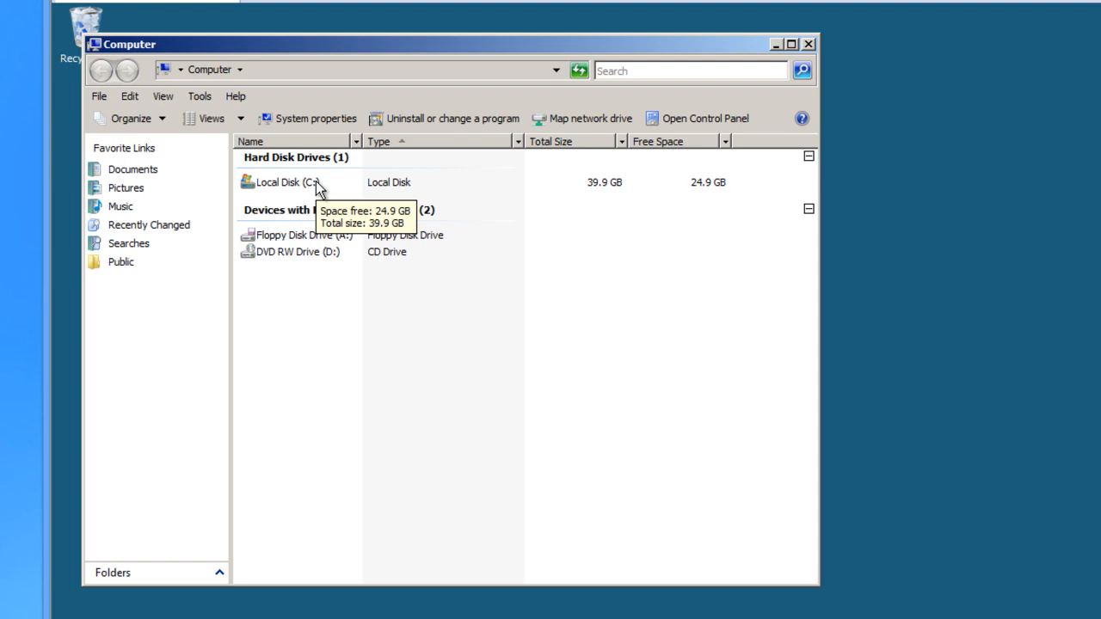
{"action": "mouse_move", "coordinate": [320, 190]}
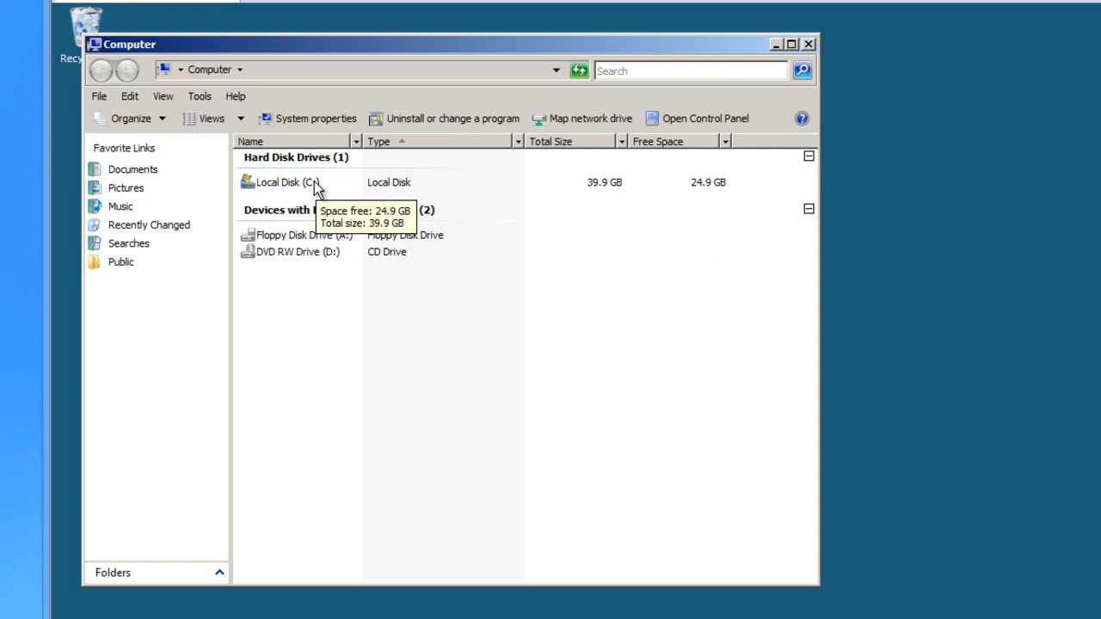
{"action": "mouse_move", "coordinate": [296, 191]}
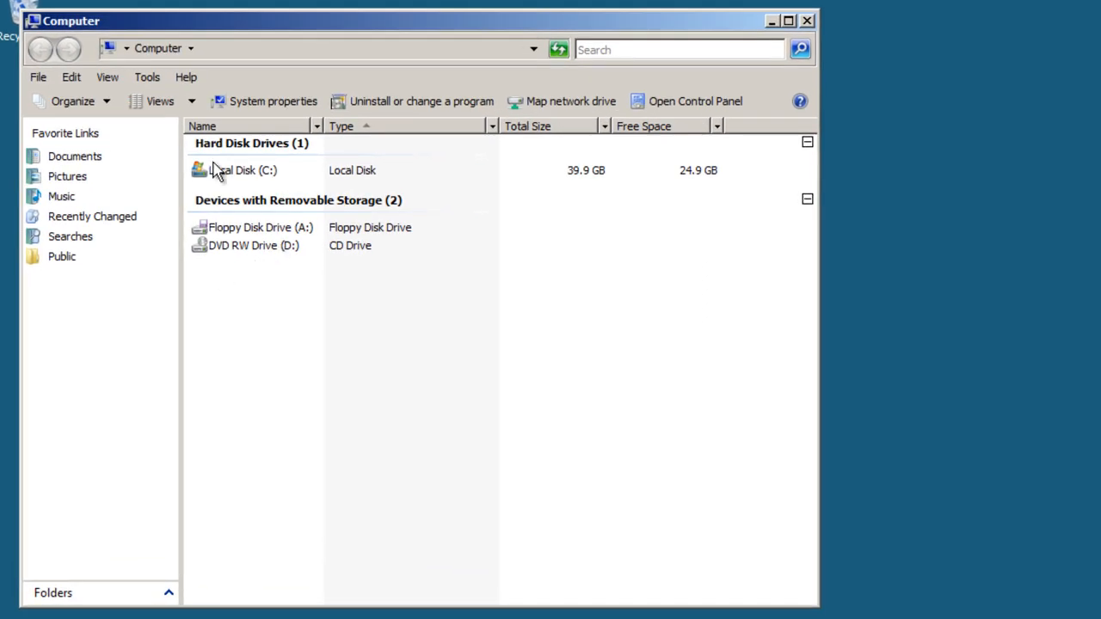
{"action": "mouse_move", "coordinate": [220, 176]}
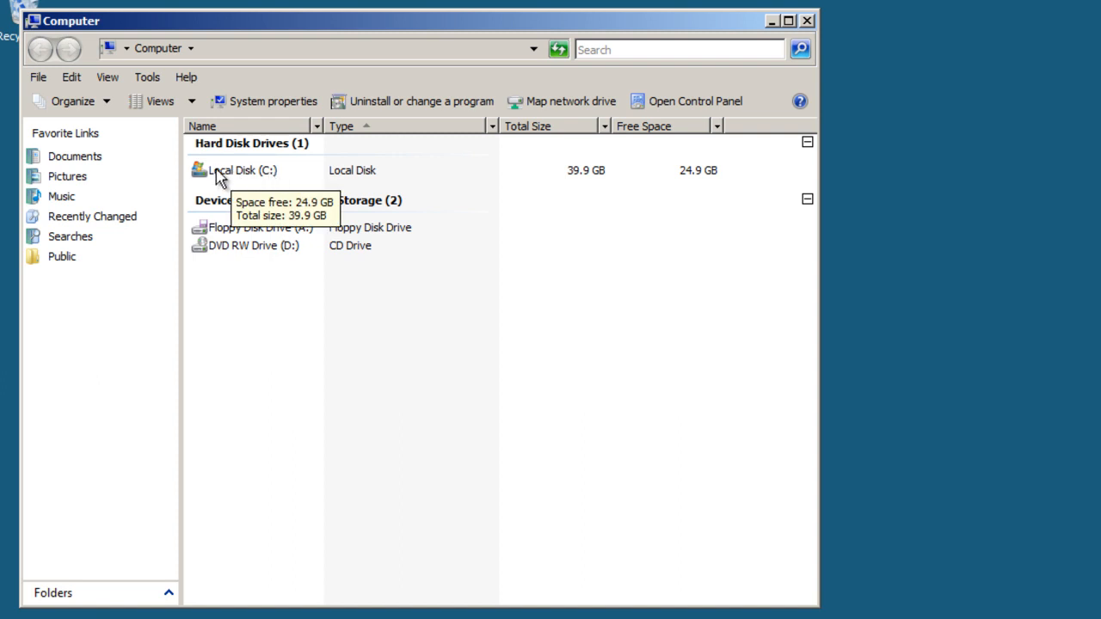
- Browse into C:\Windows\SoftwareDistribution
{"action": "double_click", "coordinate": [241, 170]}
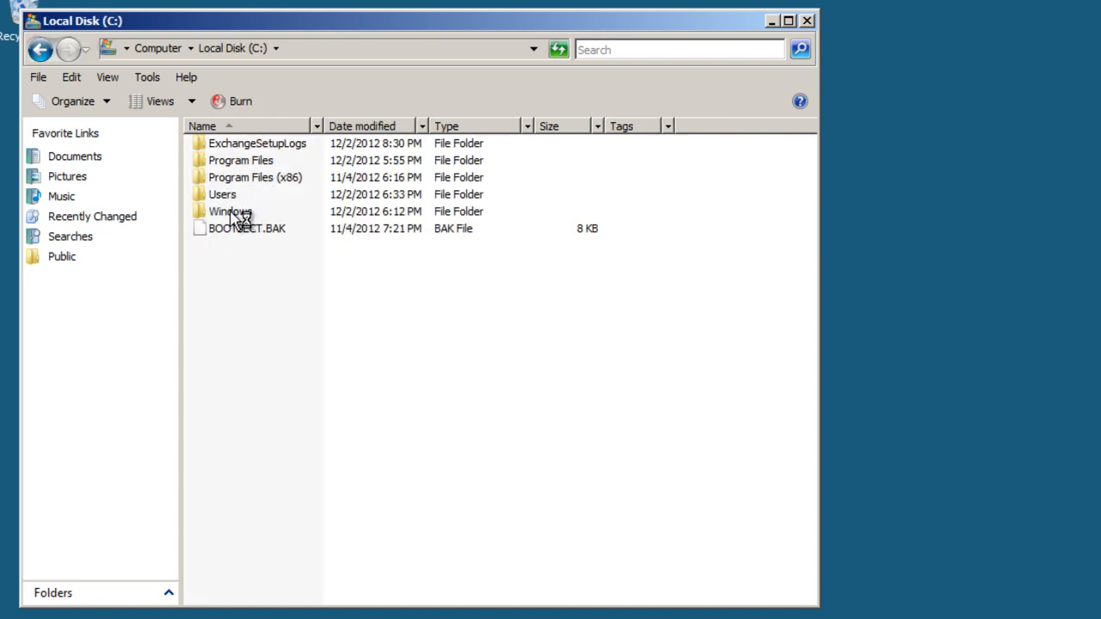
{"action": "double_click", "coordinate": [231, 211]}
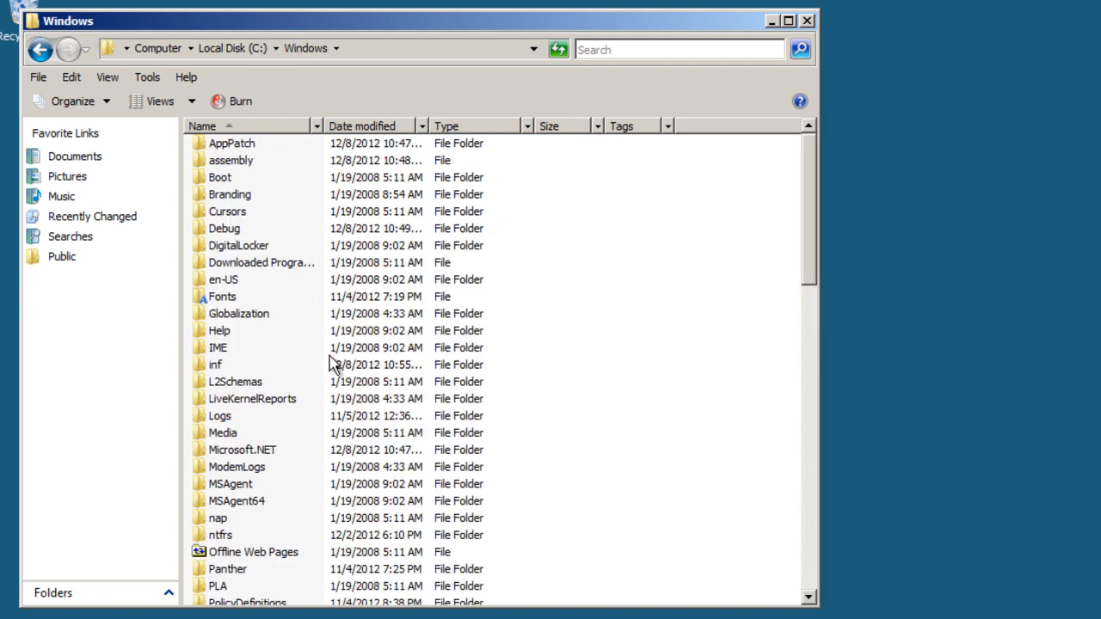
{"action": "scroll", "scroll_direction": "down", "scroll_amount": 3}
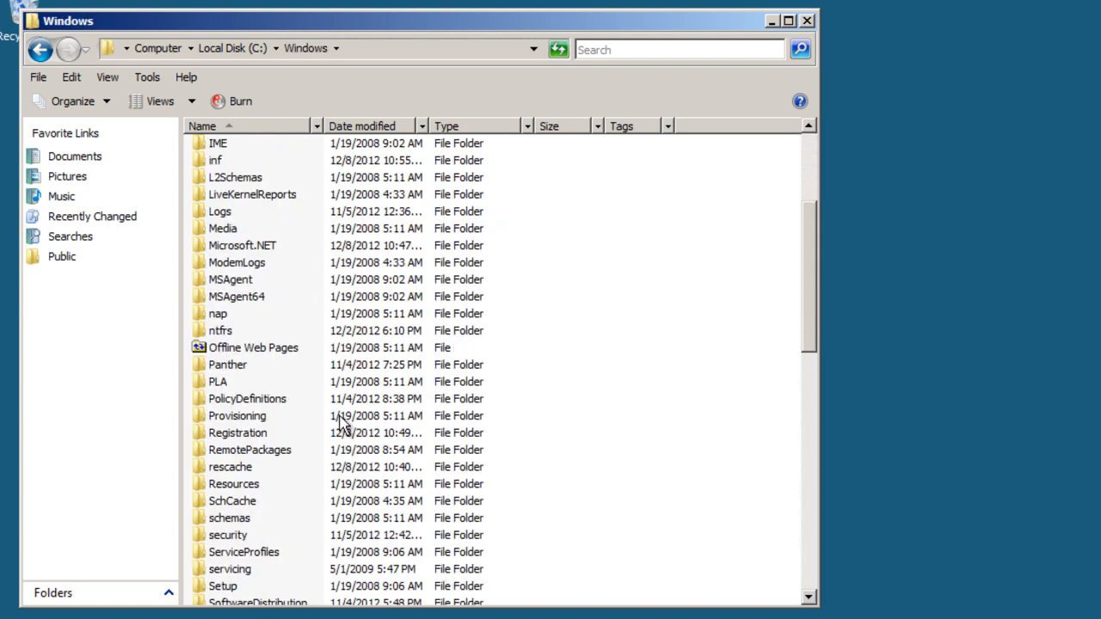
{"action": "scroll", "scroll_direction": "down", "scroll_amount": 3}
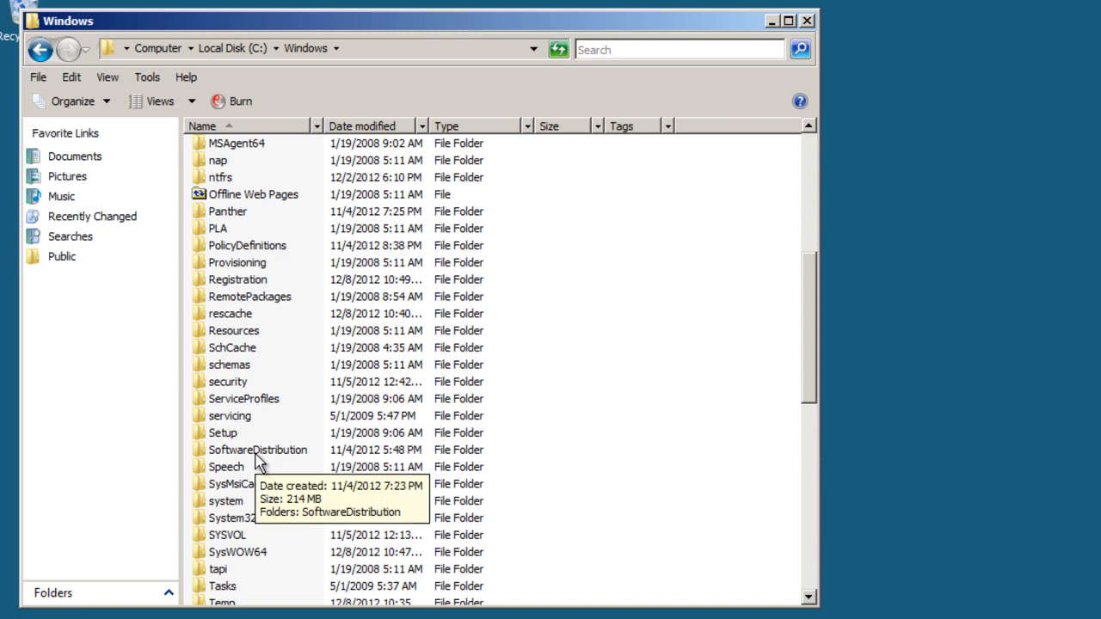
{"action": "double_click", "coordinate": [258, 451]}
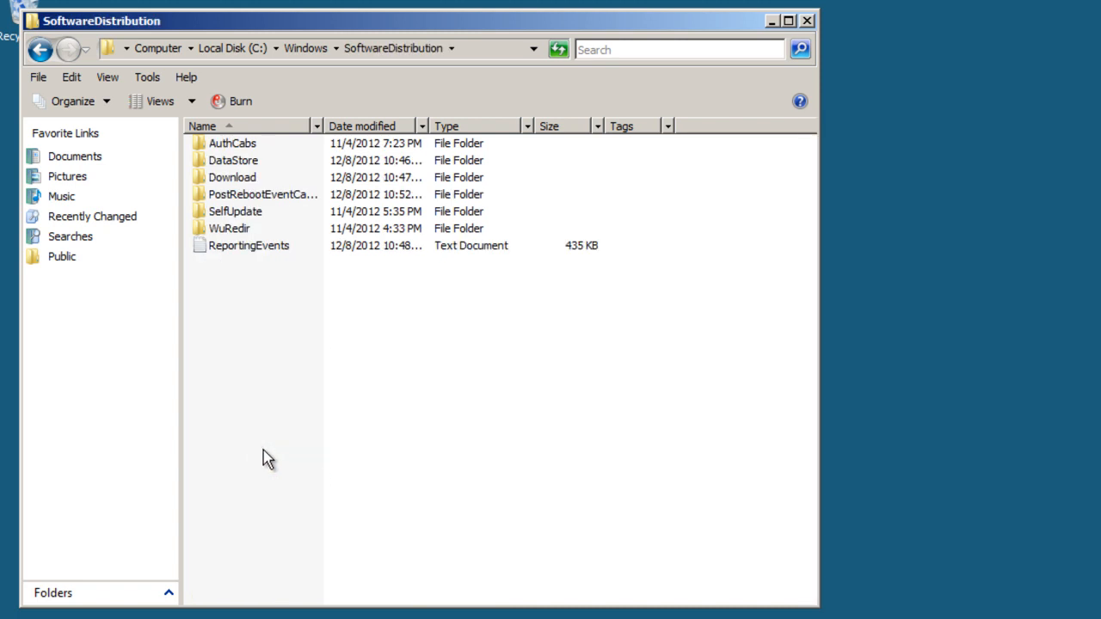
{"action": "mouse_move", "coordinate": [234, 160]}
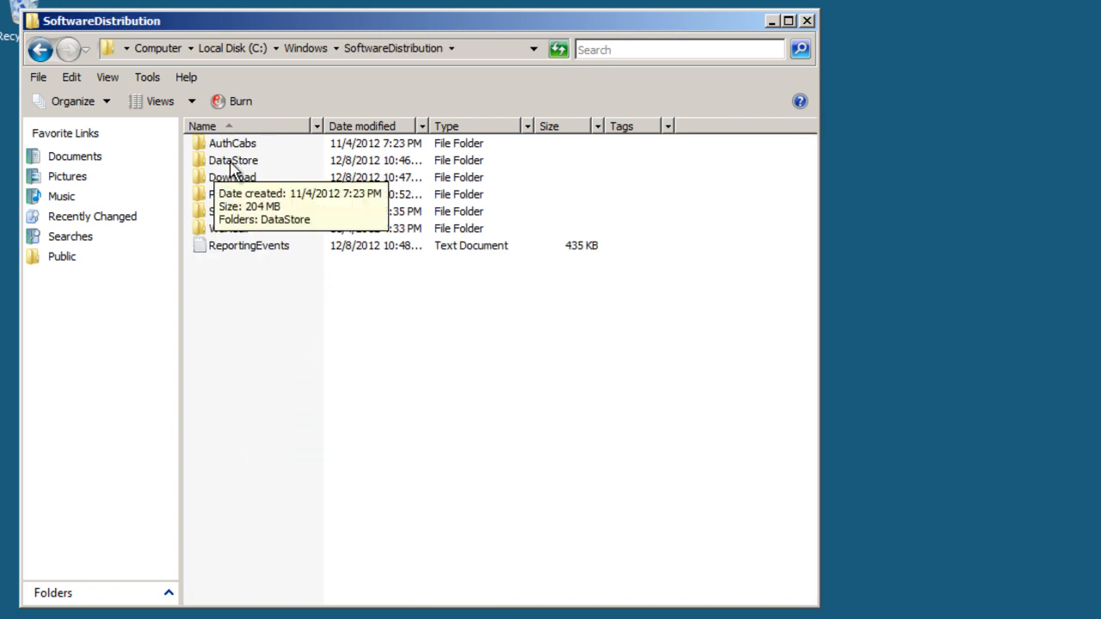
- Inspect and select the contents of the DataStore and Download subfolders, returning to SoftwareDistribution
{"action": "double_click", "coordinate": [232, 160]}
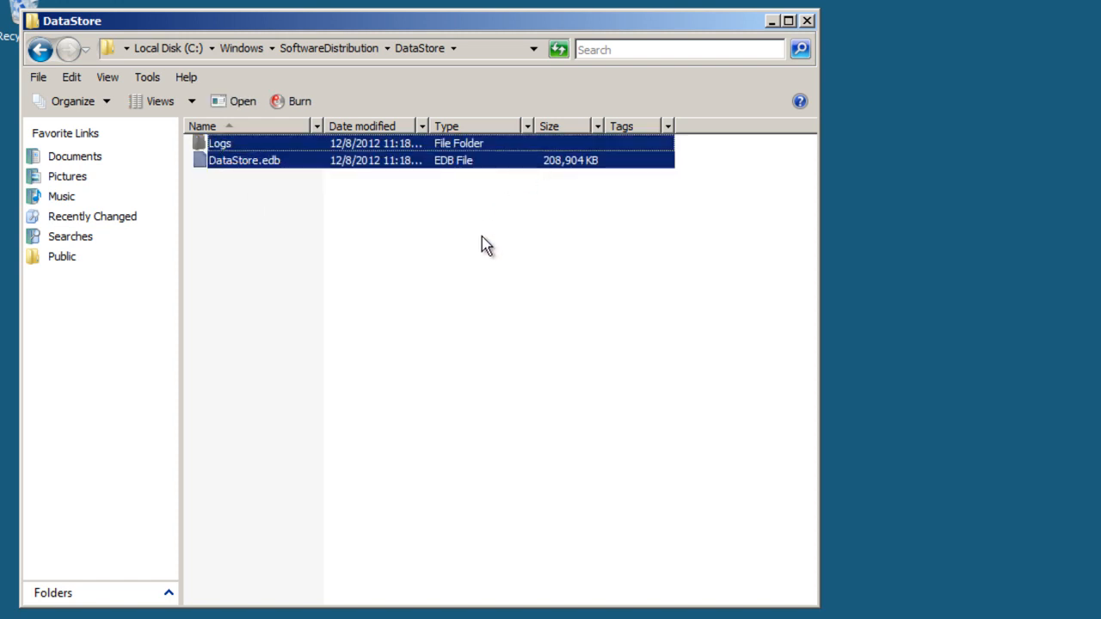
{"action": "left_click", "coordinate": [282, 213]}
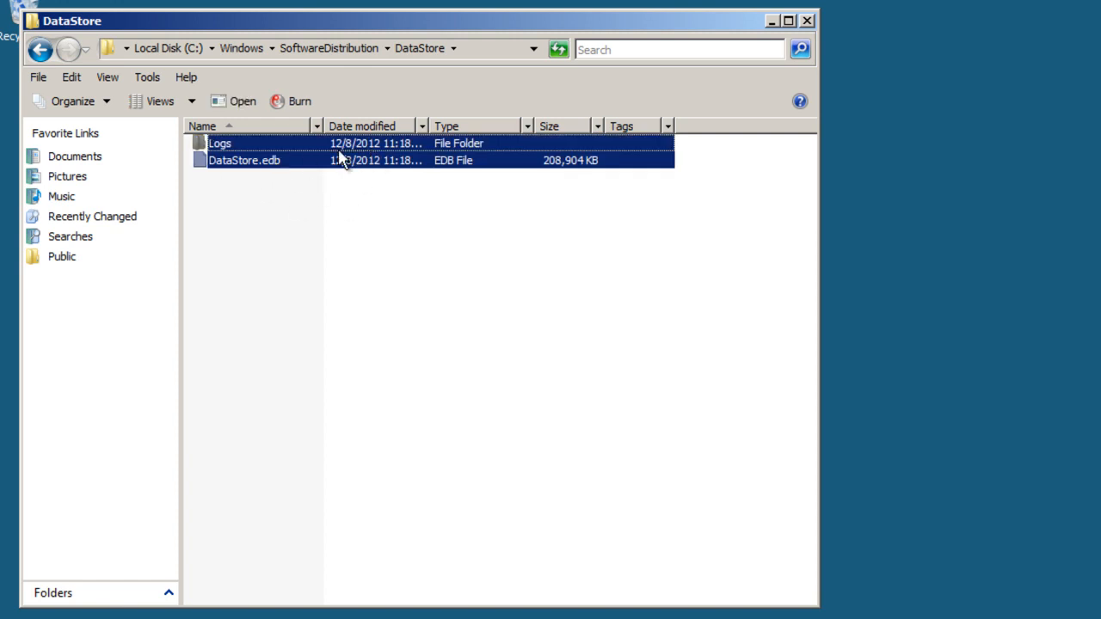
{"action": "left_click", "coordinate": [41, 48]}
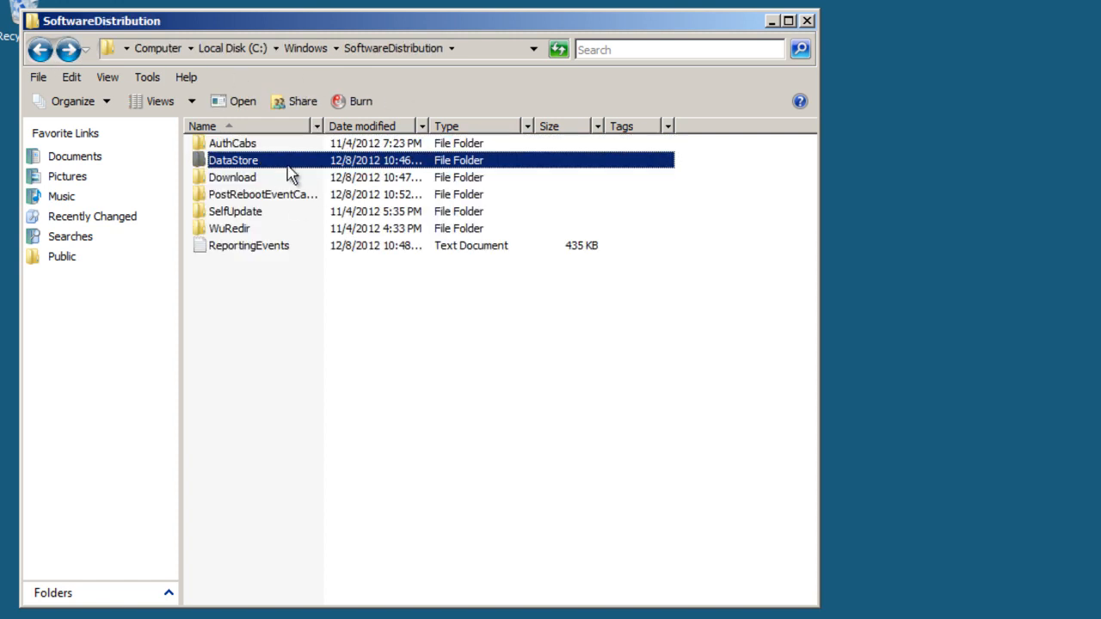
{"action": "double_click", "coordinate": [230, 178]}
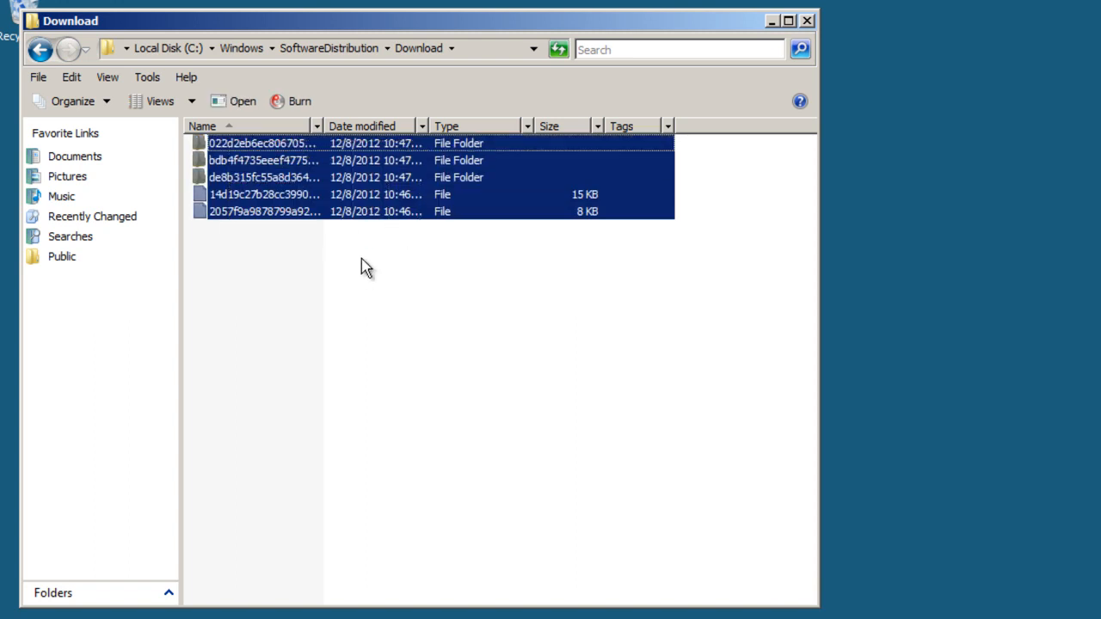
{"action": "left_click", "coordinate": [41, 48]}
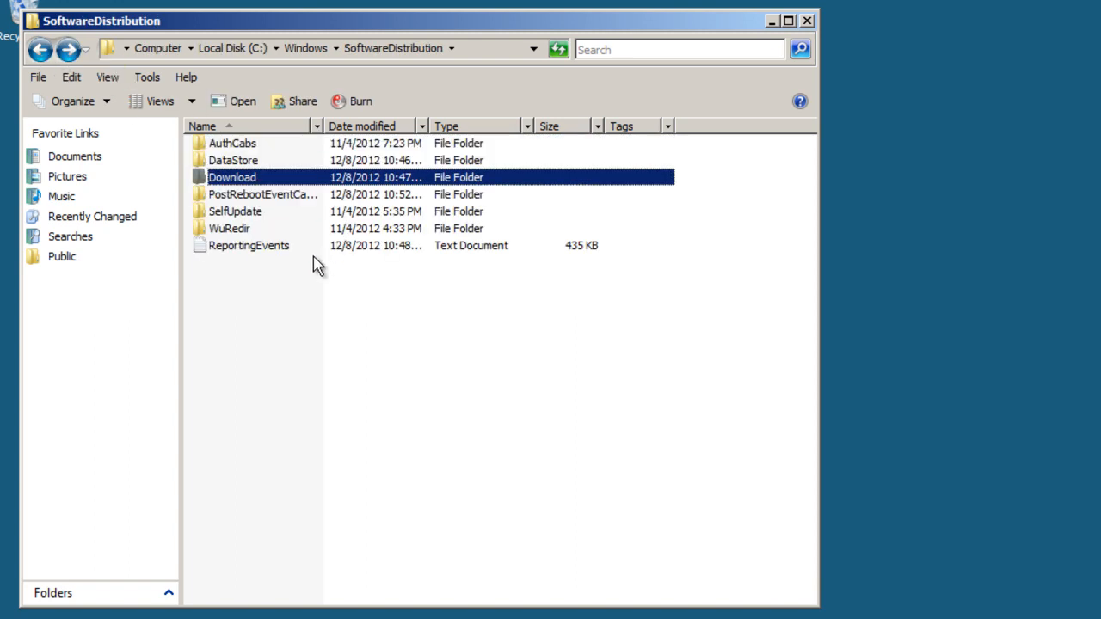
{"action": "mouse_move", "coordinate": [396, 237]}
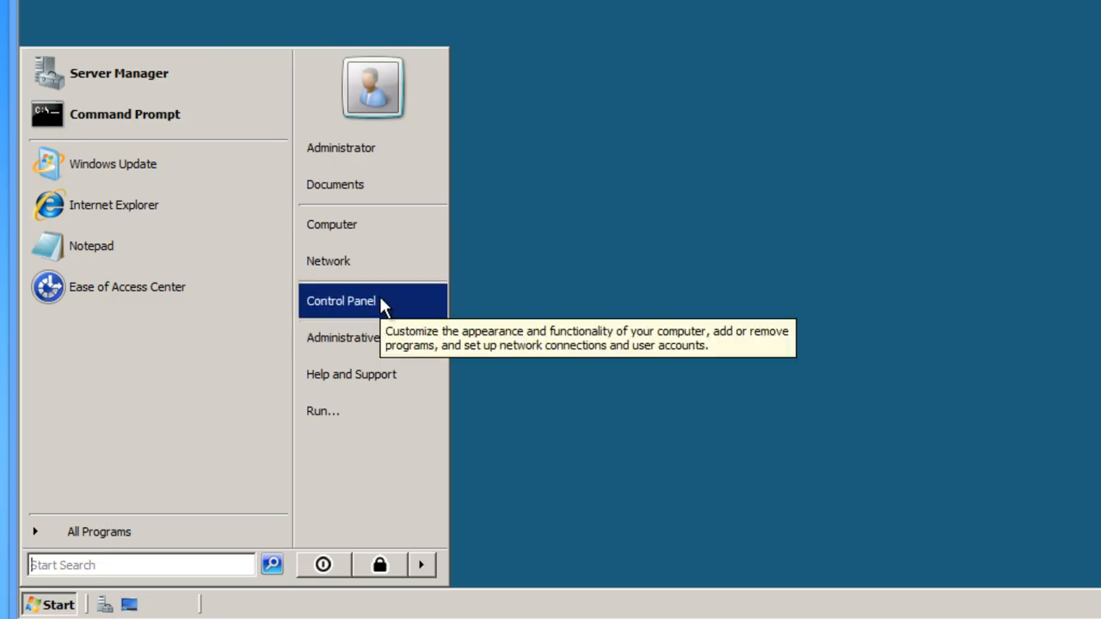
- Review the installed updates list in Control Panel's Programs and Features
{"action": "left_click", "coordinate": [340, 299]}
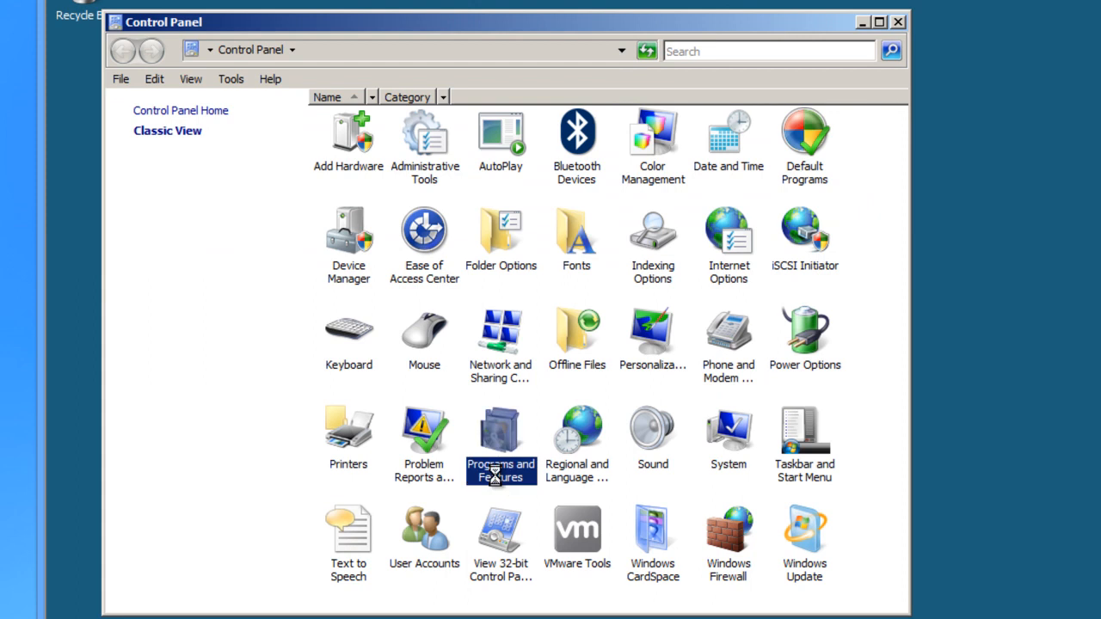
{"action": "double_click", "coordinate": [500, 430]}
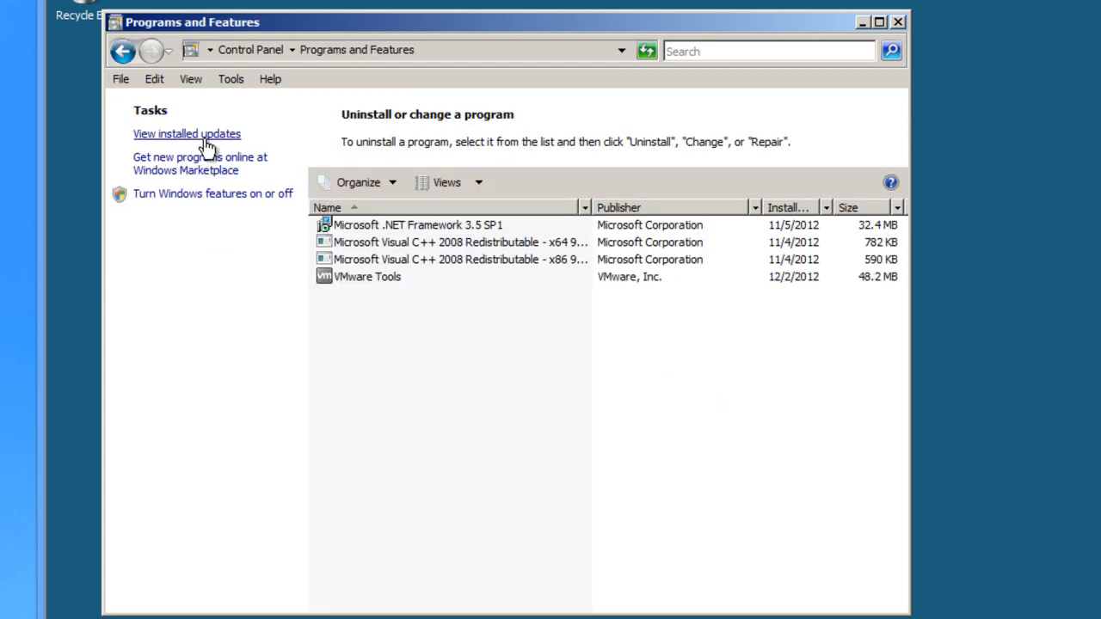
{"action": "left_click", "coordinate": [186, 134]}
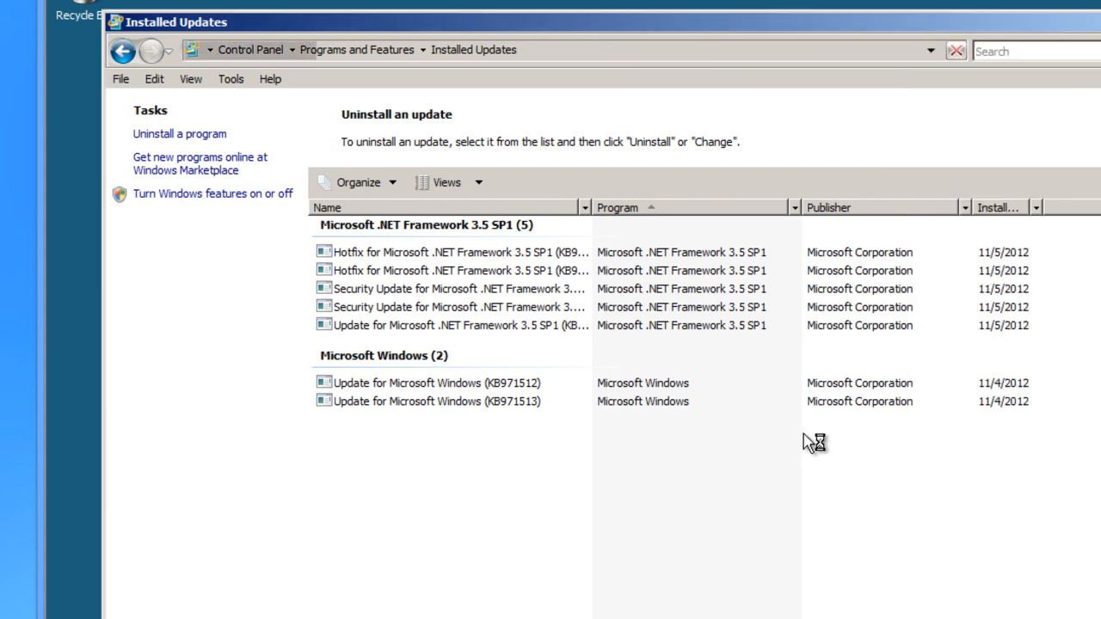
{"action": "mouse_move", "coordinate": [591, 217]}
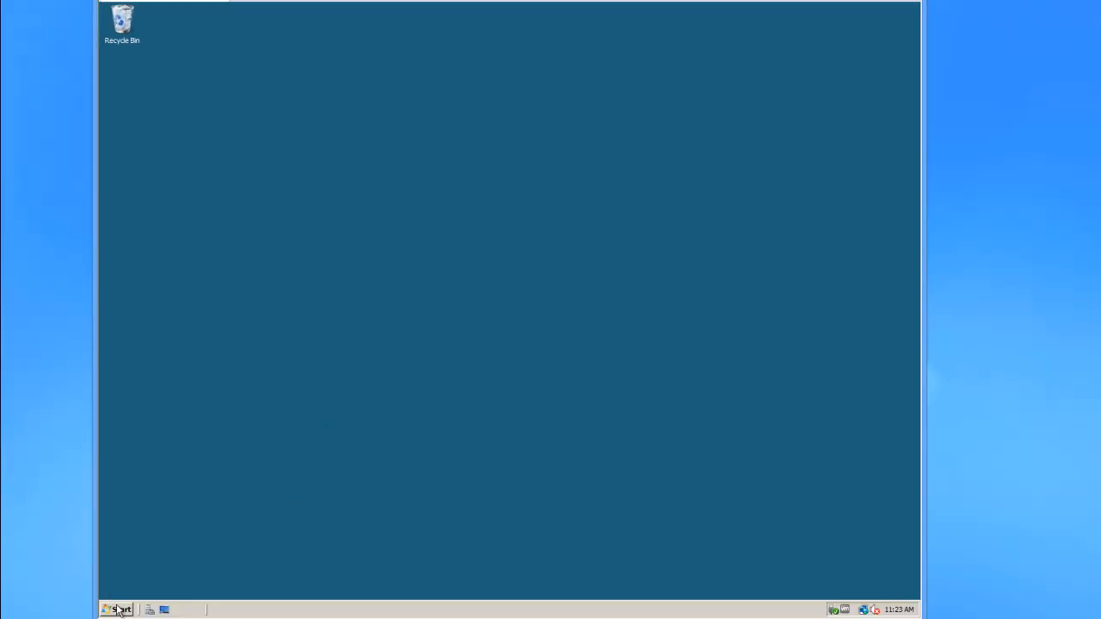
{"action": "left_click", "coordinate": [118, 609]}
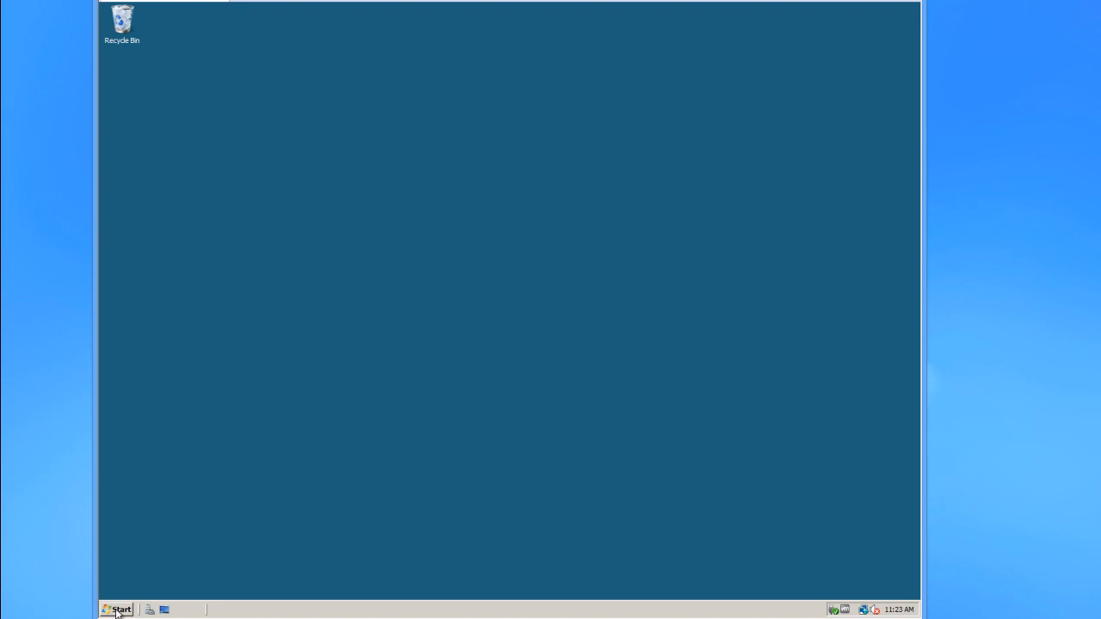
{"action": "mouse_move", "coordinate": [118, 609]}
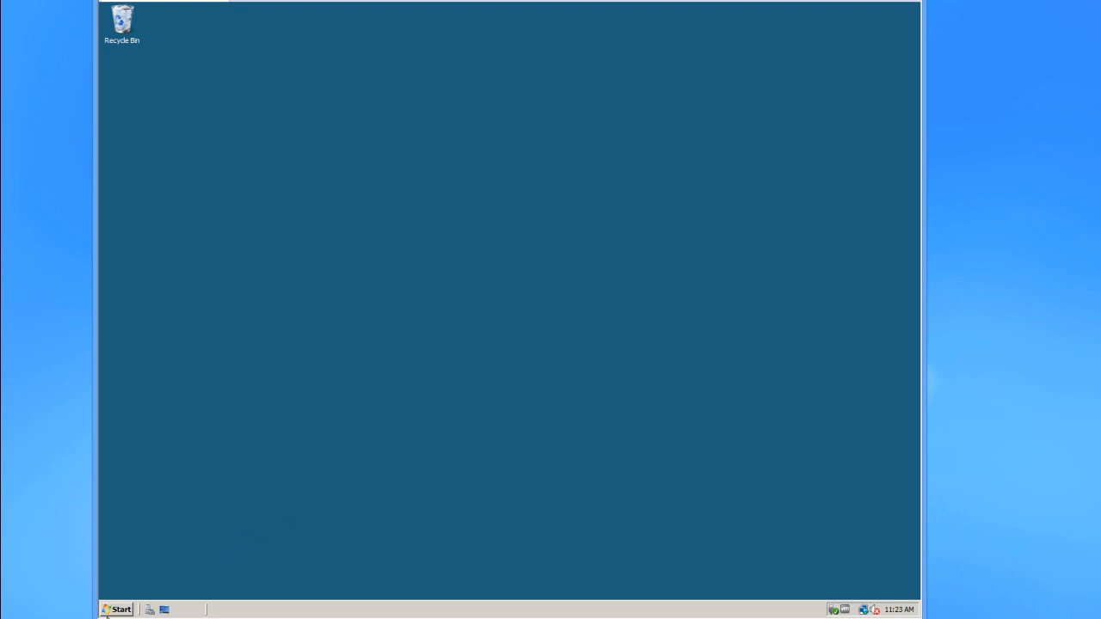
{"action": "left_click", "coordinate": [120, 608]}
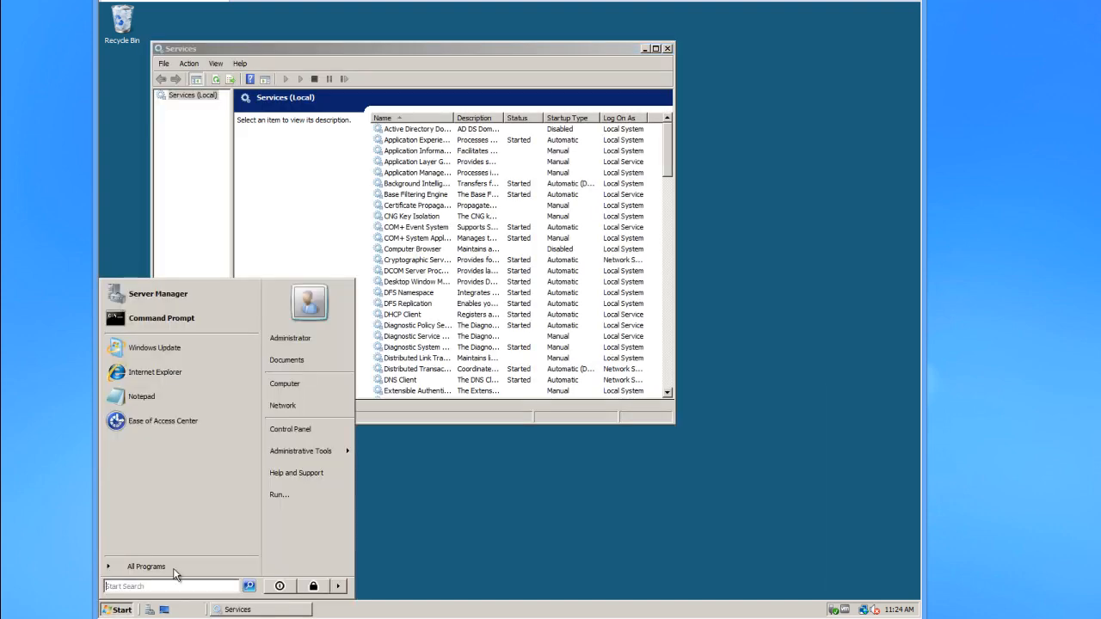
{"action": "left_click", "coordinate": [299, 451]}
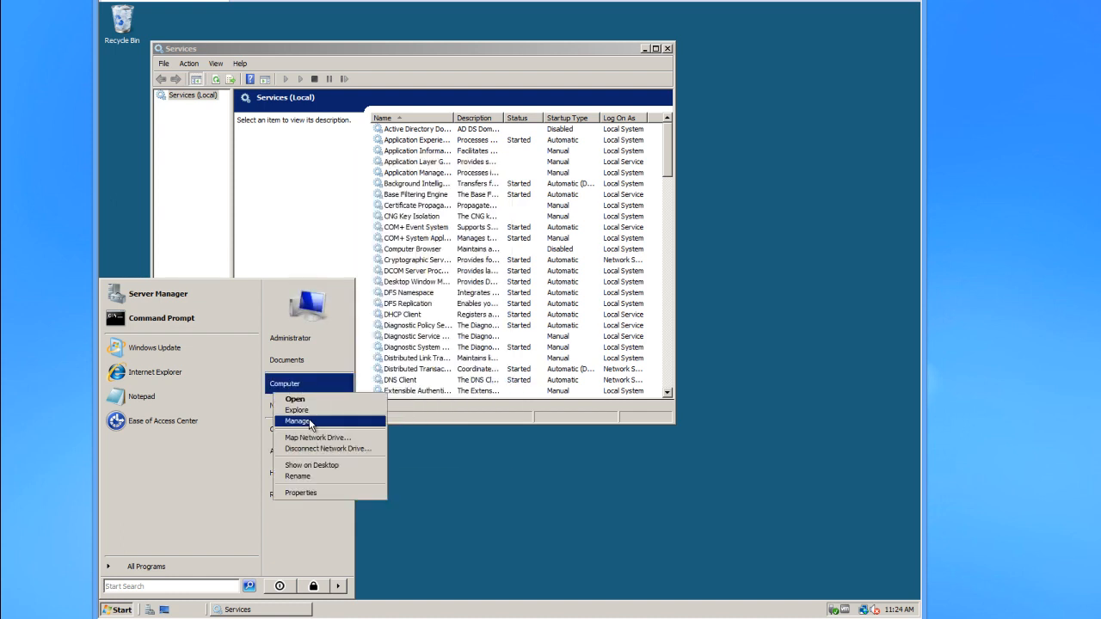
{"action": "mouse_move", "coordinate": [342, 337]}
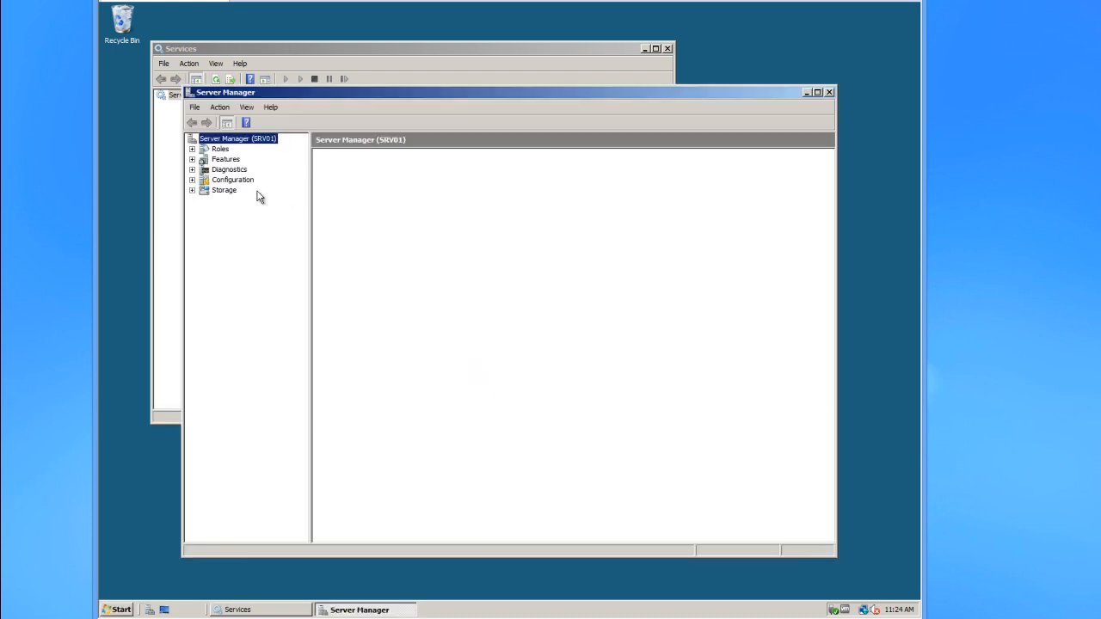
{"action": "left_click", "coordinate": [238, 137]}
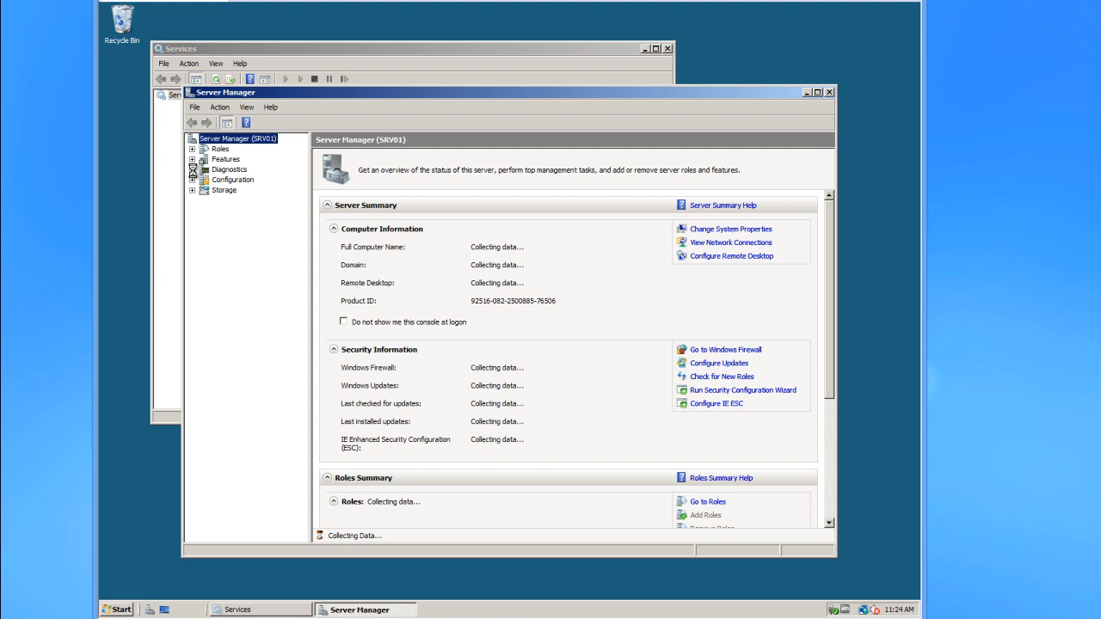
{"action": "left_click", "coordinate": [193, 170]}
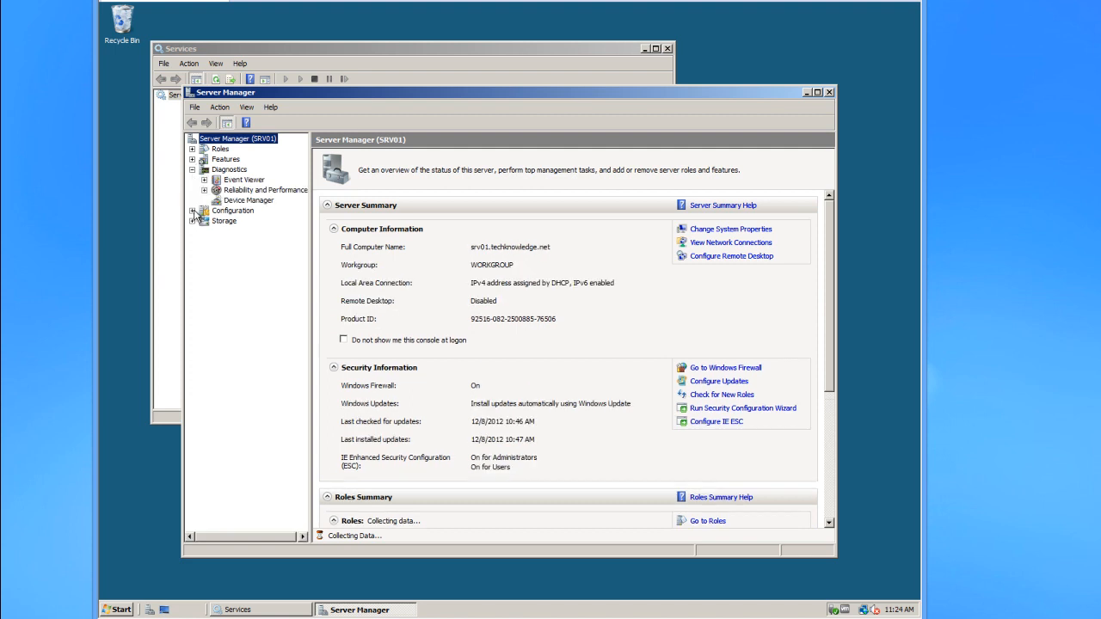
{"action": "left_click", "coordinate": [192, 209]}
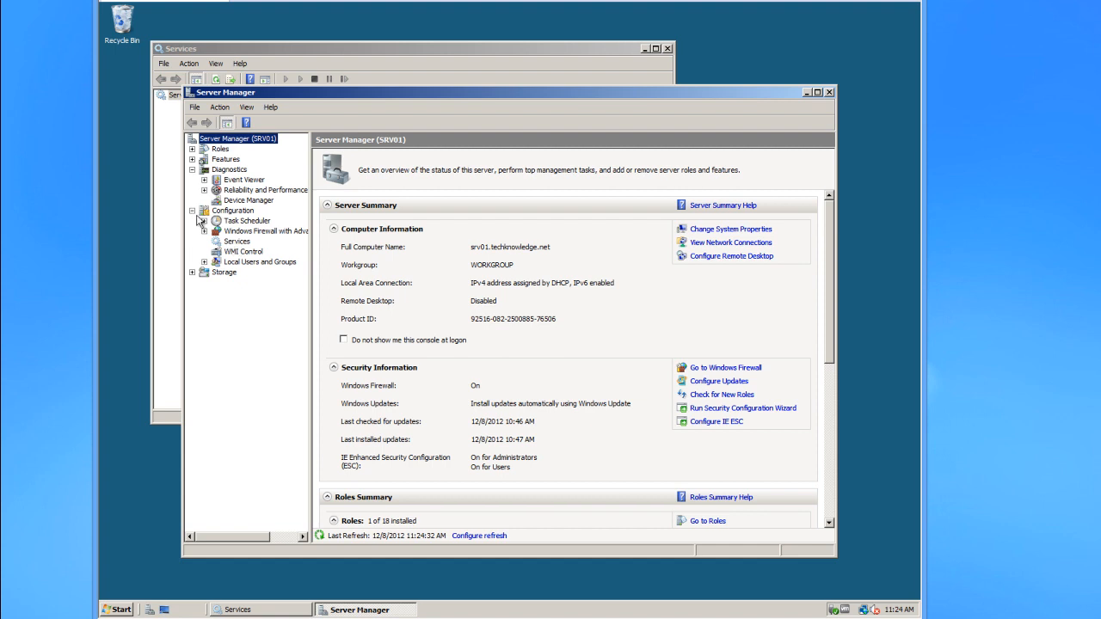
{"action": "left_click", "coordinate": [238, 241]}
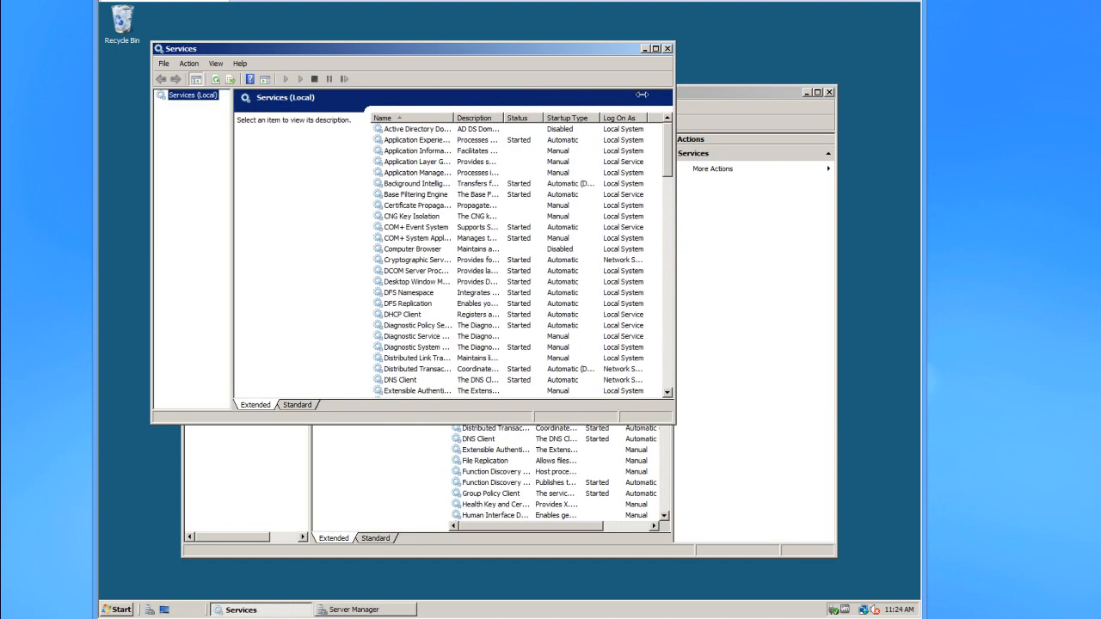
{"action": "left_click", "coordinate": [354, 609]}
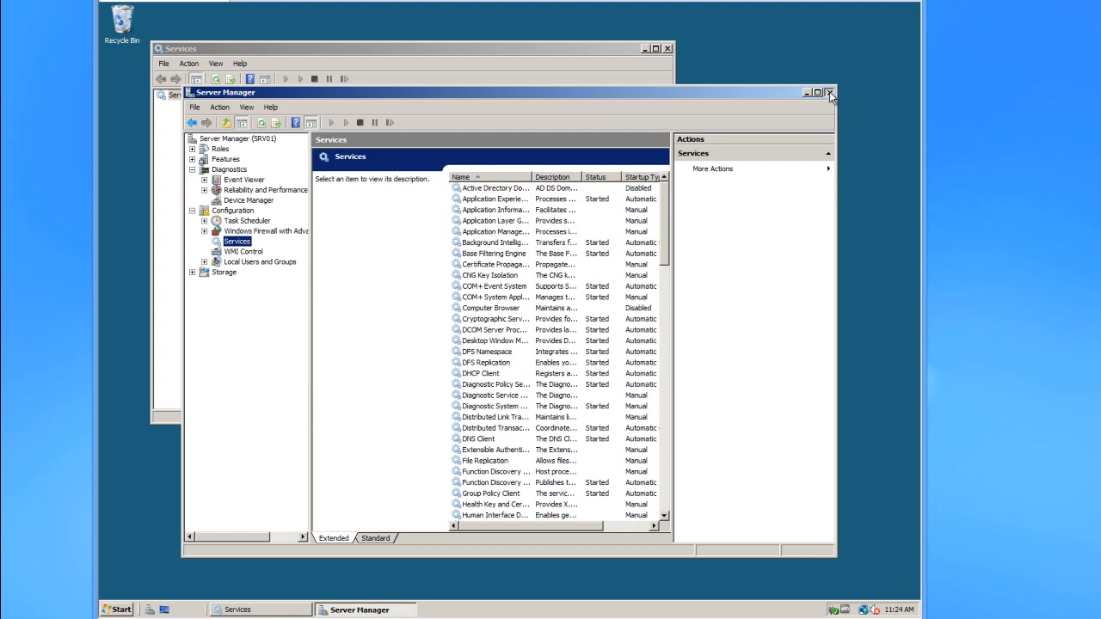
{"action": "left_click", "coordinate": [829, 93]}
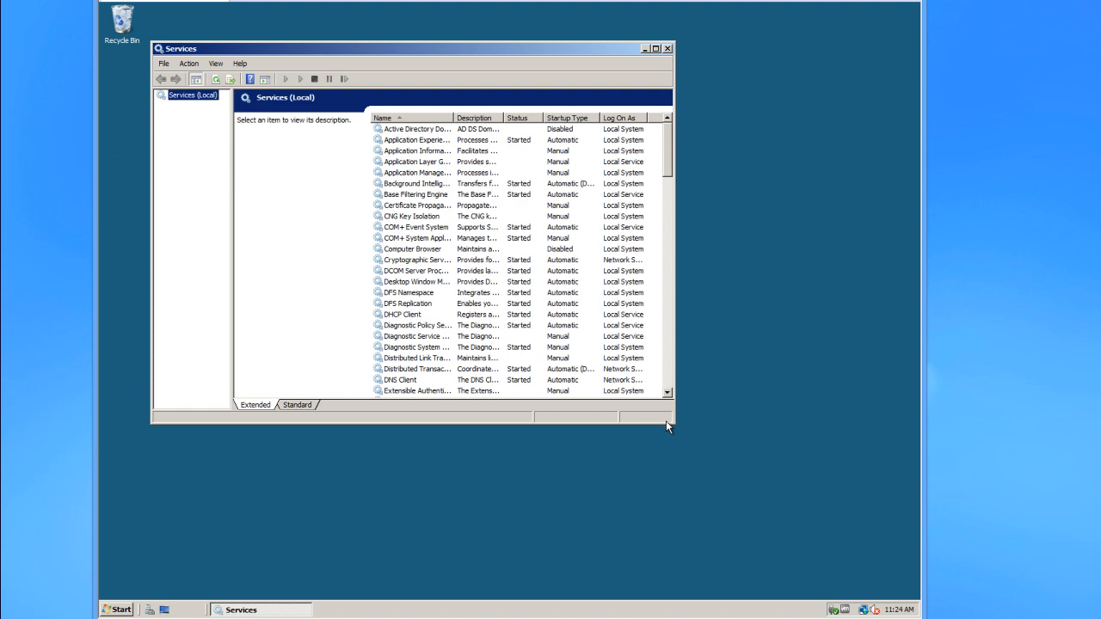
- Enlarge the Services window and select the Windows Update service in the list
{"action": "left_click_drag", "start_coordinate": [667, 426], "coordinate": [881, 547]}
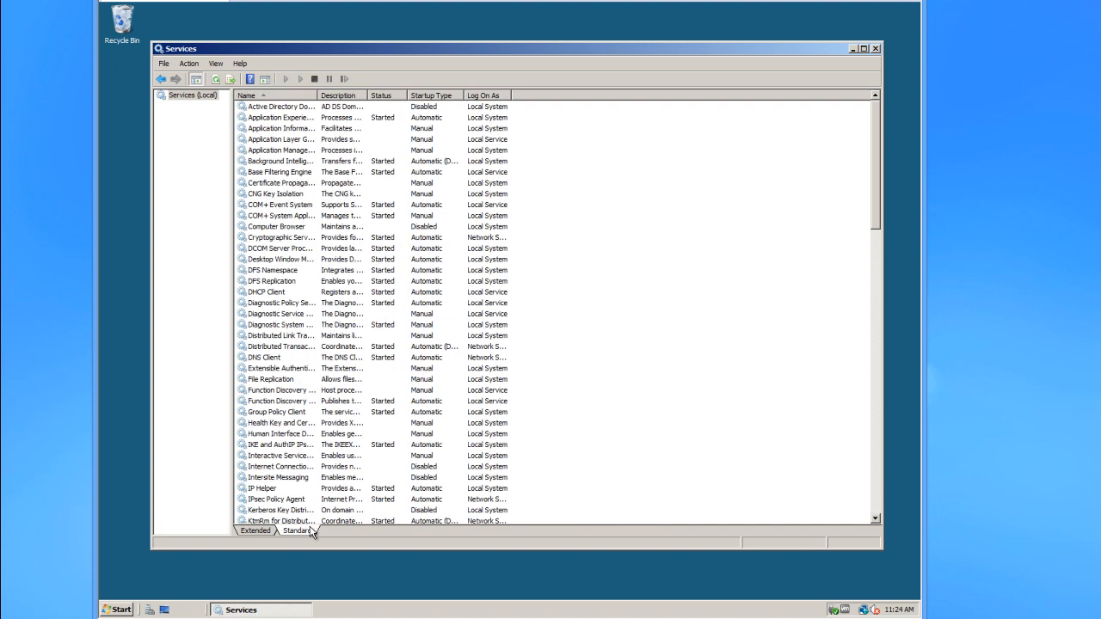
{"action": "mouse_move", "coordinate": [368, 433]}
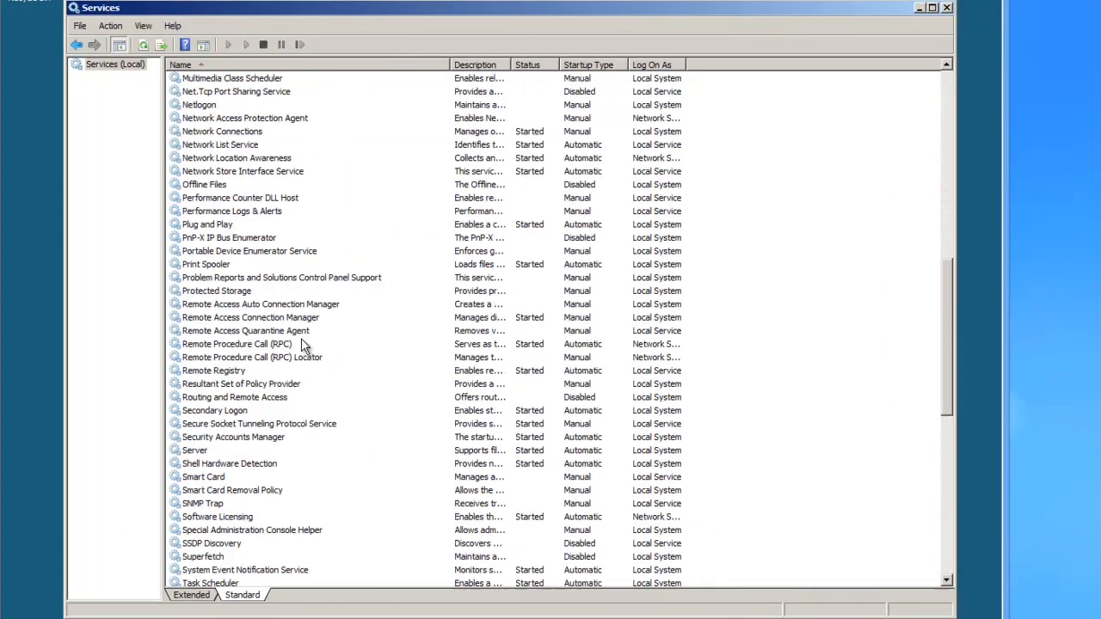
{"action": "scroll", "scroll_direction": "down", "scroll_amount": 3}
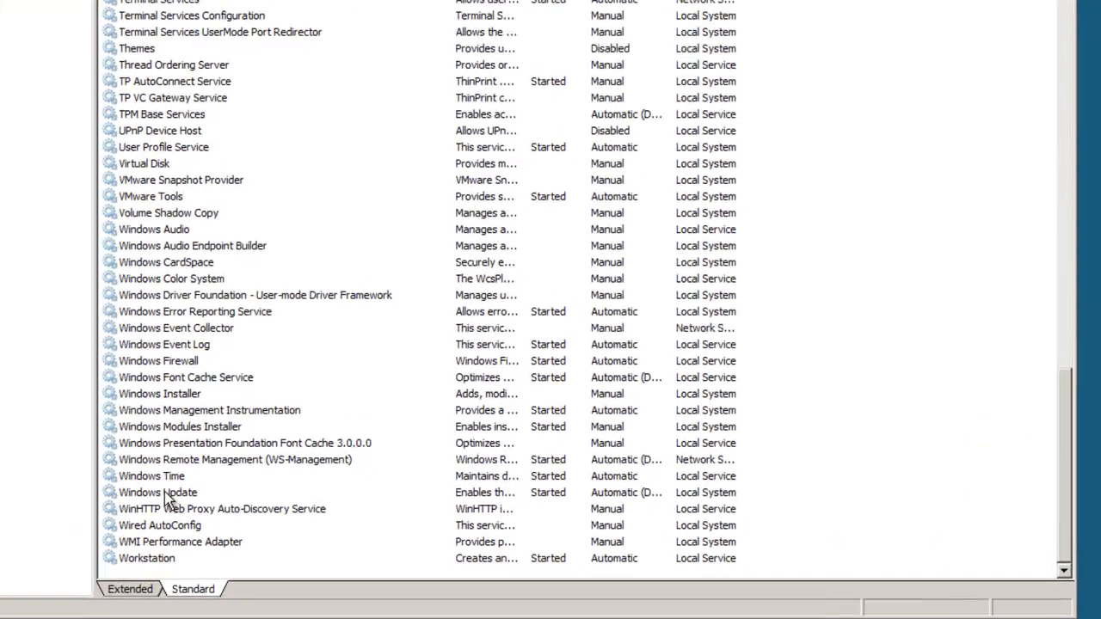
{"action": "left_click", "coordinate": [158, 492]}
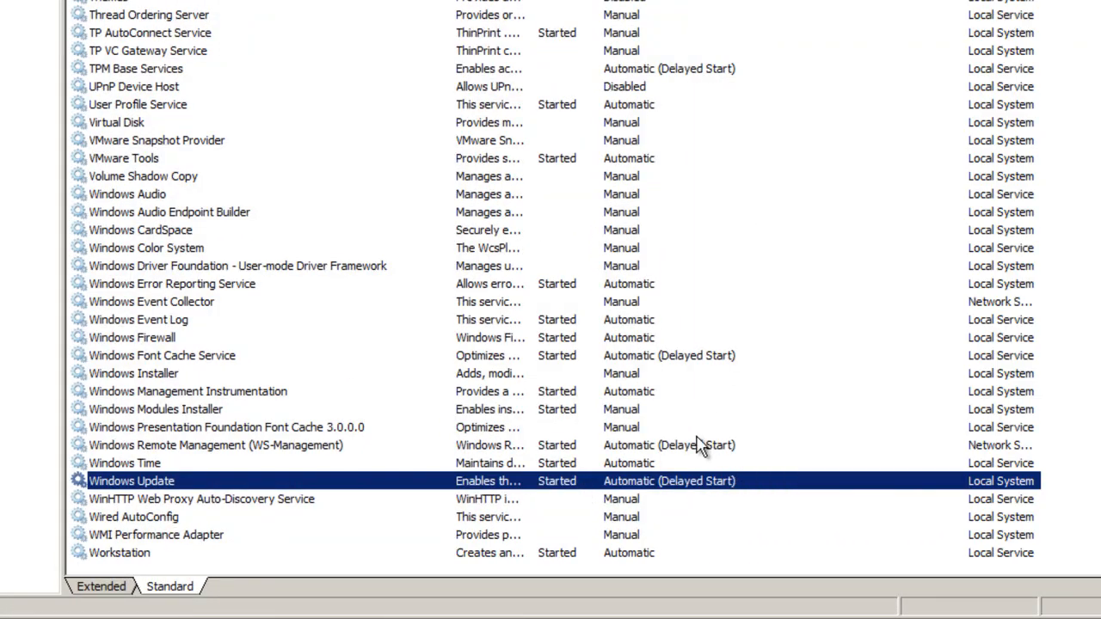
{"action": "mouse_move", "coordinate": [726, 498]}
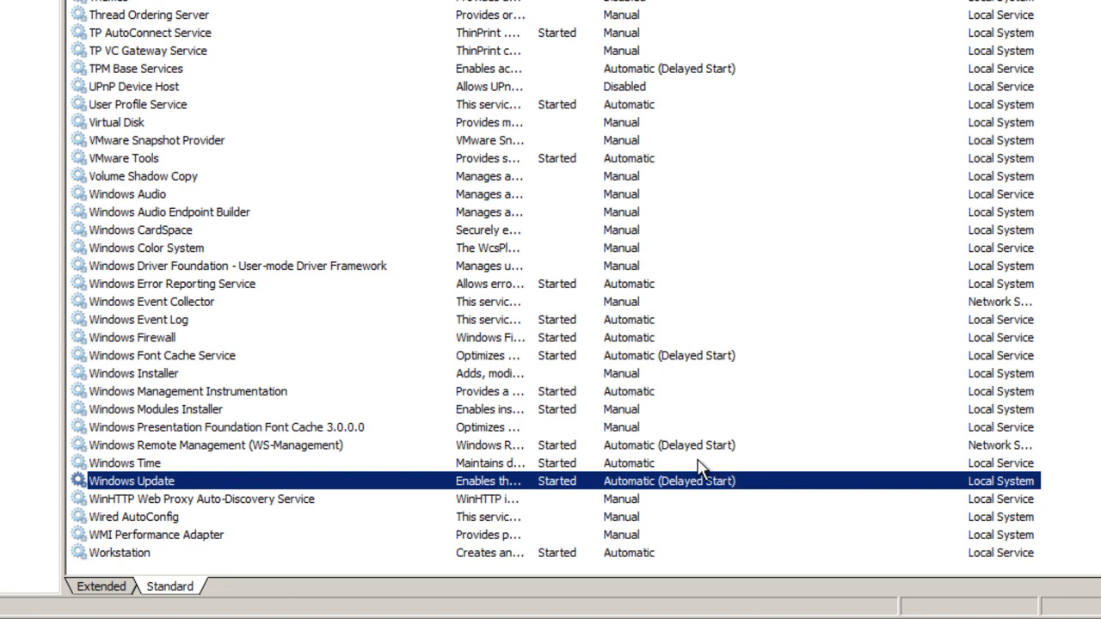
{"action": "mouse_move", "coordinate": [413, 496]}
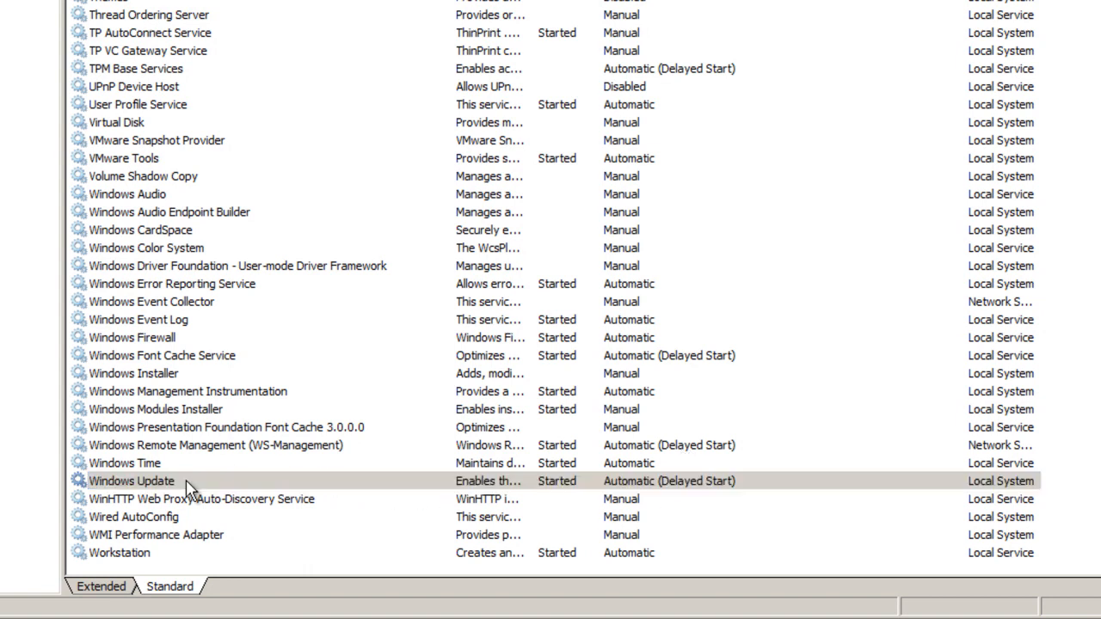
{"action": "double_click", "coordinate": [130, 481]}
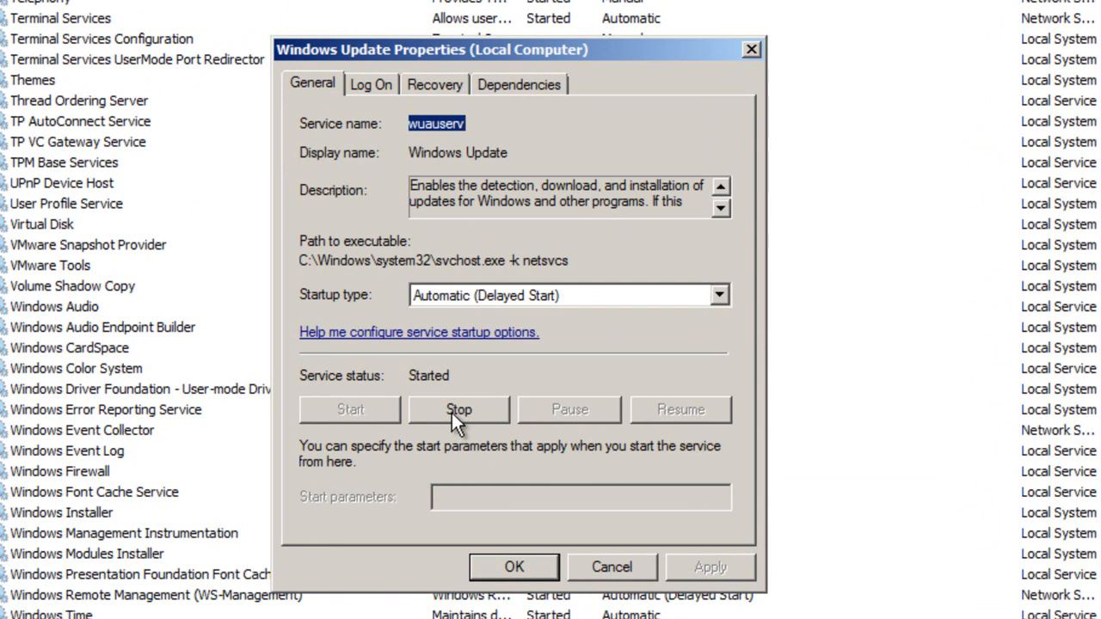
{"action": "mouse_move", "coordinate": [393, 426]}
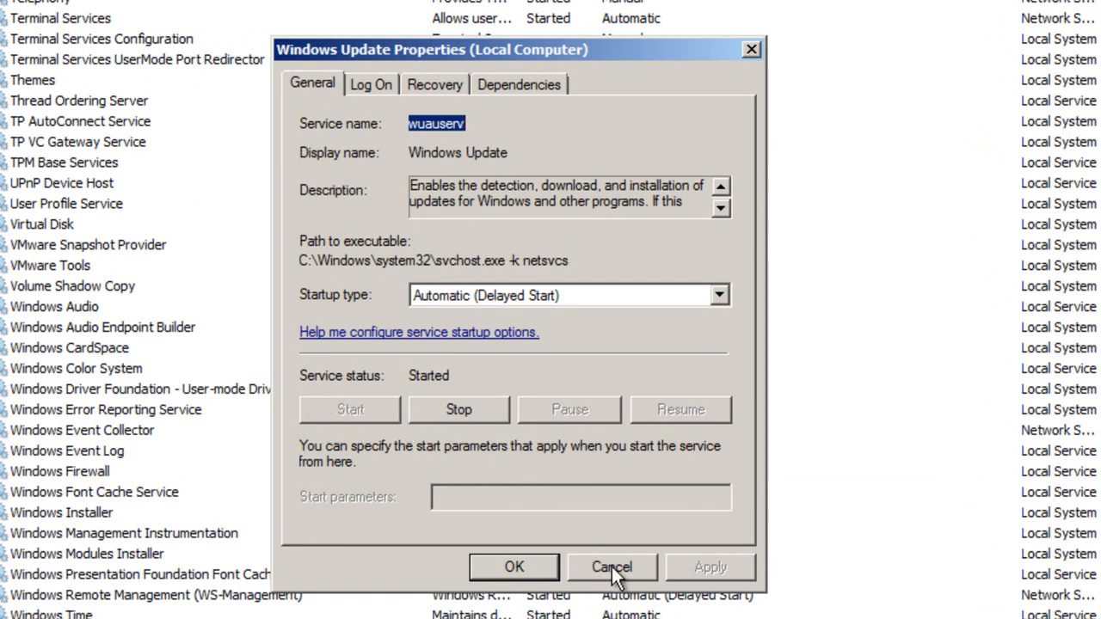
{"action": "left_click", "coordinate": [612, 567]}
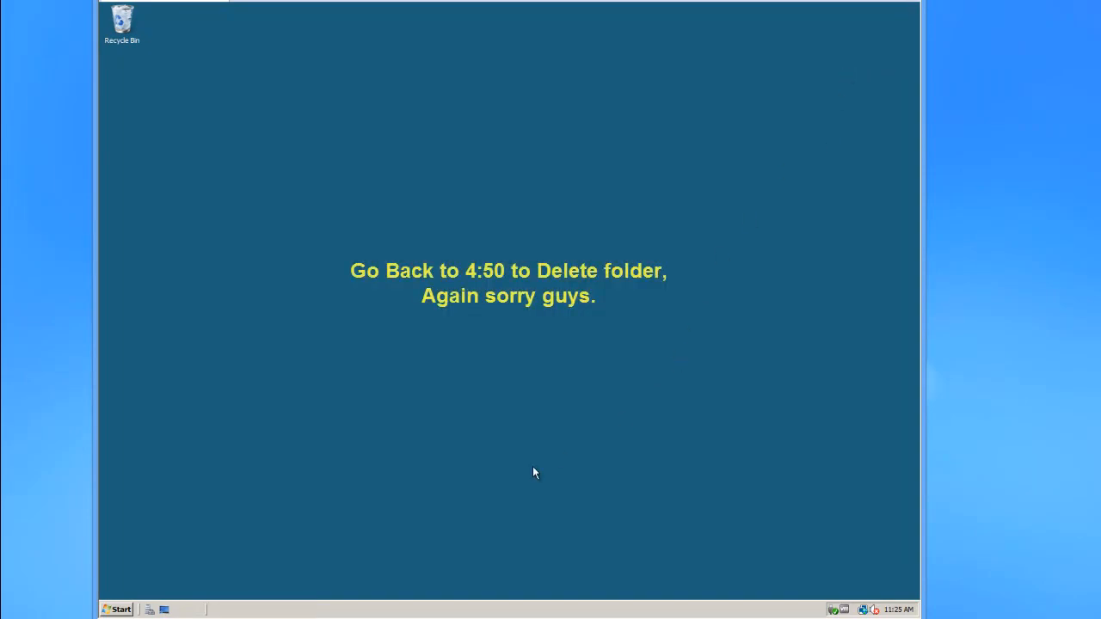
{"action": "mouse_move", "coordinate": [406, 530]}
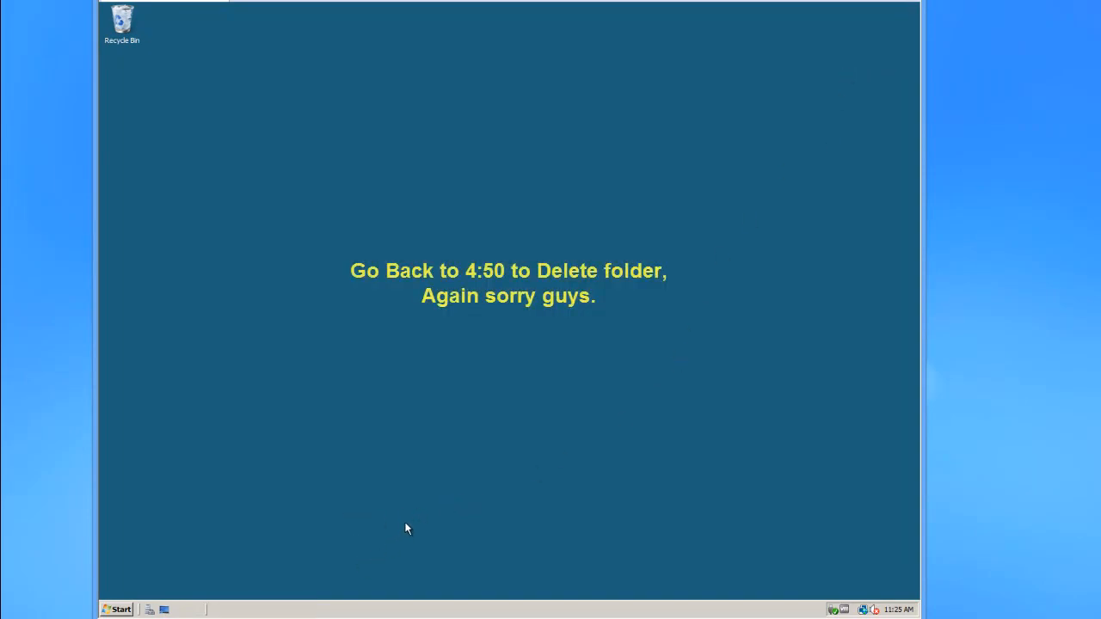
{"action": "mouse_move", "coordinate": [382, 567]}
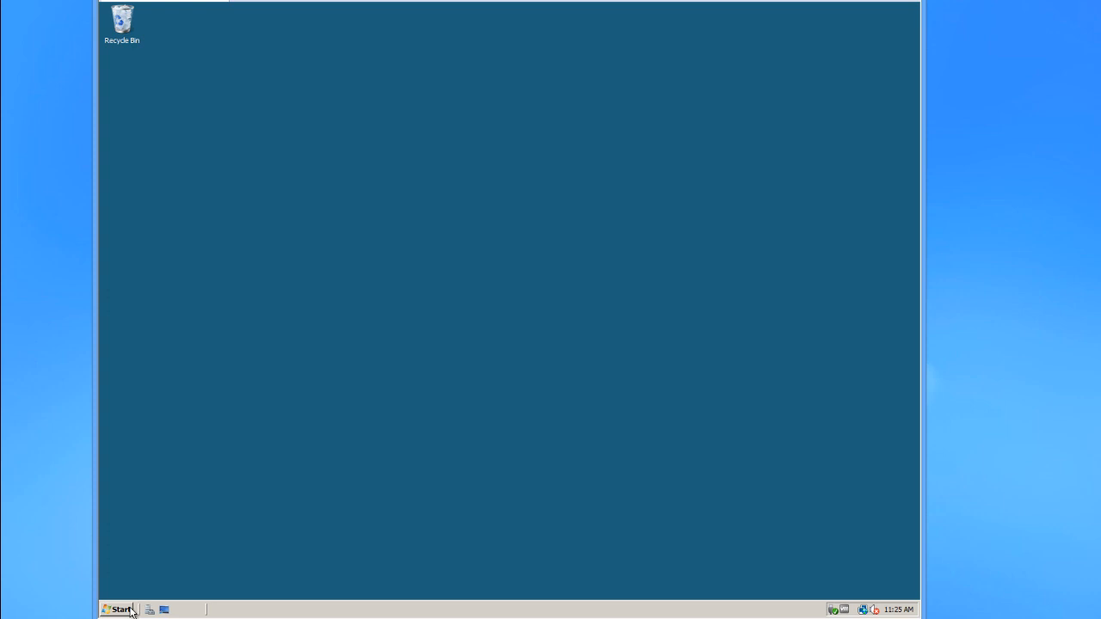
- Launch Windows Update from the Start menu's All Programs list
{"action": "left_click", "coordinate": [118, 609]}
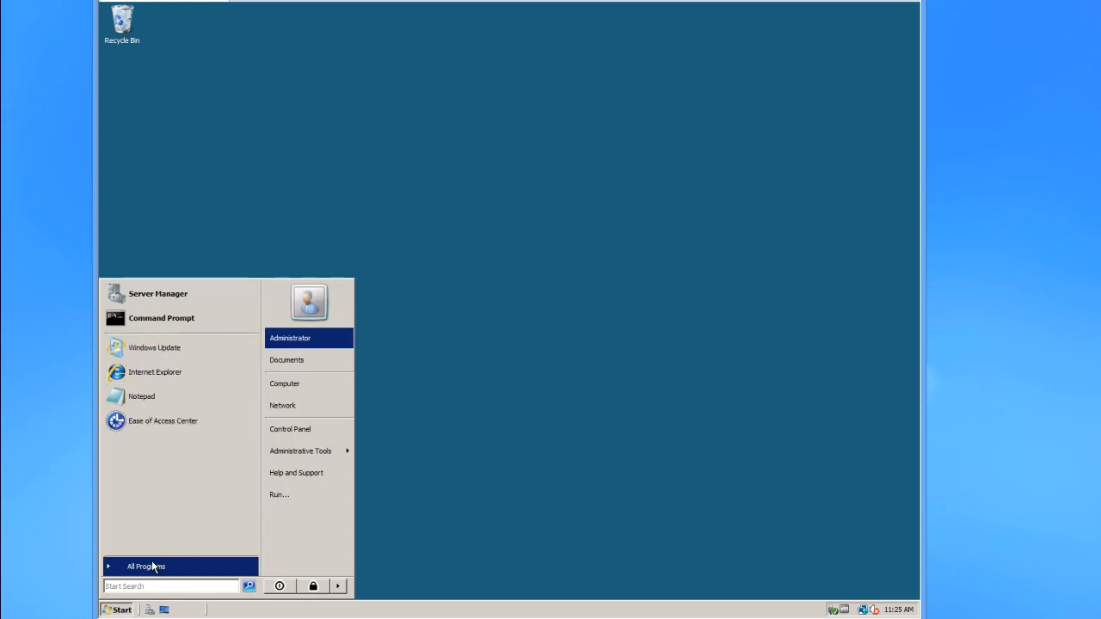
{"action": "left_click", "coordinate": [144, 566]}
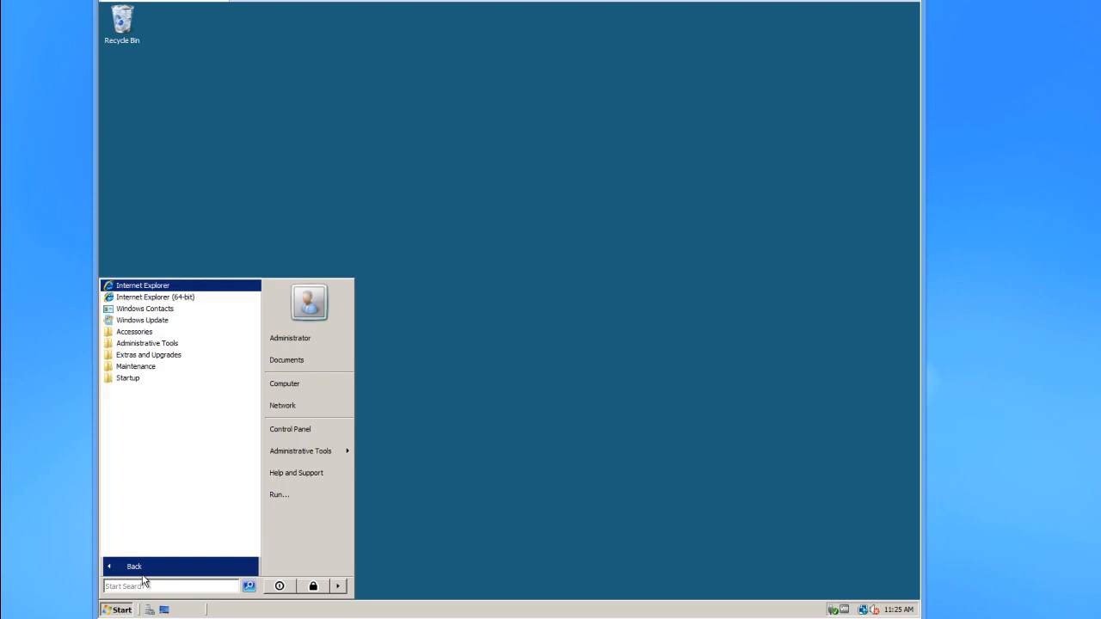
{"action": "mouse_move", "coordinate": [155, 295]}
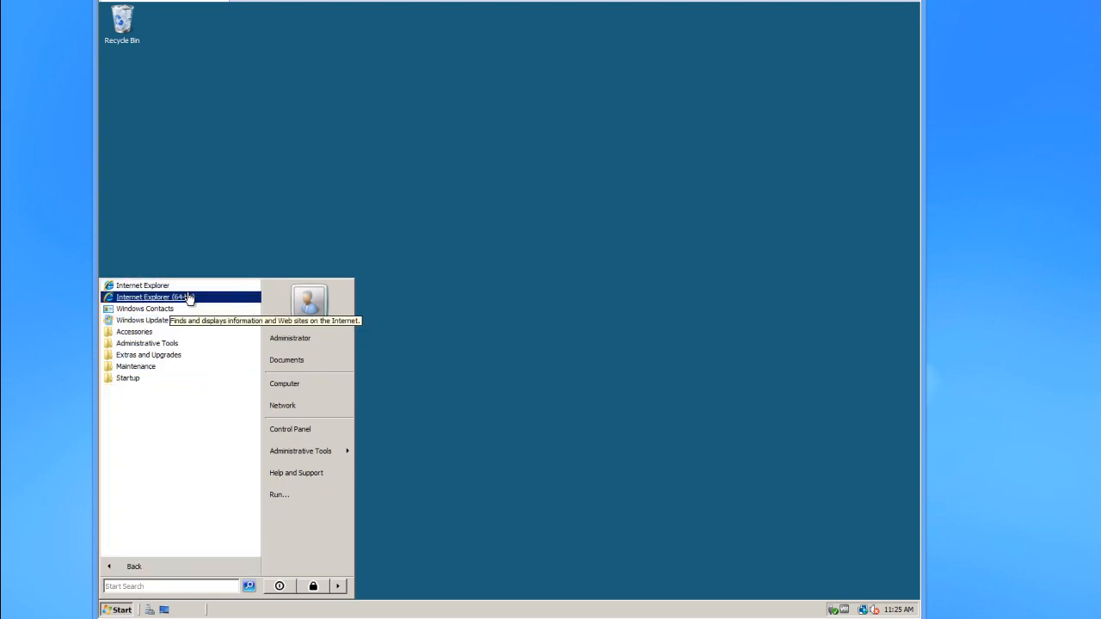
{"action": "mouse_move", "coordinate": [224, 442]}
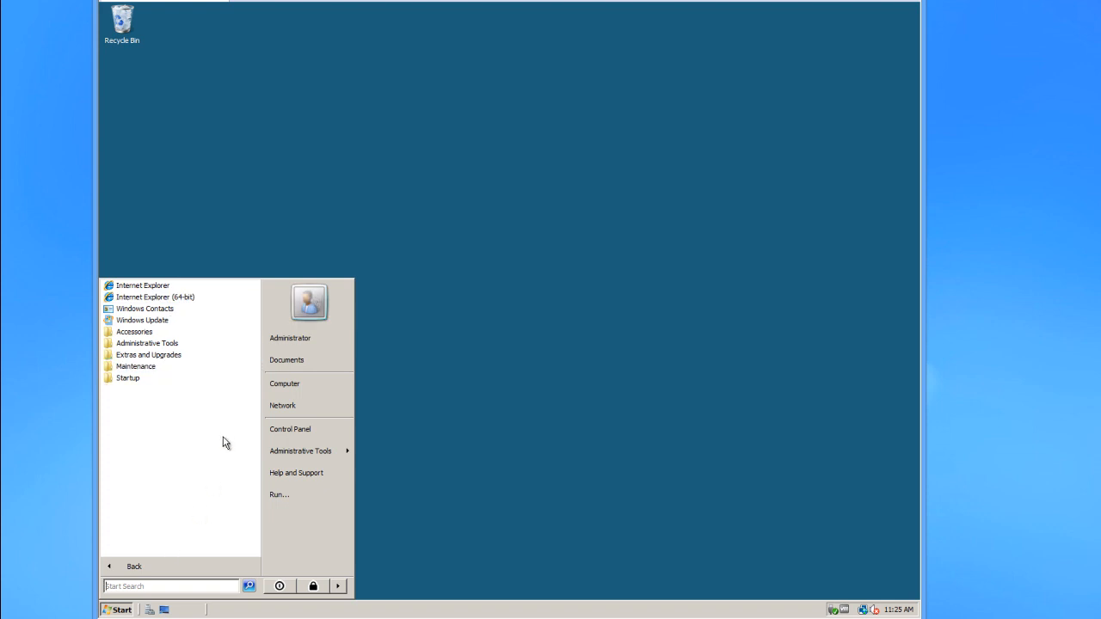
{"action": "mouse_move", "coordinate": [144, 310]}
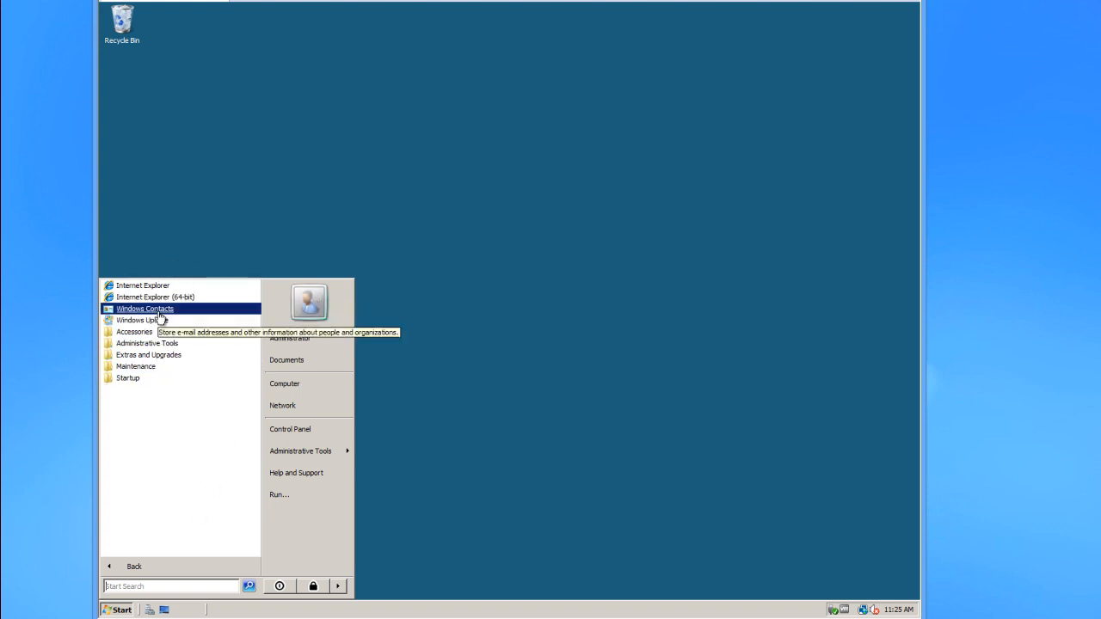
{"action": "mouse_move", "coordinate": [181, 409]}
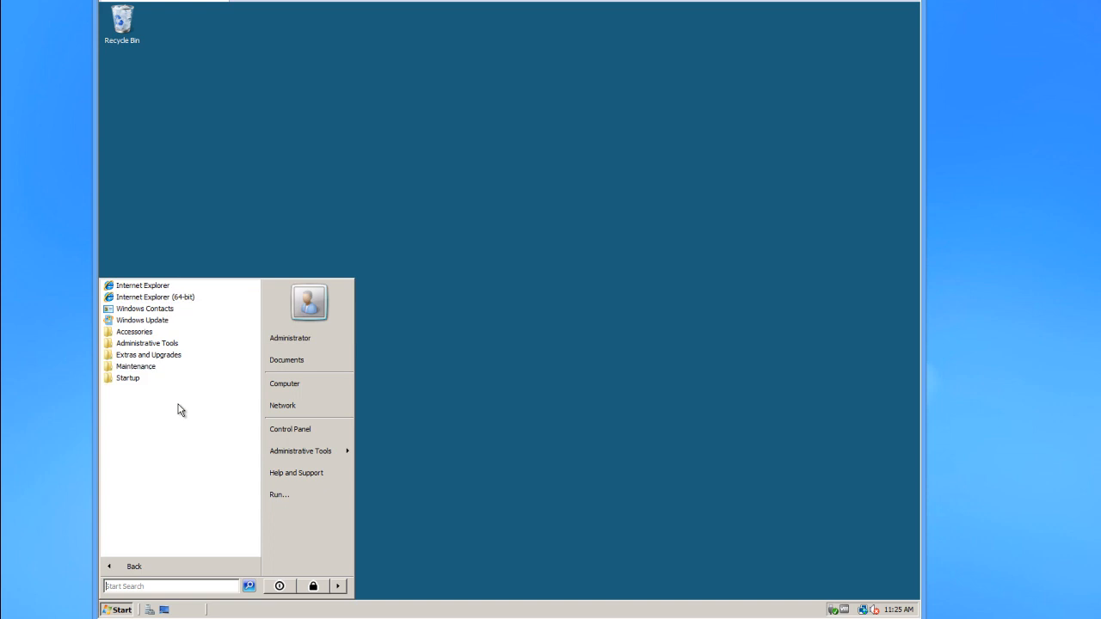
{"action": "mouse_move", "coordinate": [141, 320]}
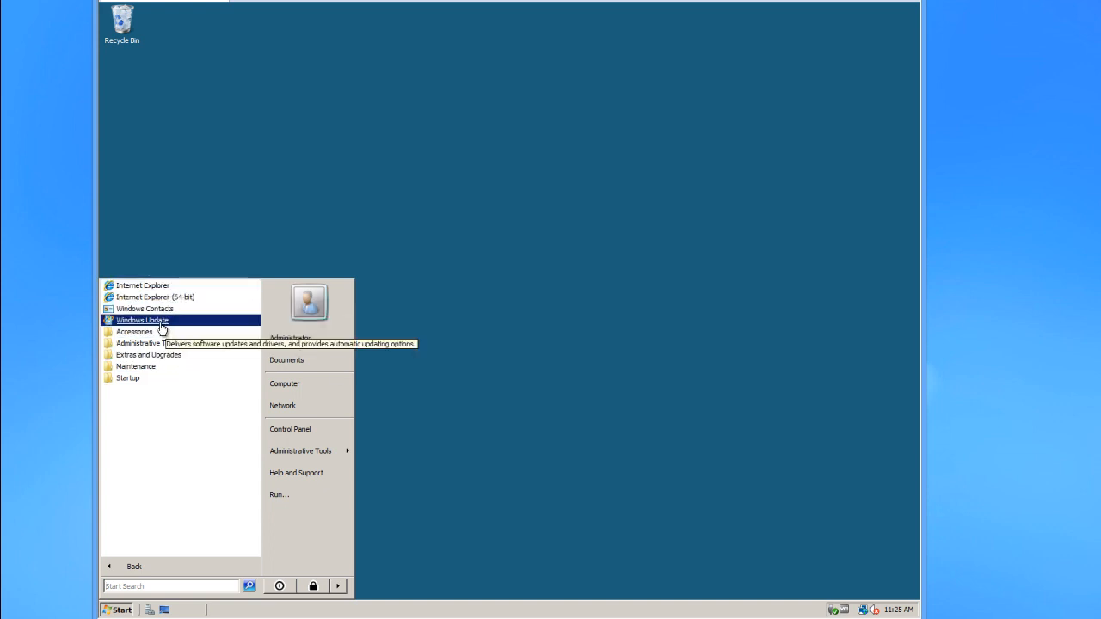
{"action": "left_click", "coordinate": [141, 320]}
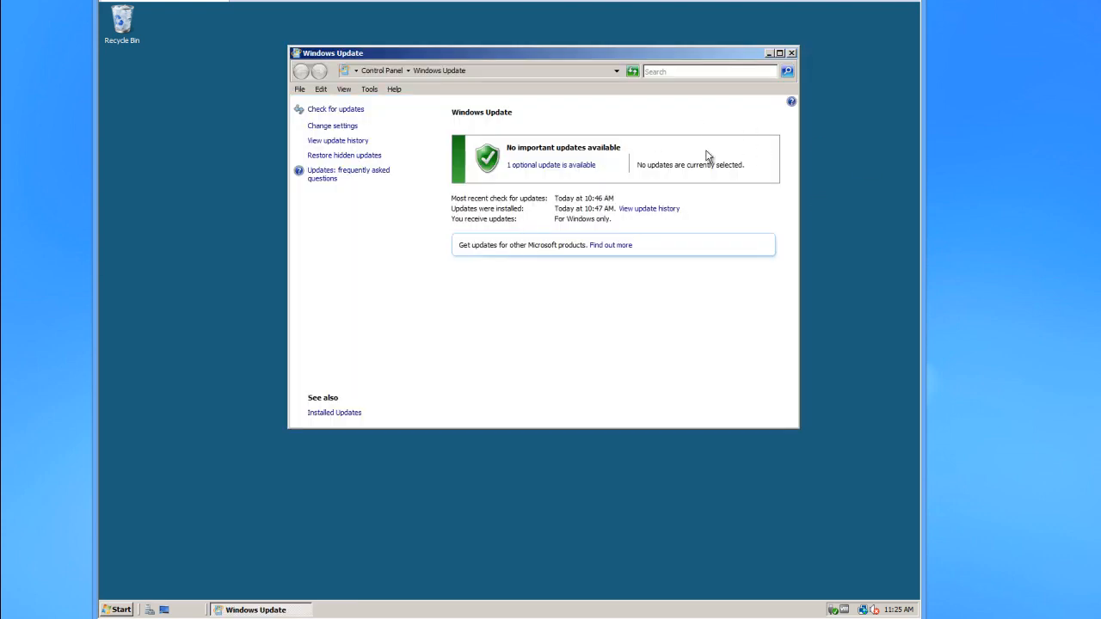
{"action": "mouse_move", "coordinate": [760, 145]}
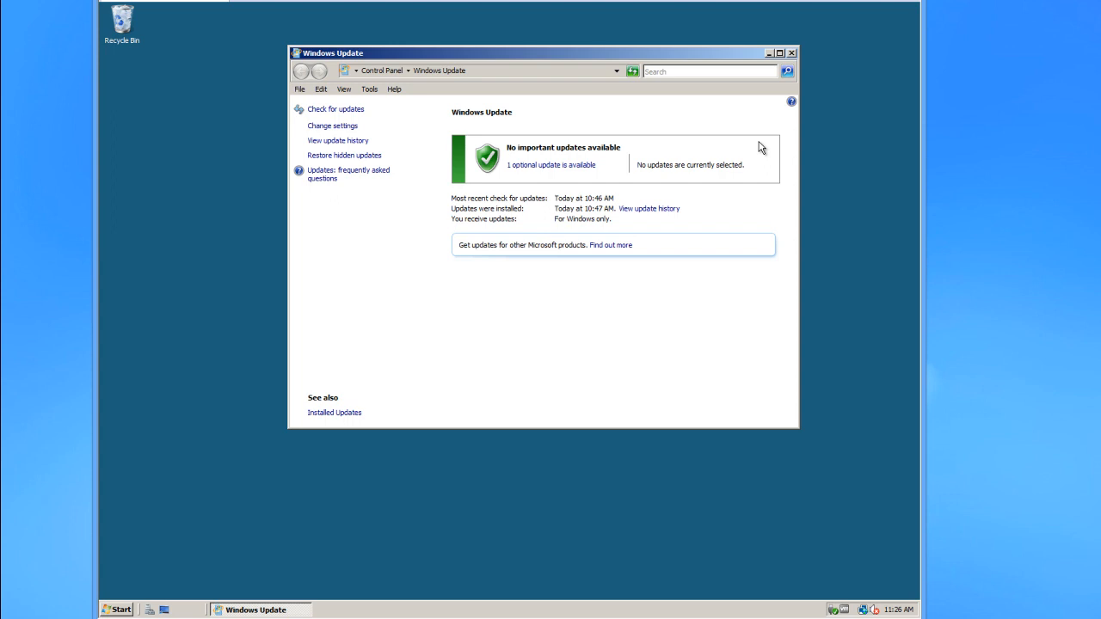
{"action": "mouse_move", "coordinate": [756, 126]}
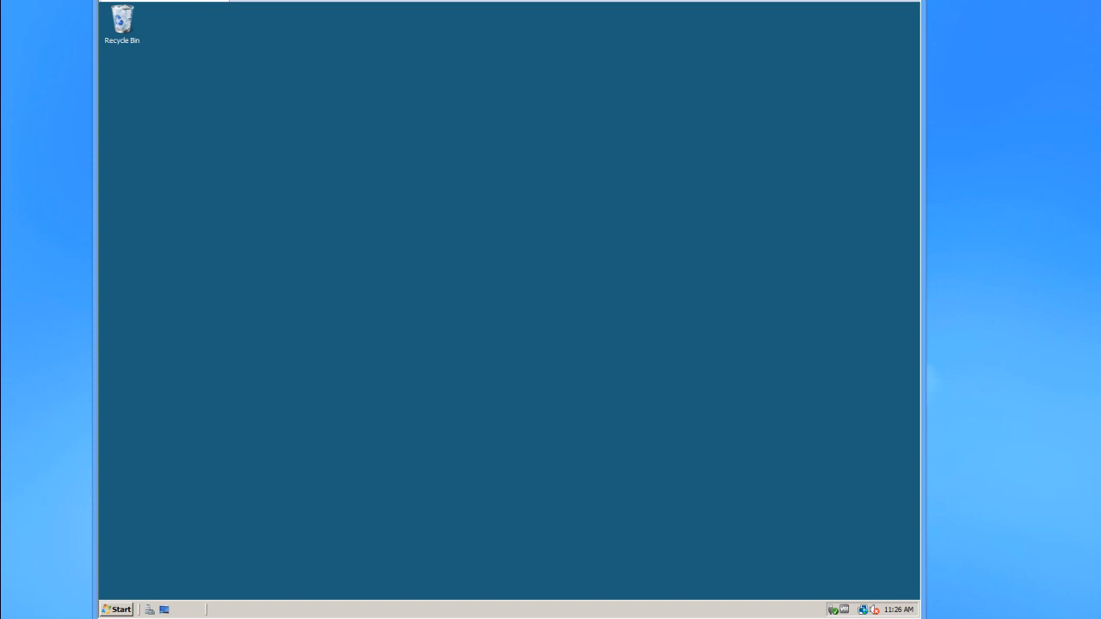
{"action": "mouse_move", "coordinate": [272, 536]}
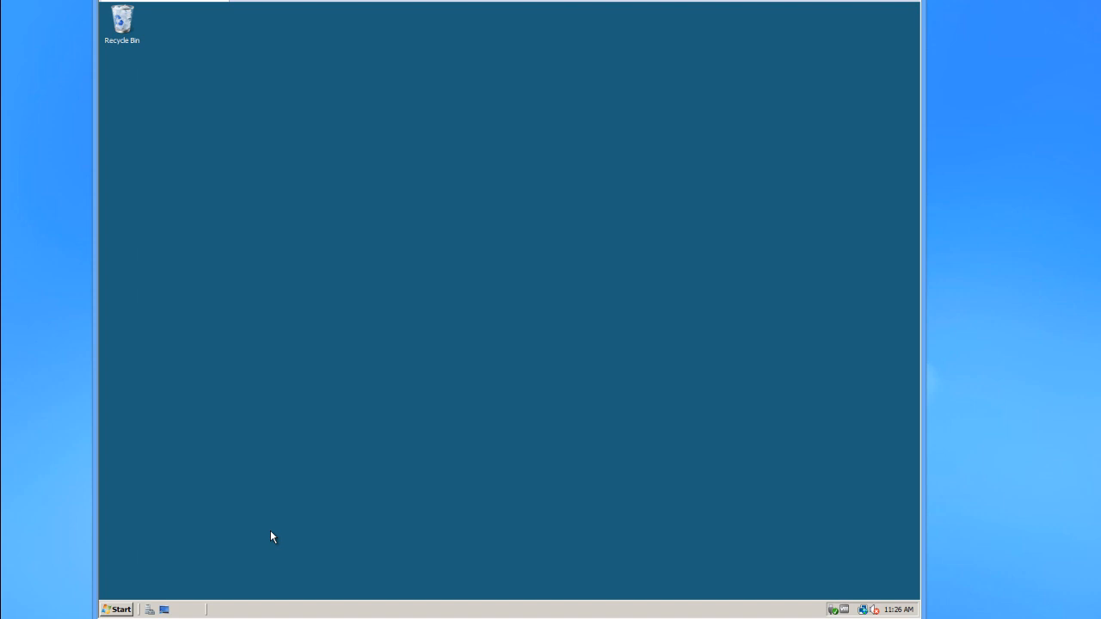